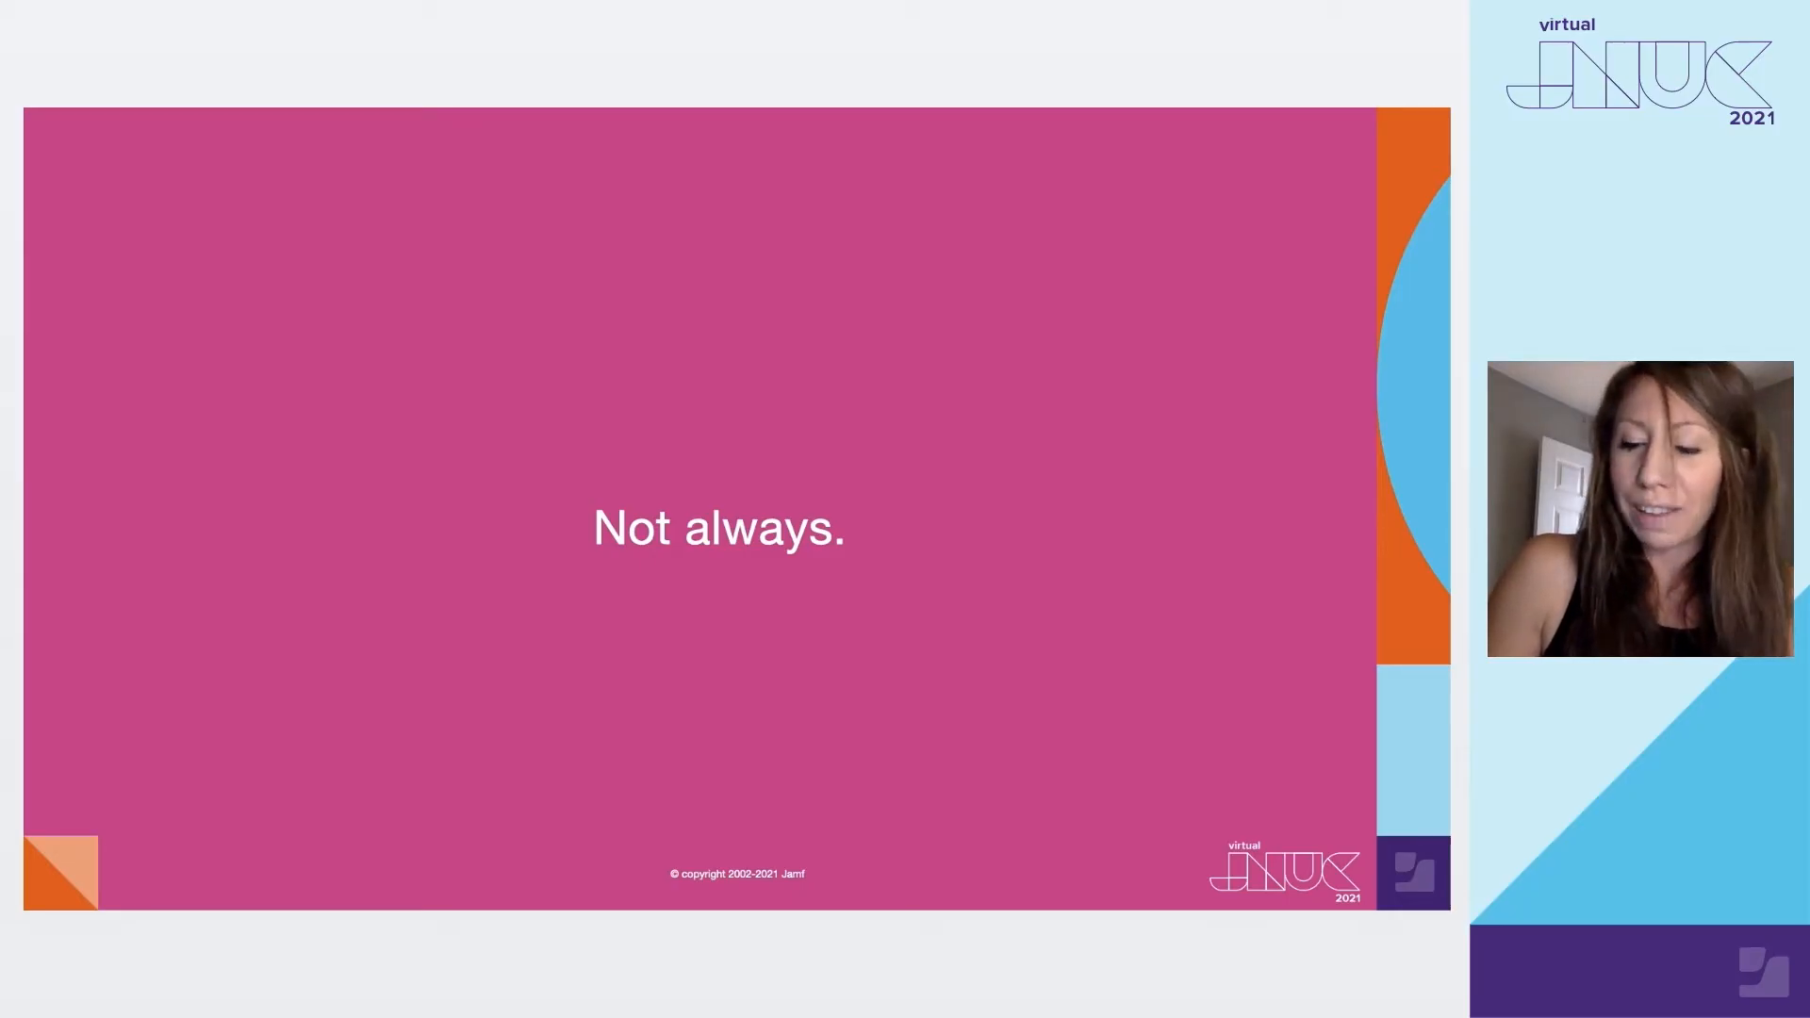
- Advance to the Jamf Pro demo and open the inventory record for computer C022K6LJLVDL
key(Right)
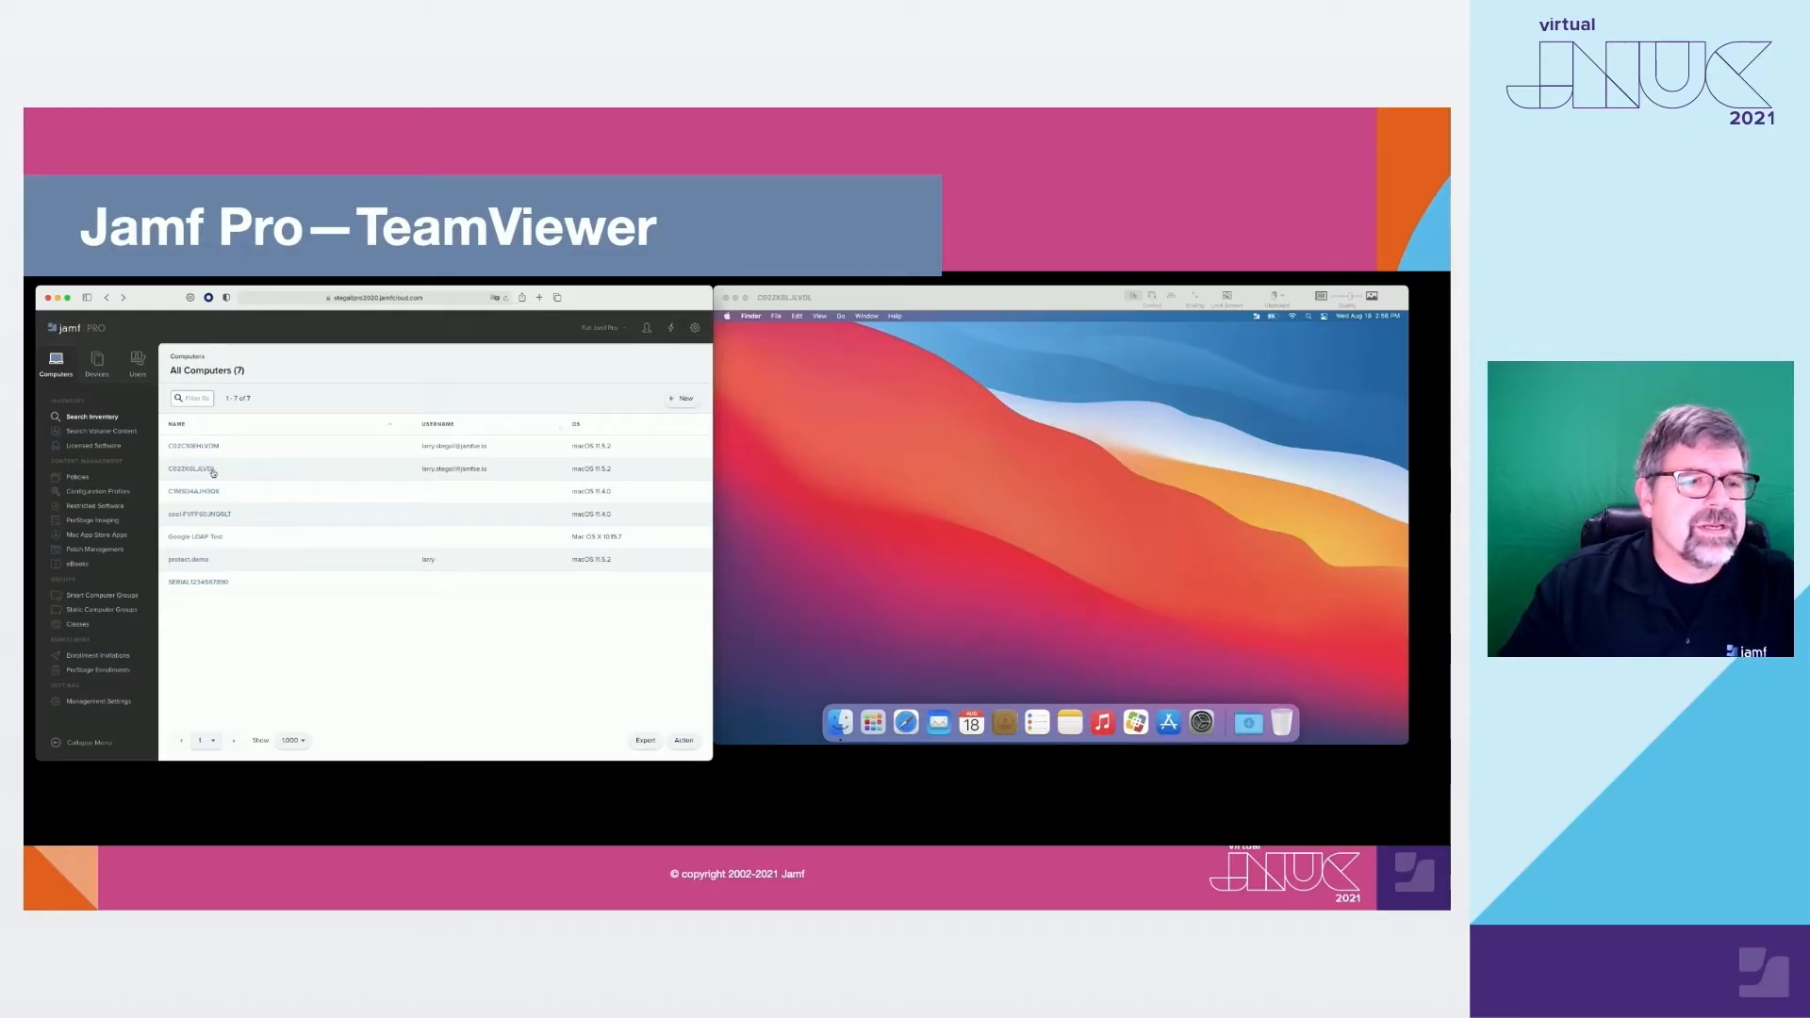
click(193, 470)
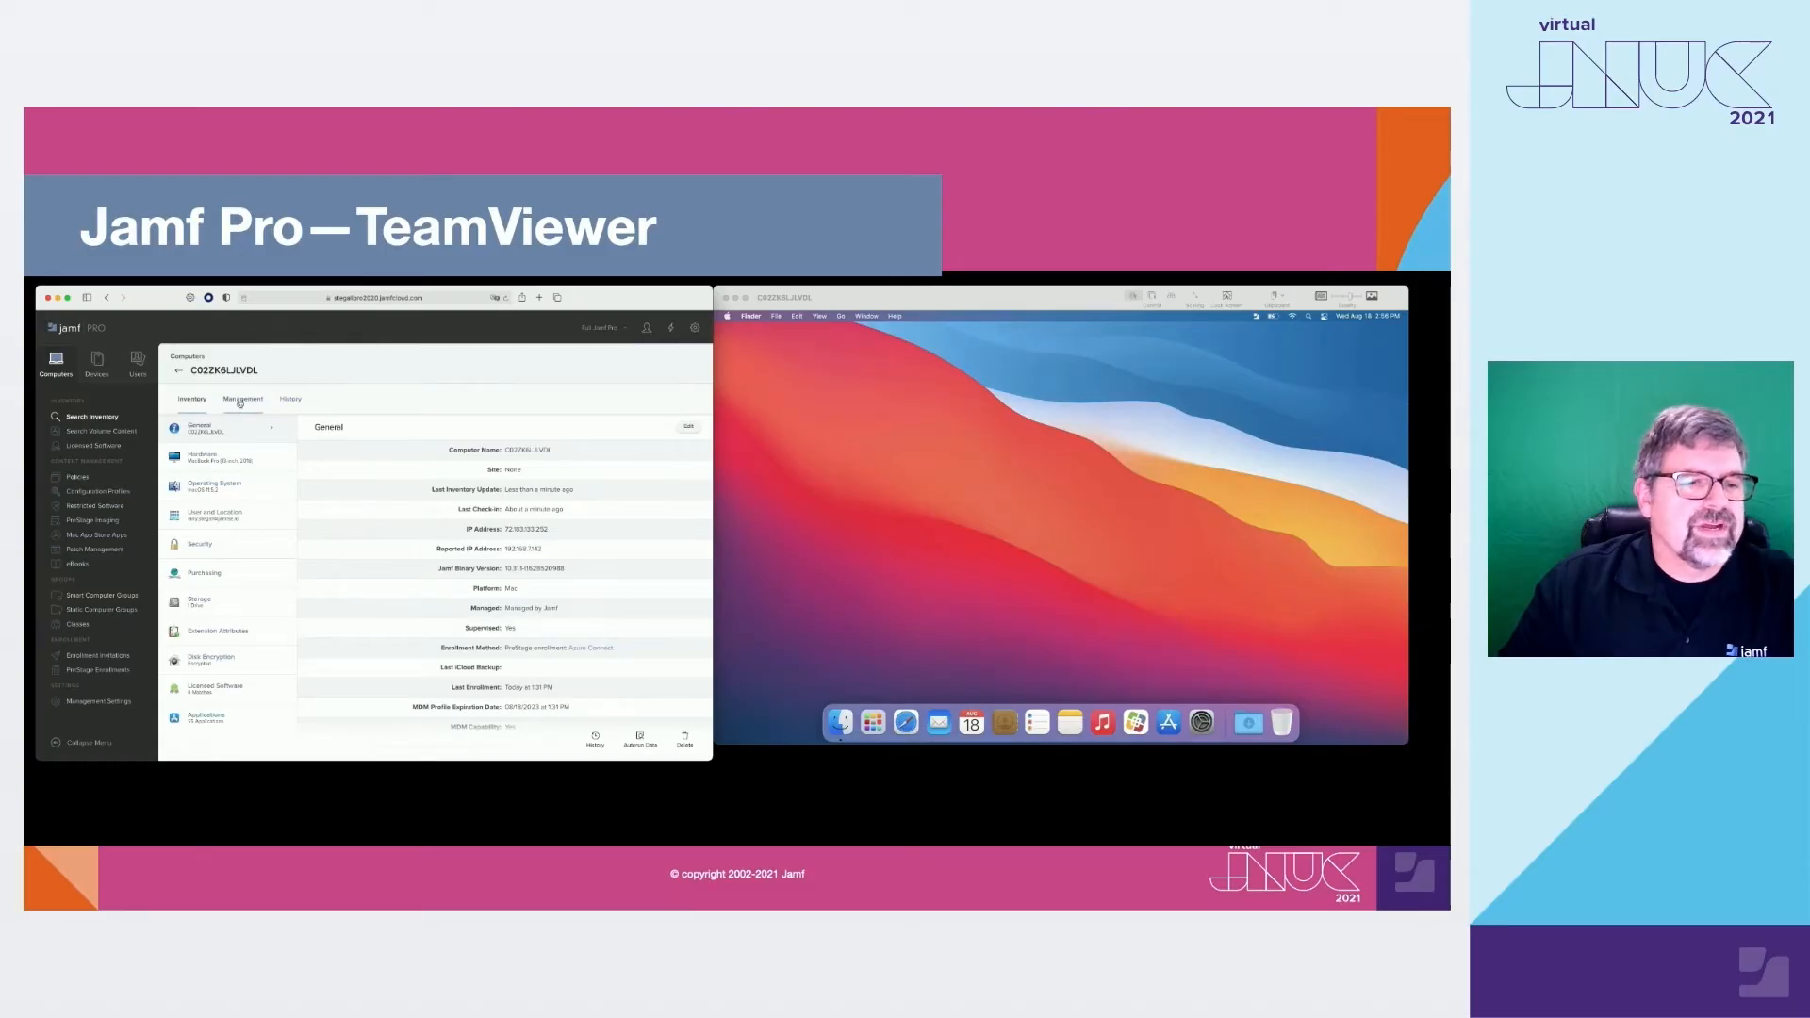
- Under Management > Remote Administration, start a session with reason 'Ticket: 12345' and follow its Administrator URL
click(243, 400)
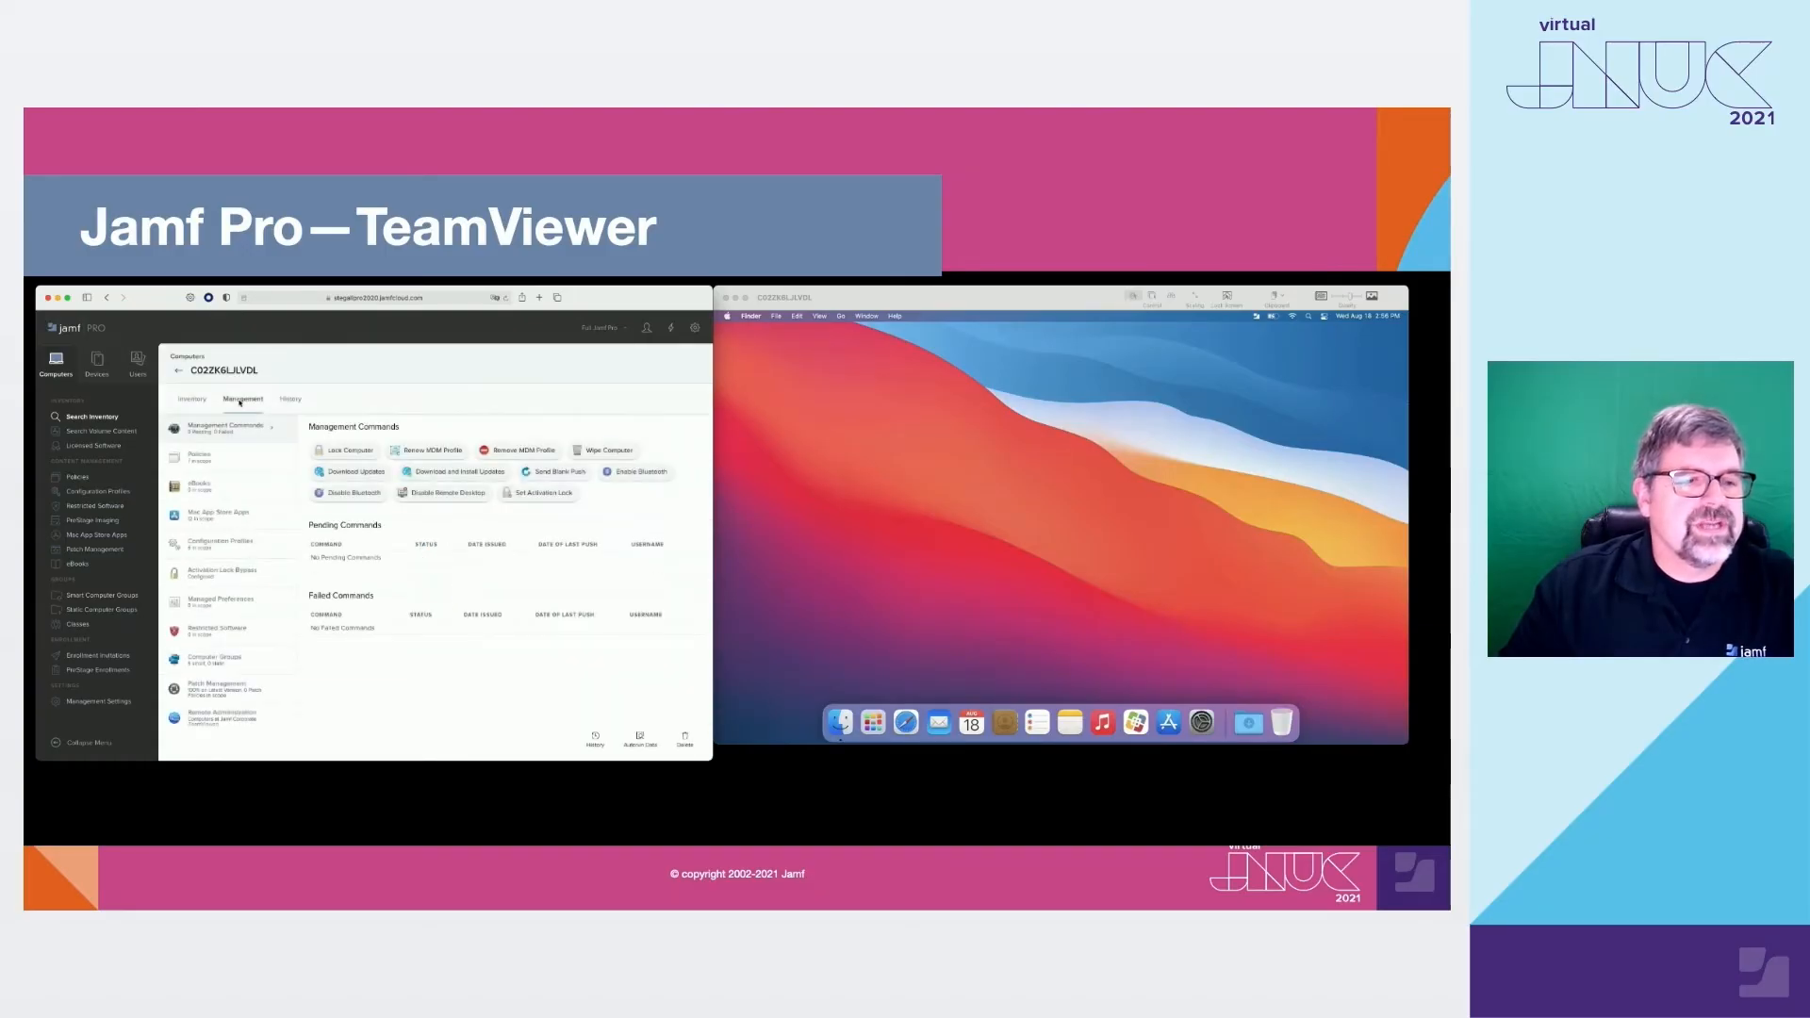
click(227, 716)
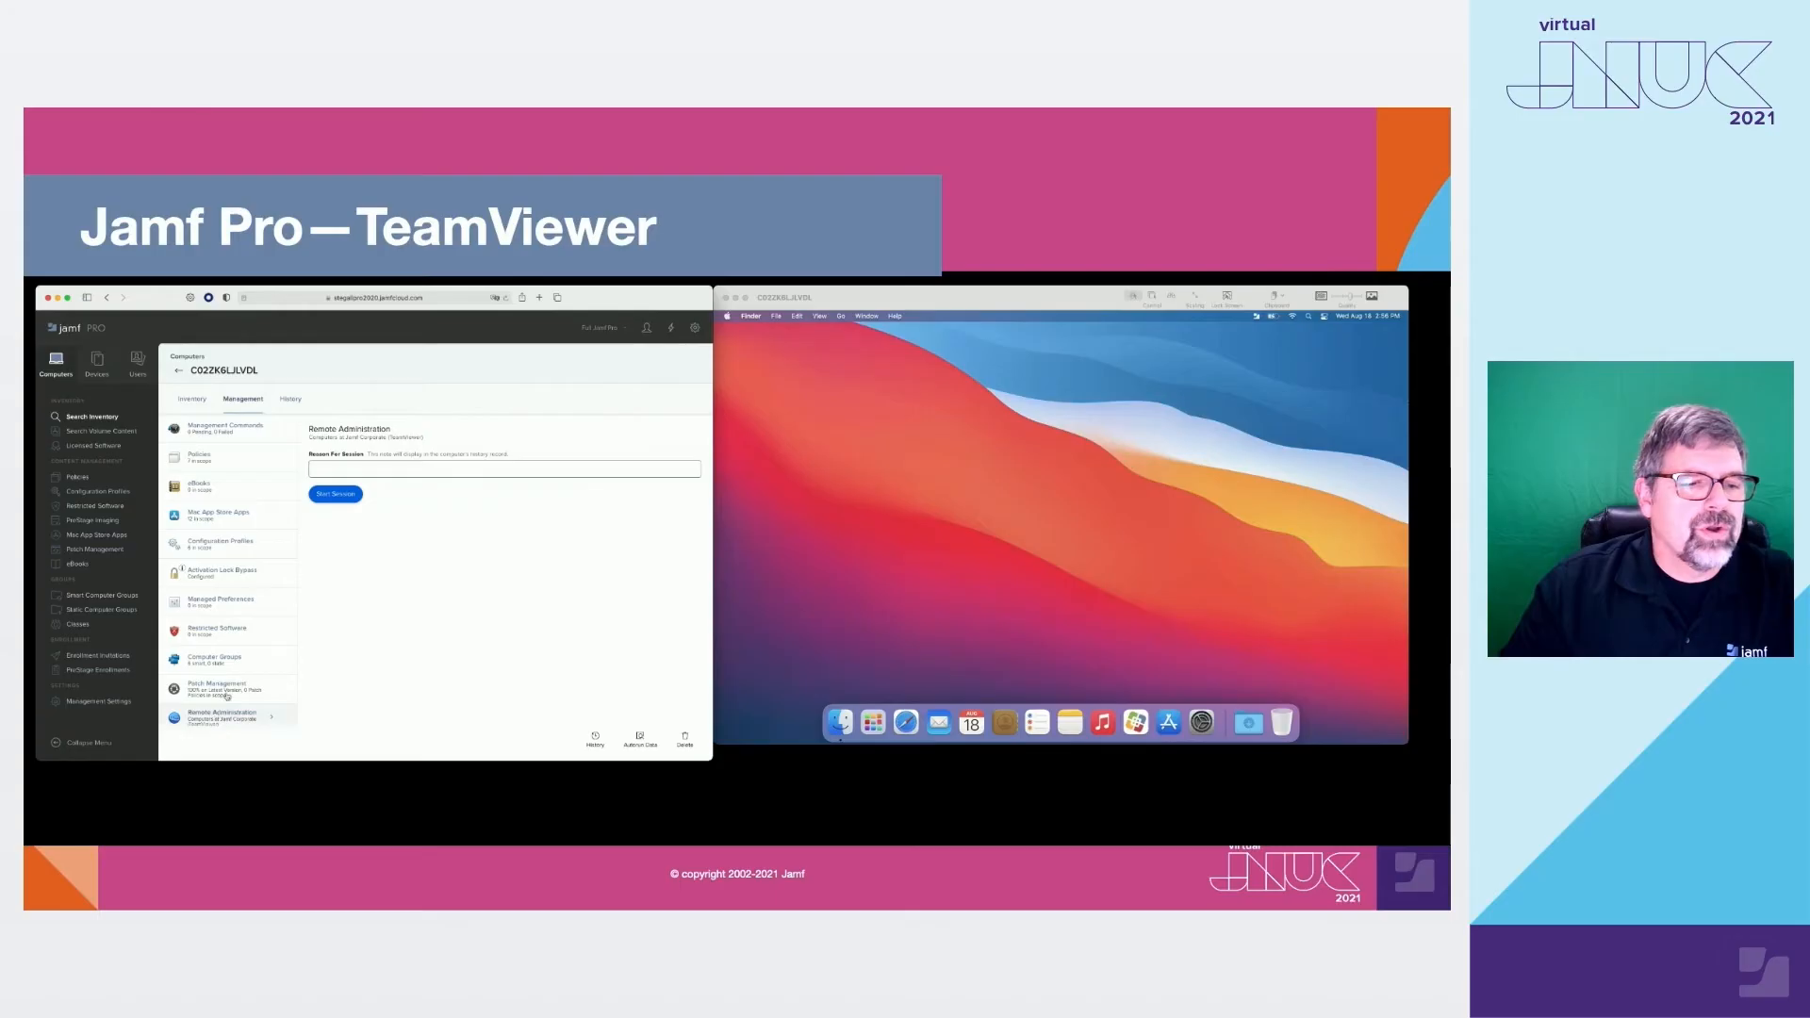
click(504, 470)
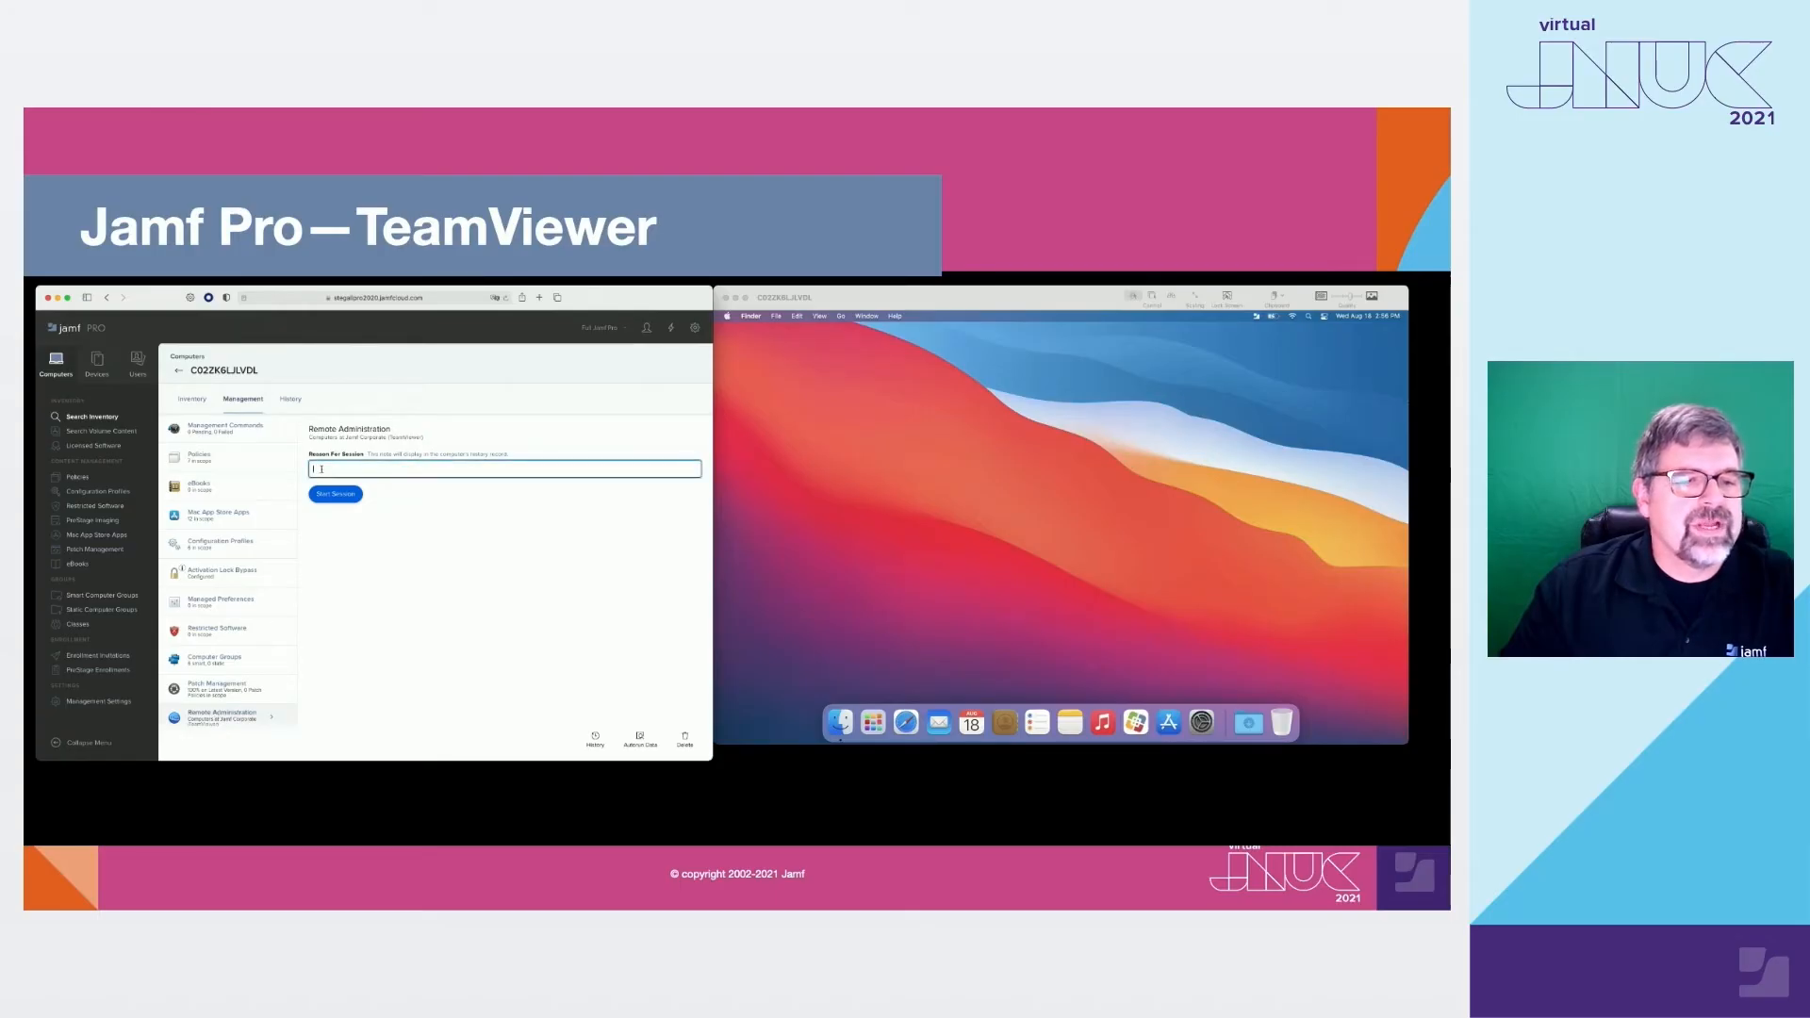
text(Ticket:)
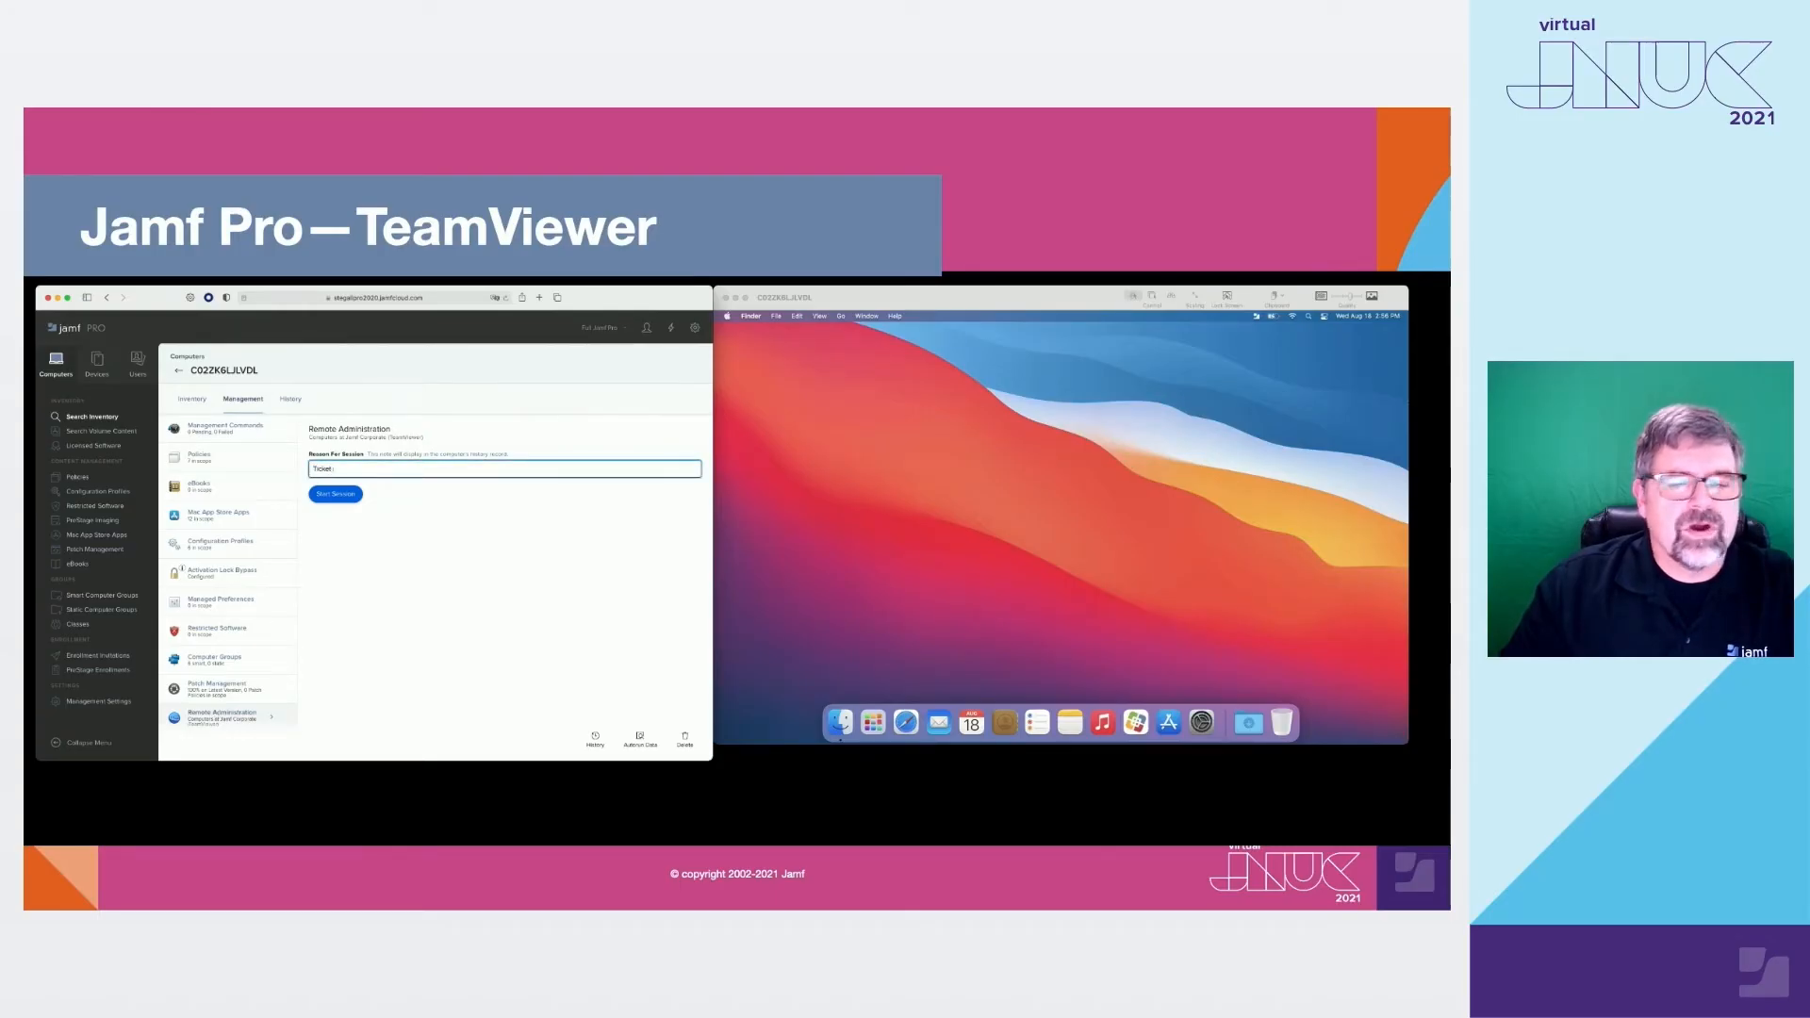
text(12345)
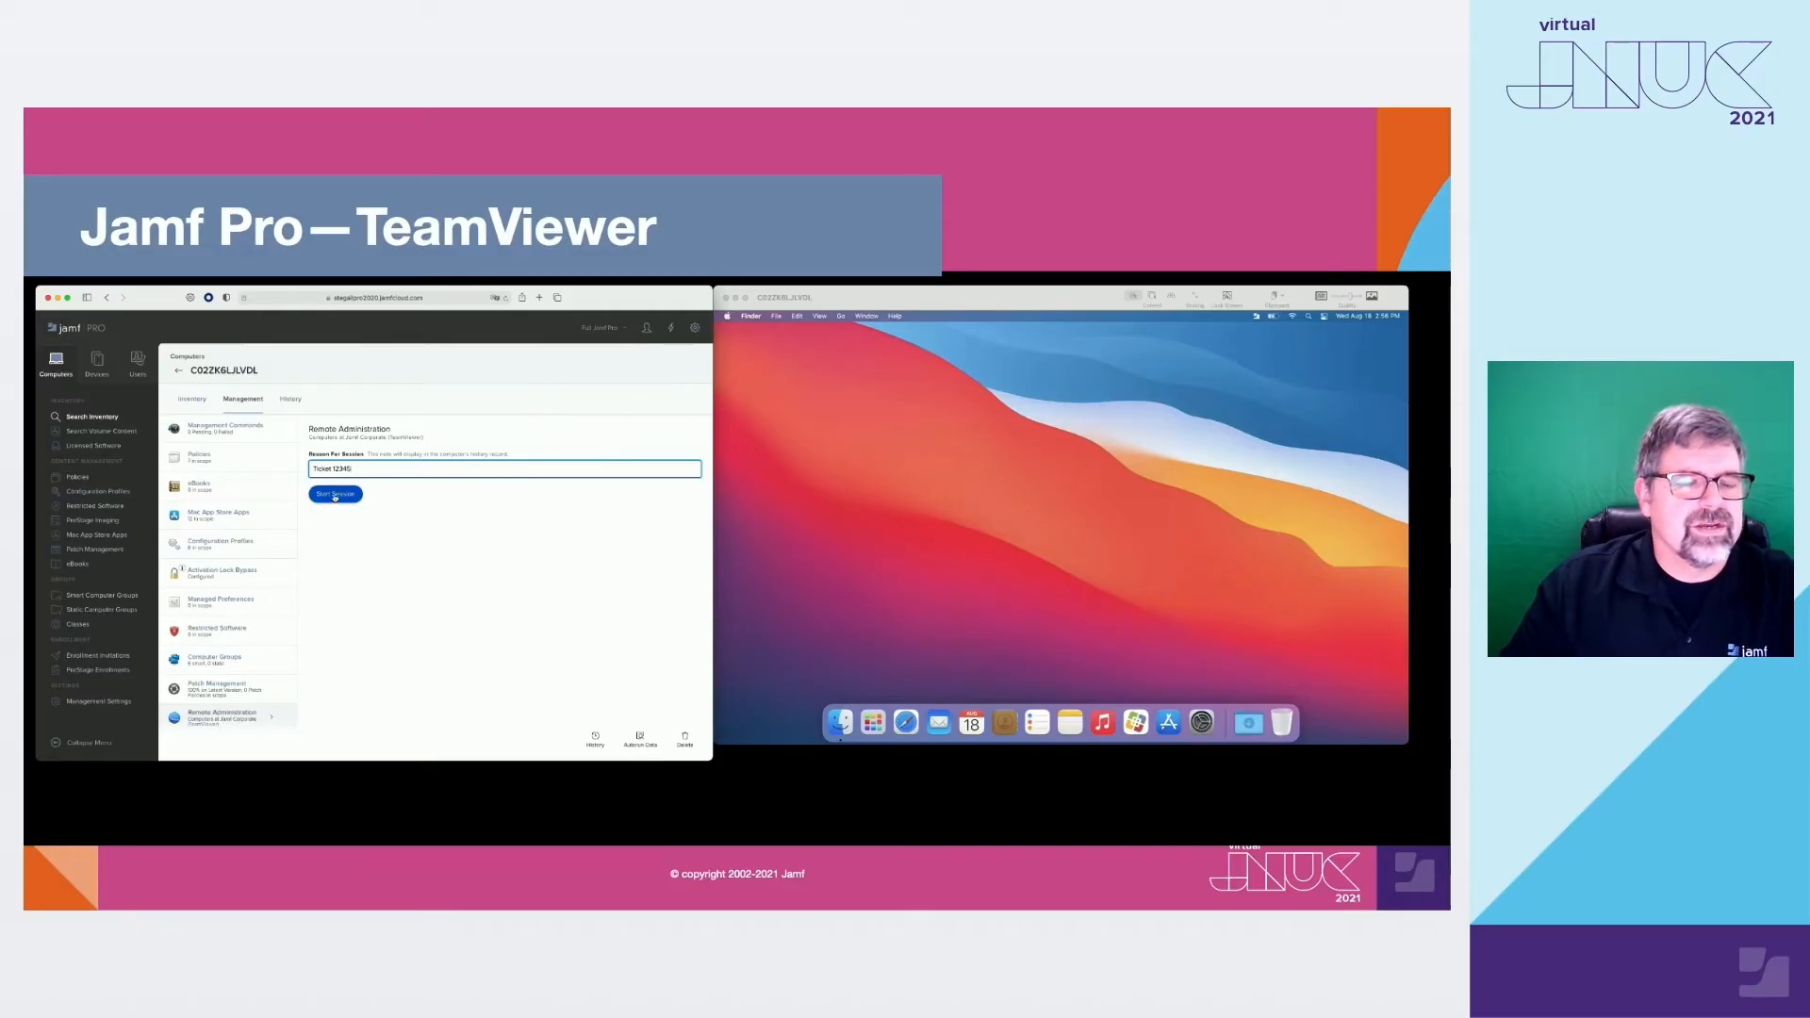
click(334, 494)
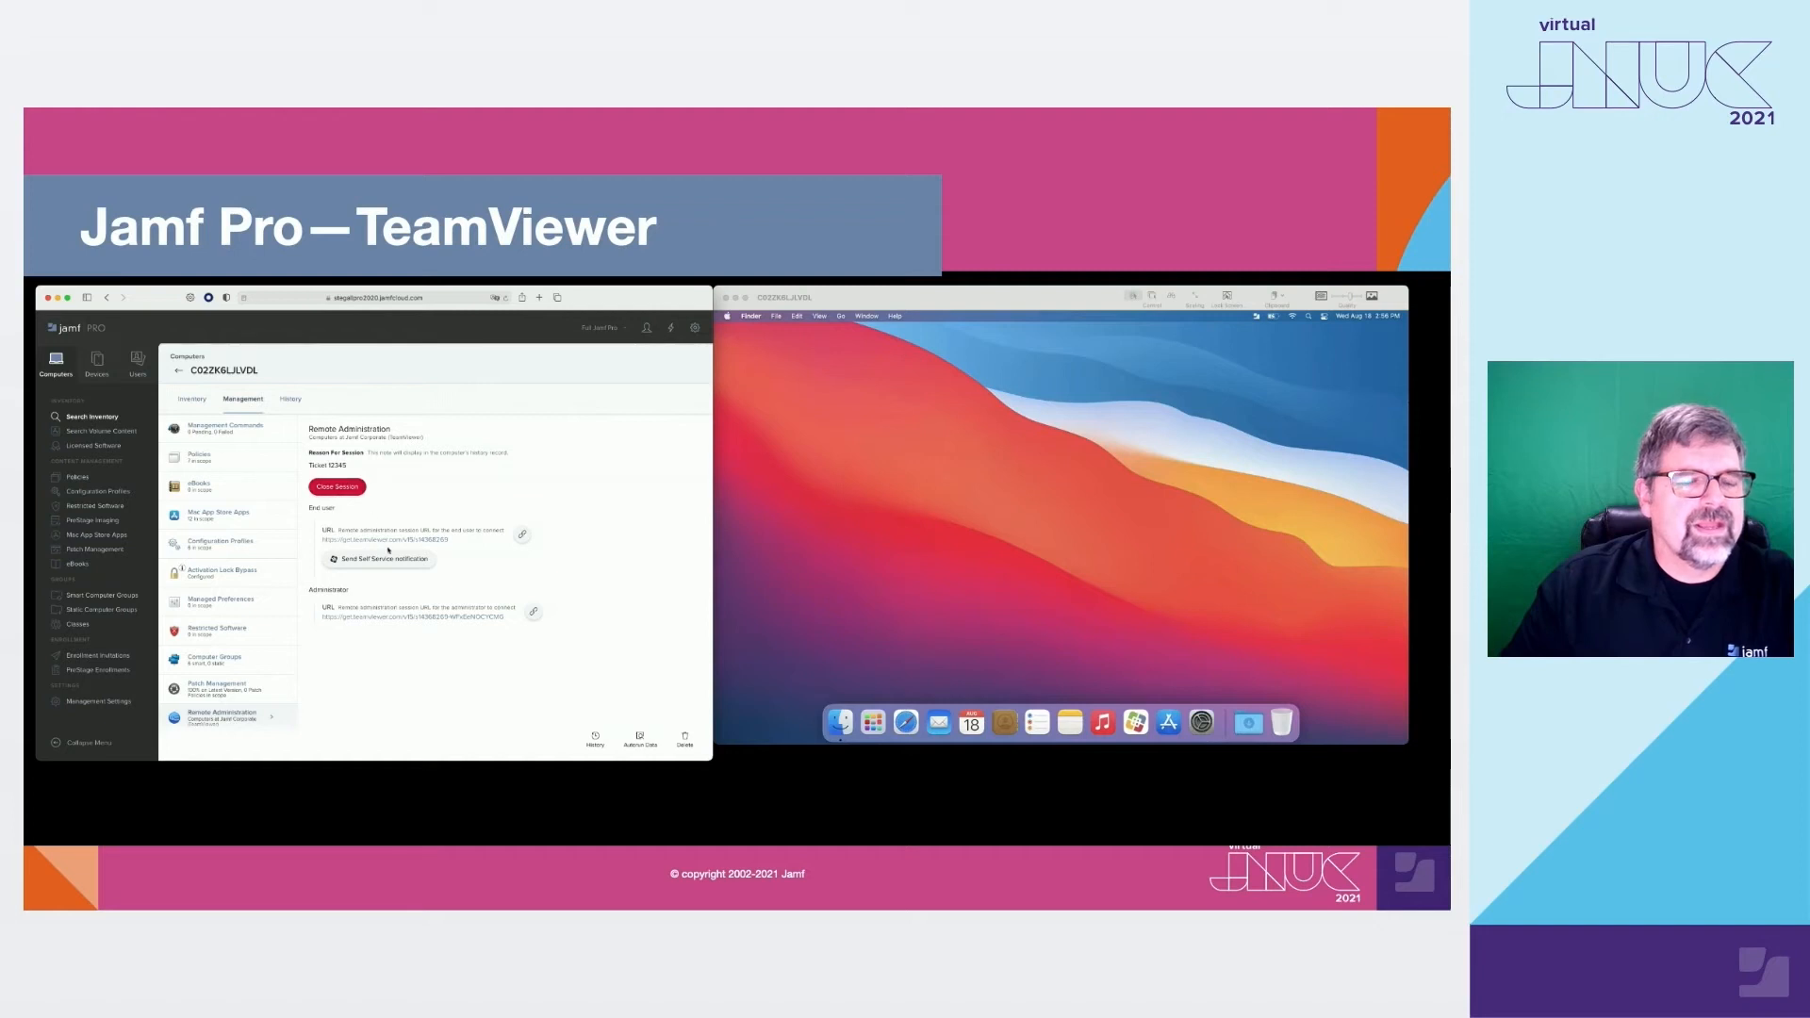
click(377, 560)
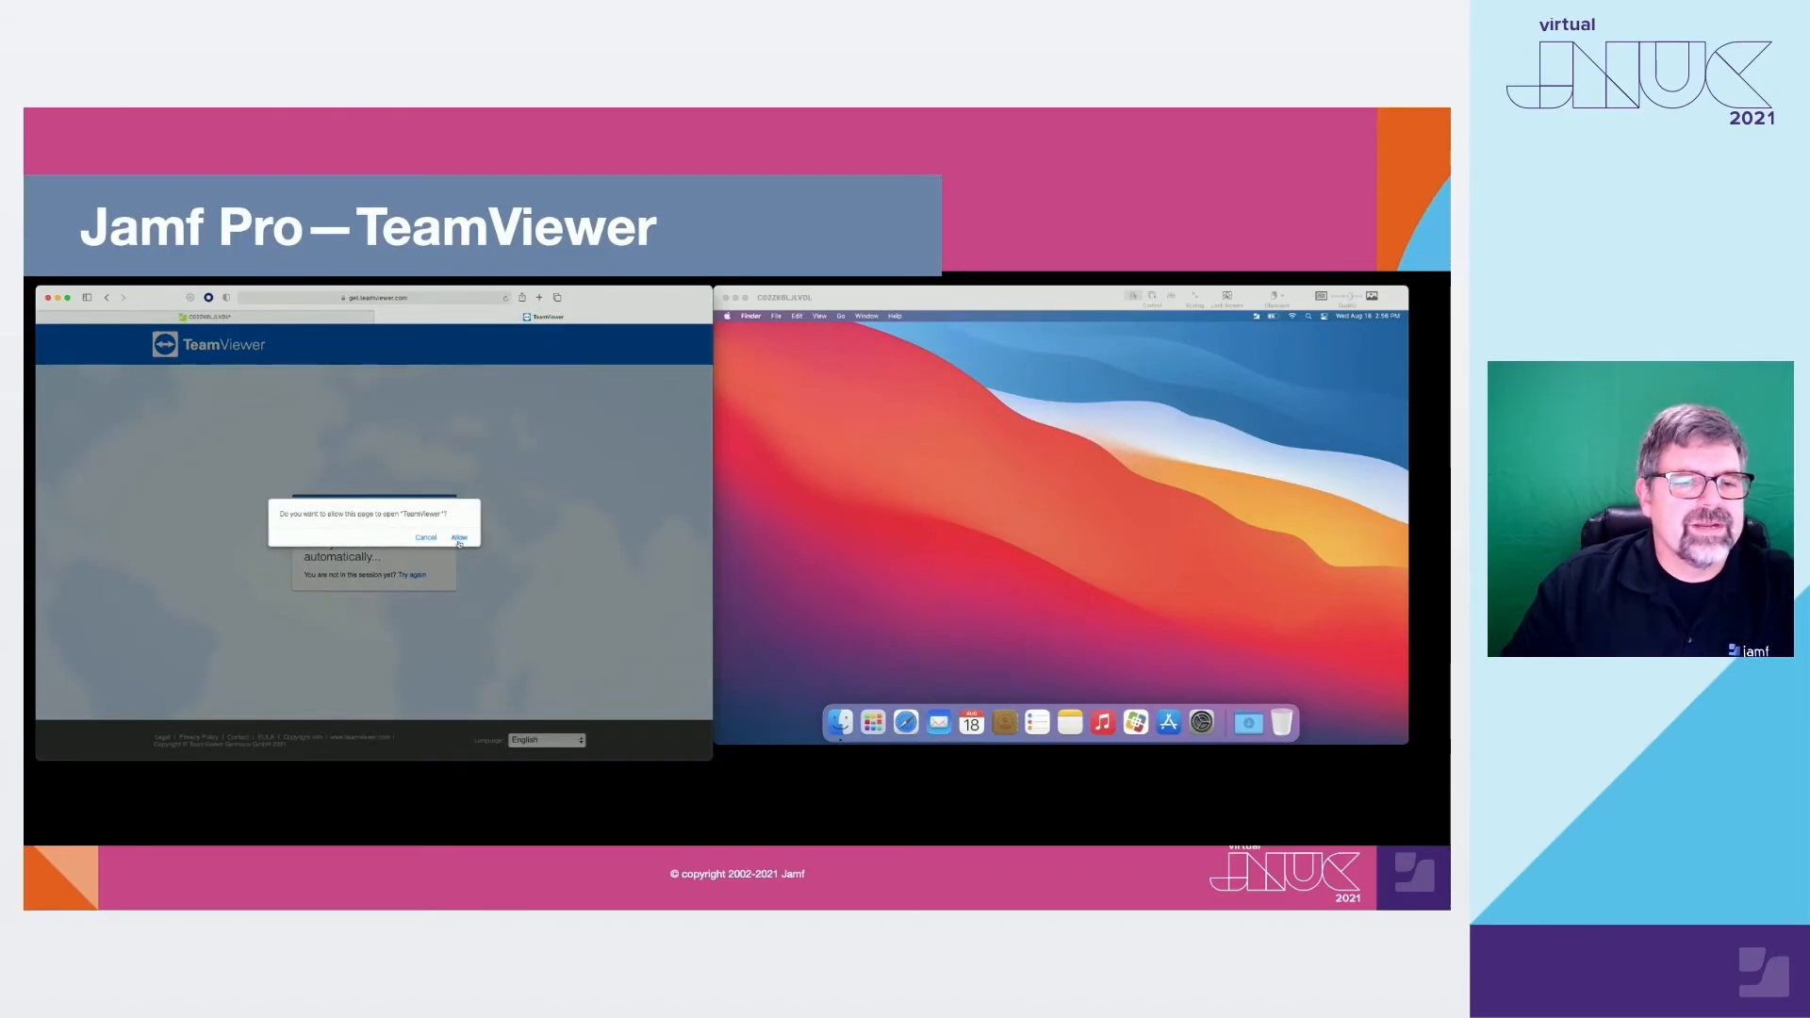
- Allow Safari to launch TeamViewer so the admin side waits for the partner to join
click(456, 537)
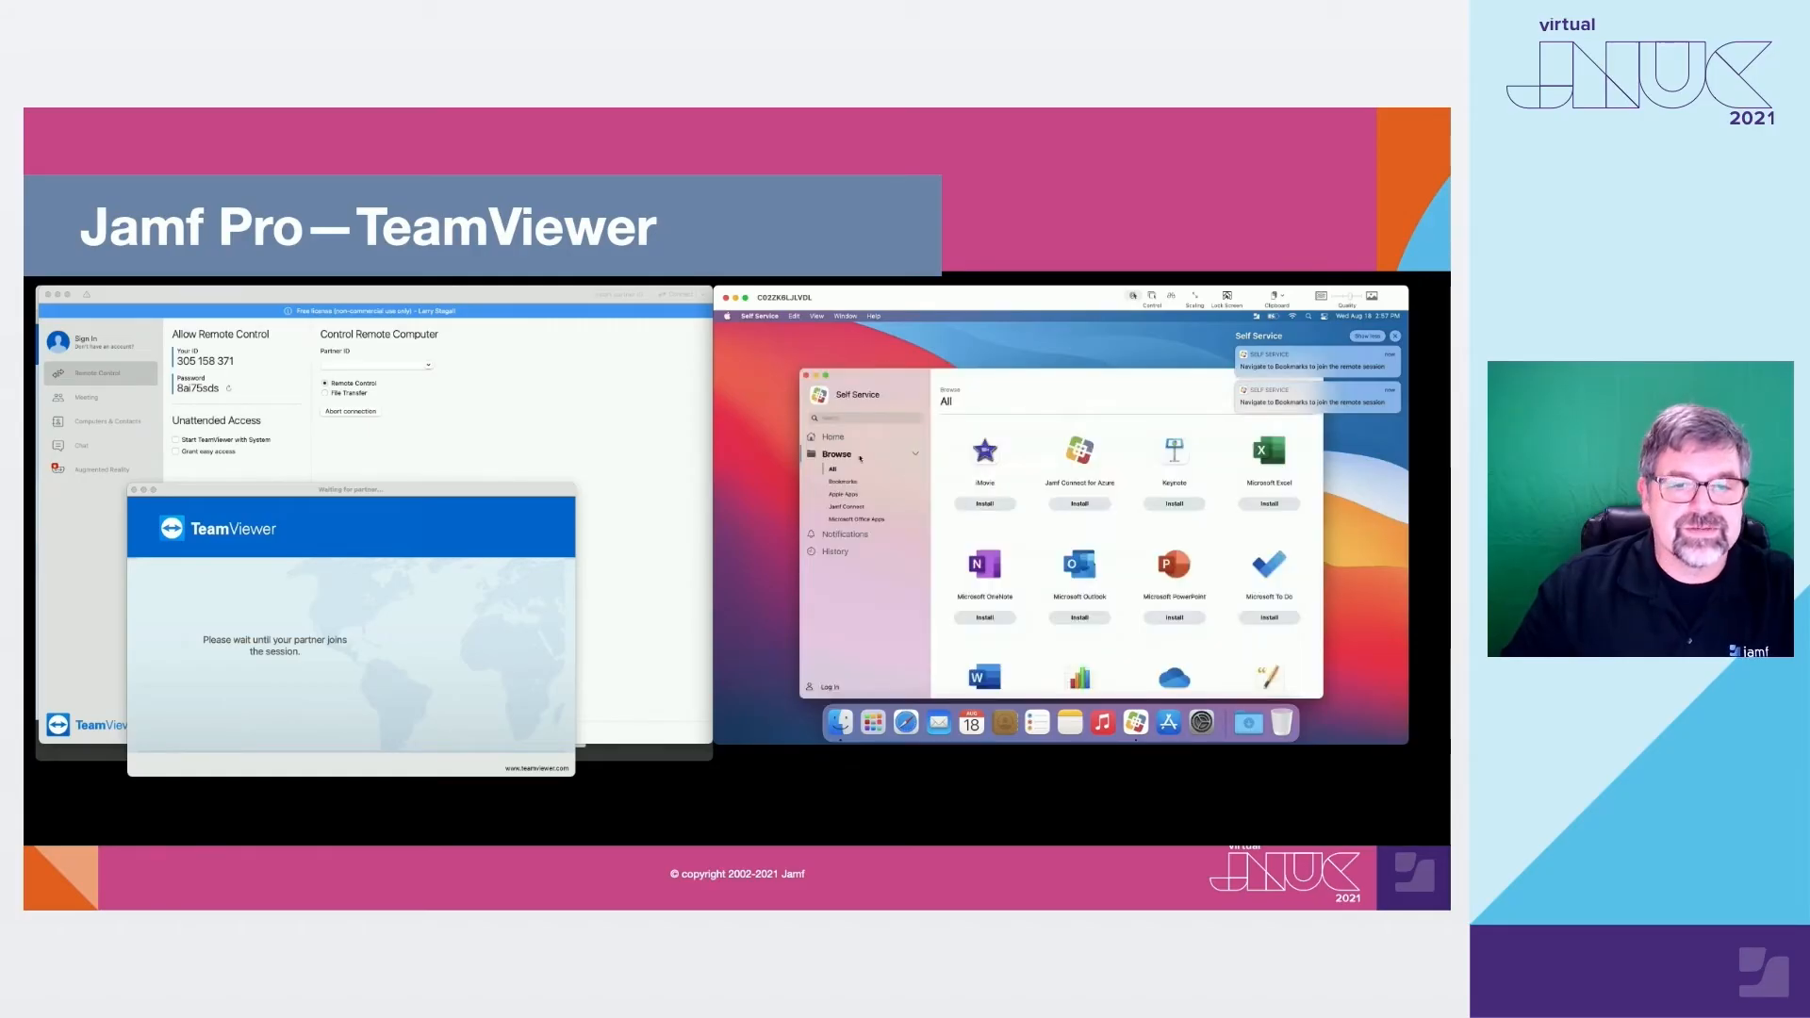
- From Self Service's Bookmarks, open the remote session bookmark and download the single-use TeamViewer QuickSupport app
click(841, 481)
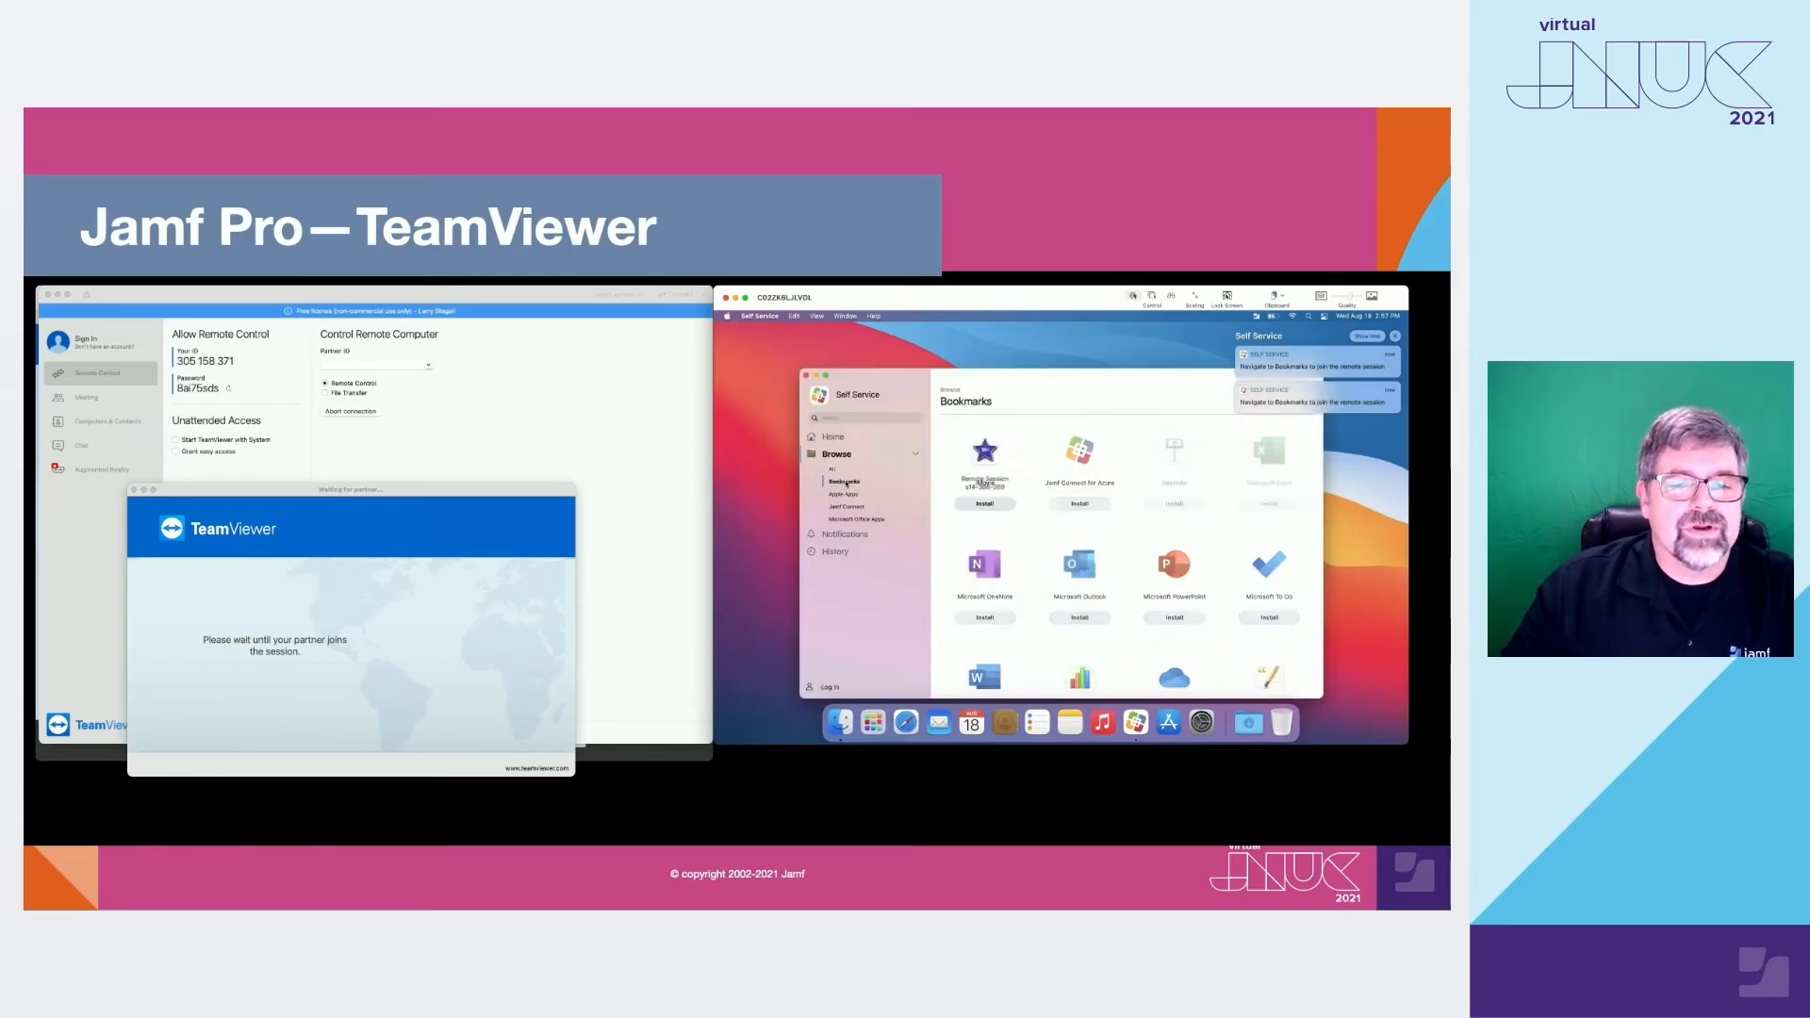
click(845, 481)
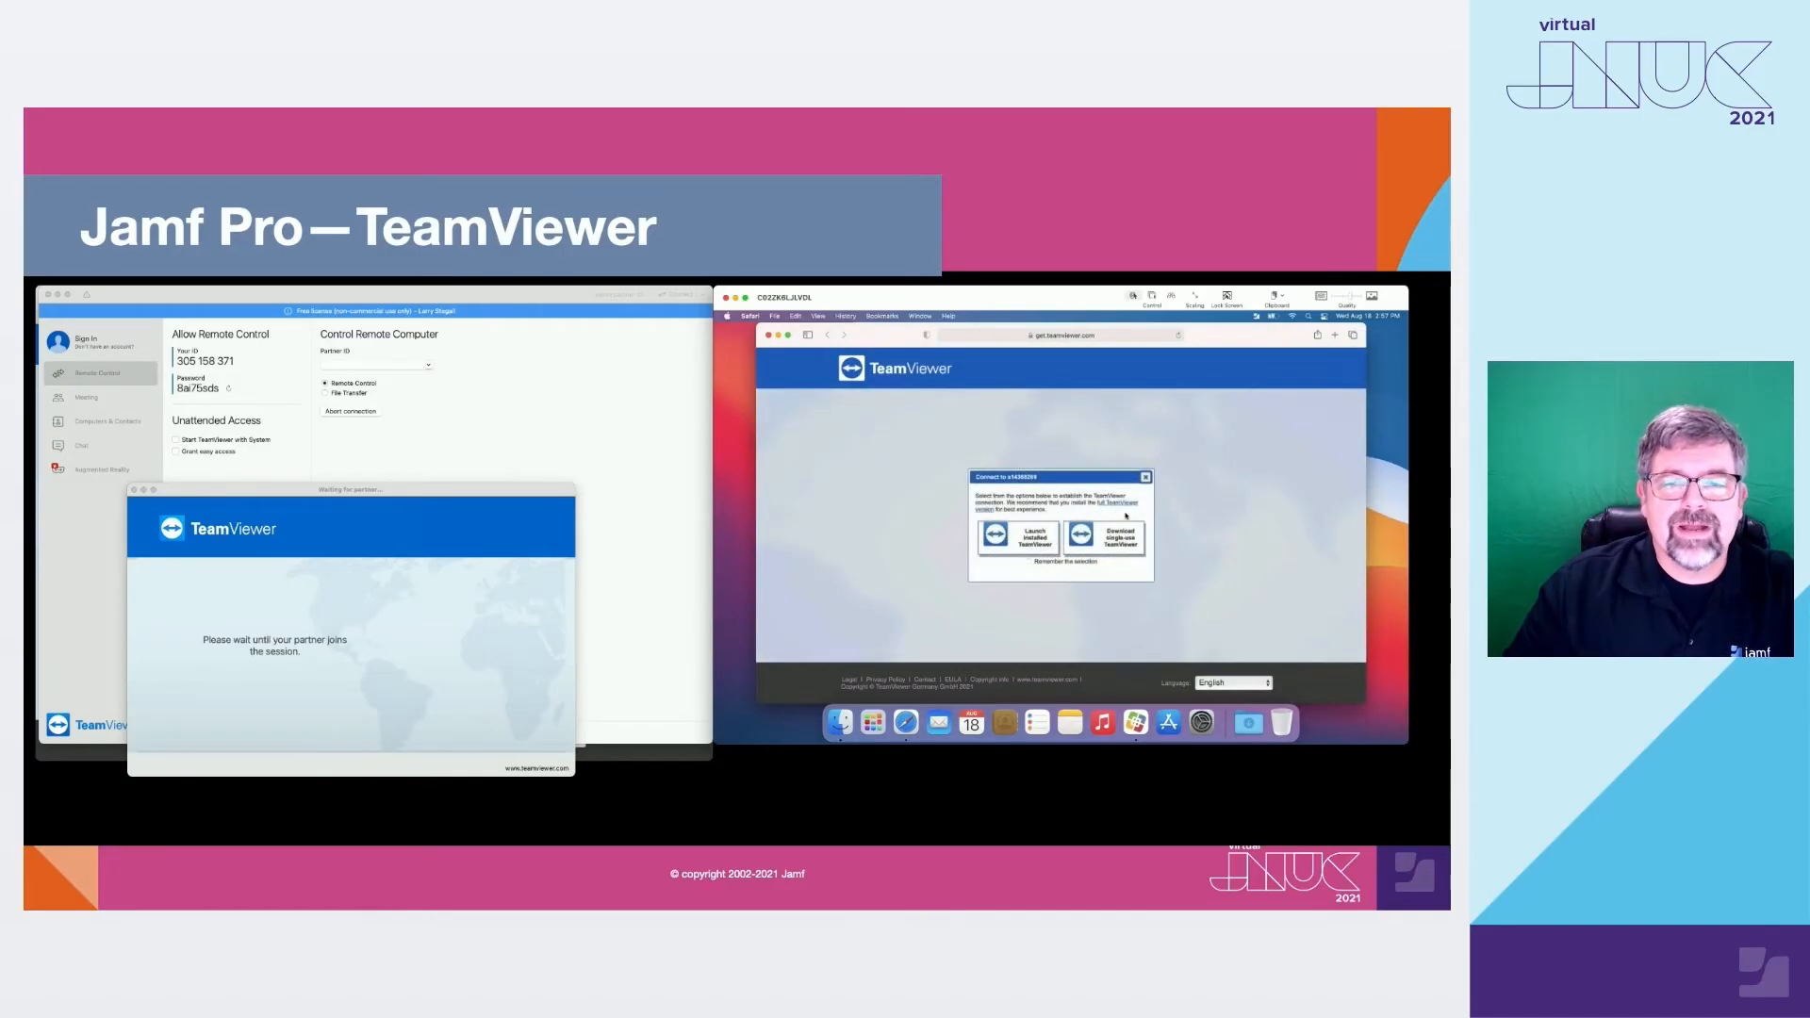
click(1103, 532)
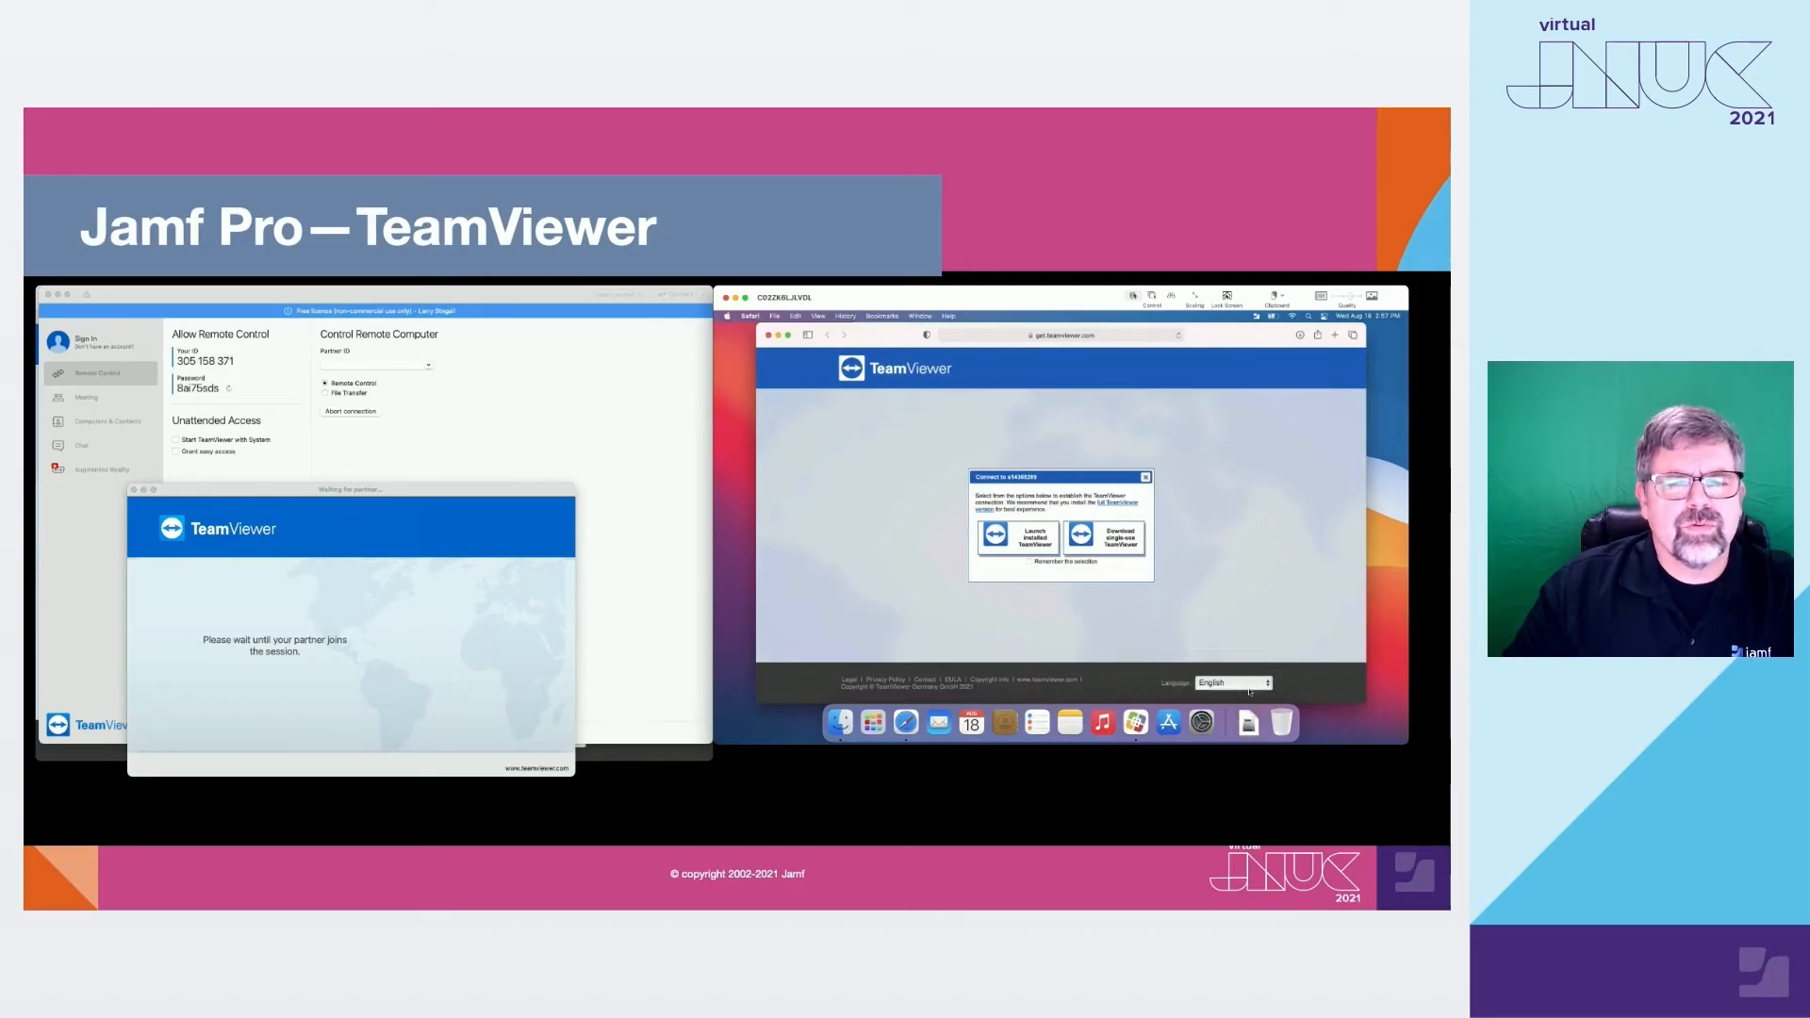
click(1103, 536)
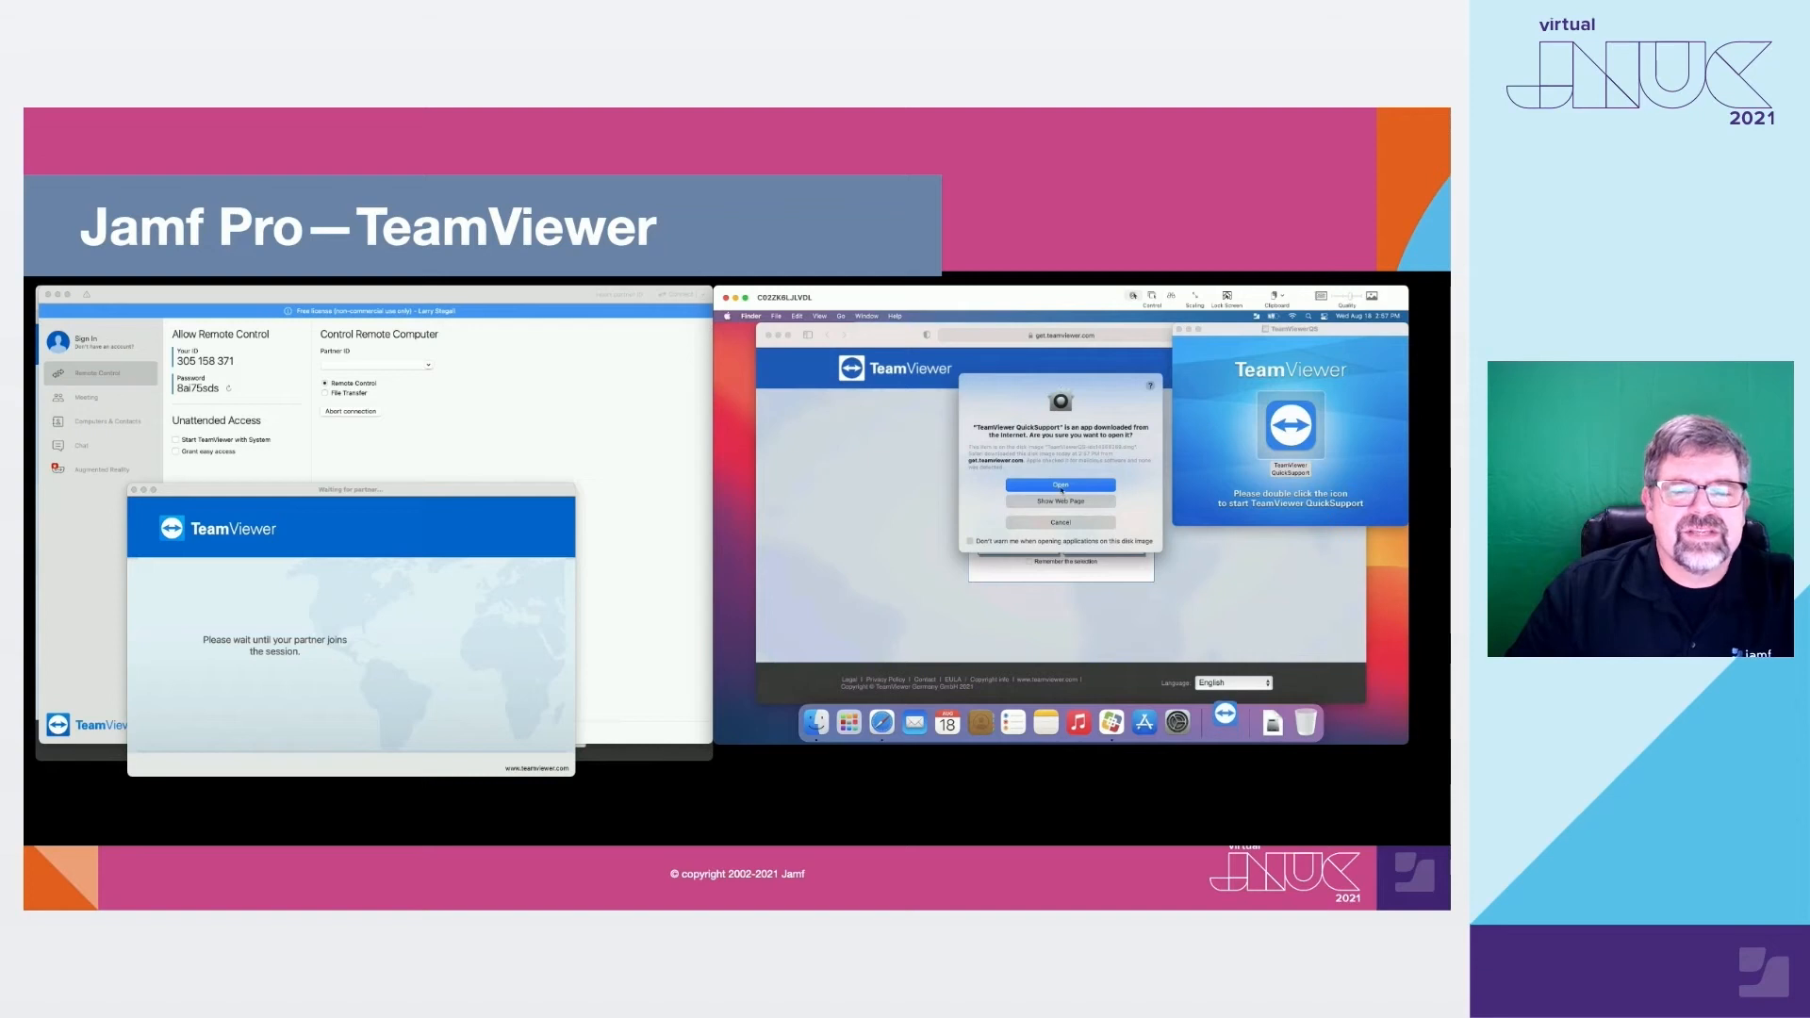
- Confirm opening QuickSupport despite the Gatekeeper warning, accept the EULA and DPA, and continue
click(1058, 484)
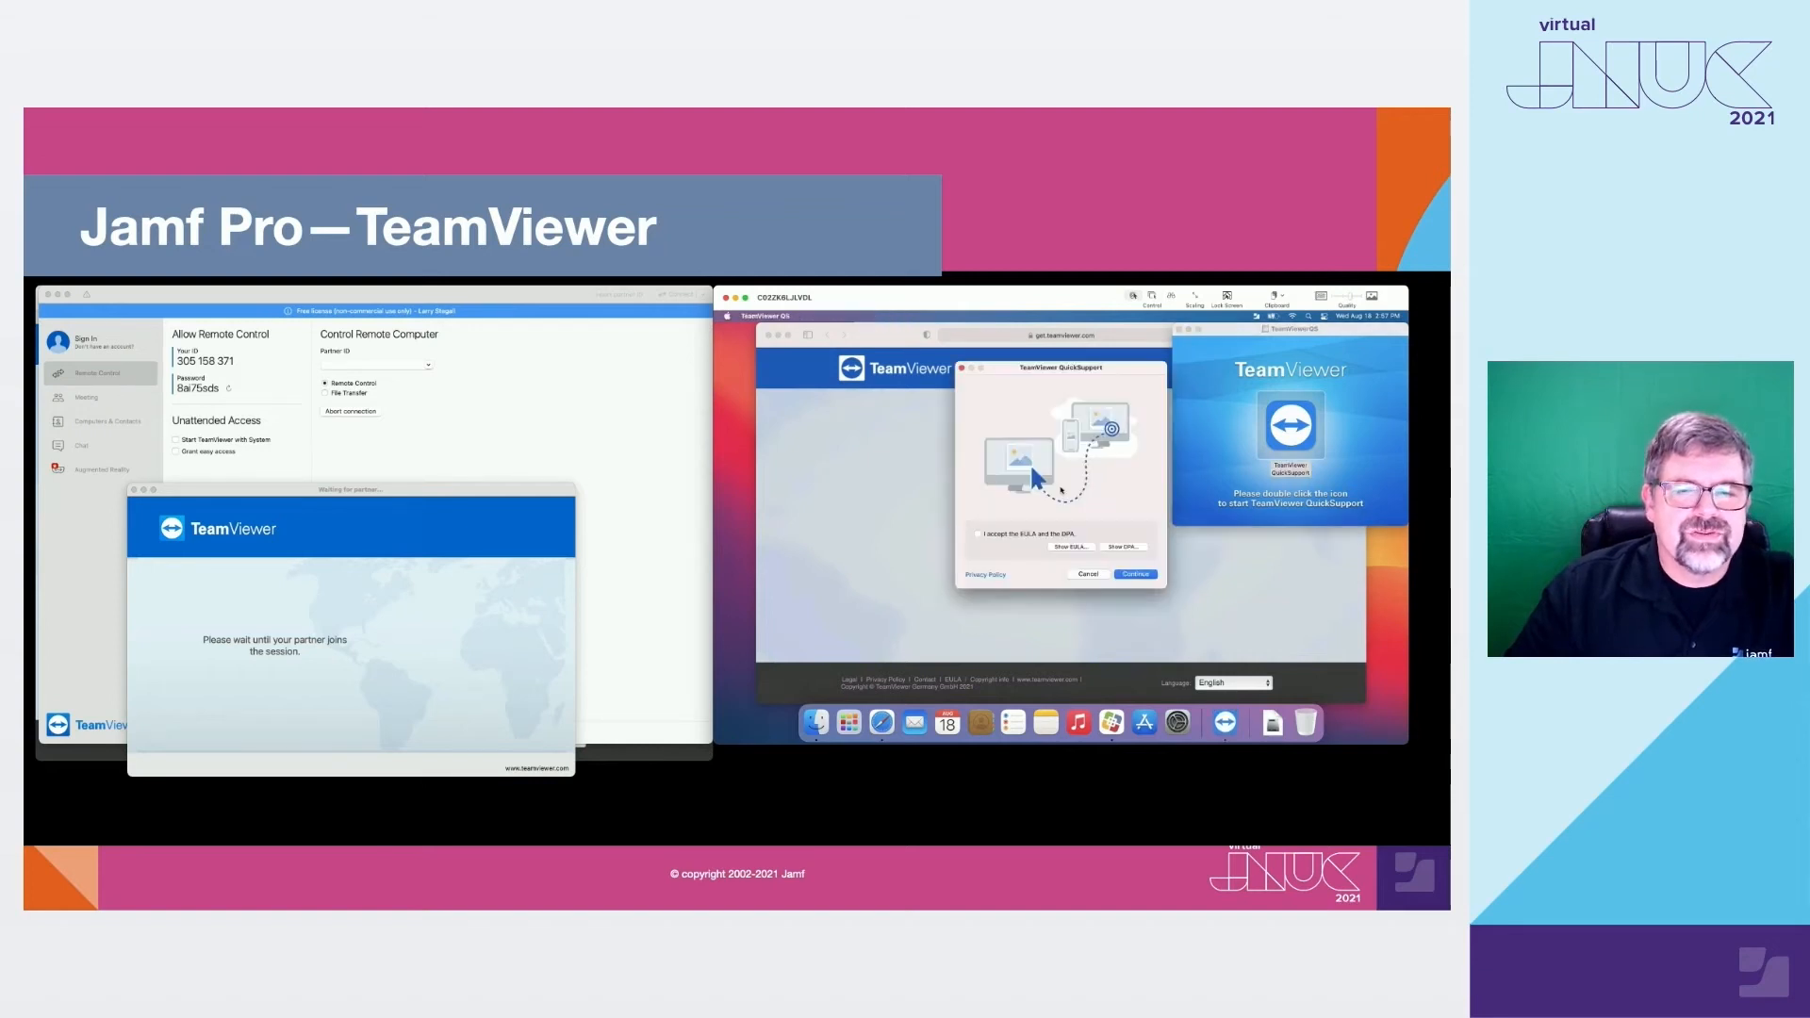
click(978, 535)
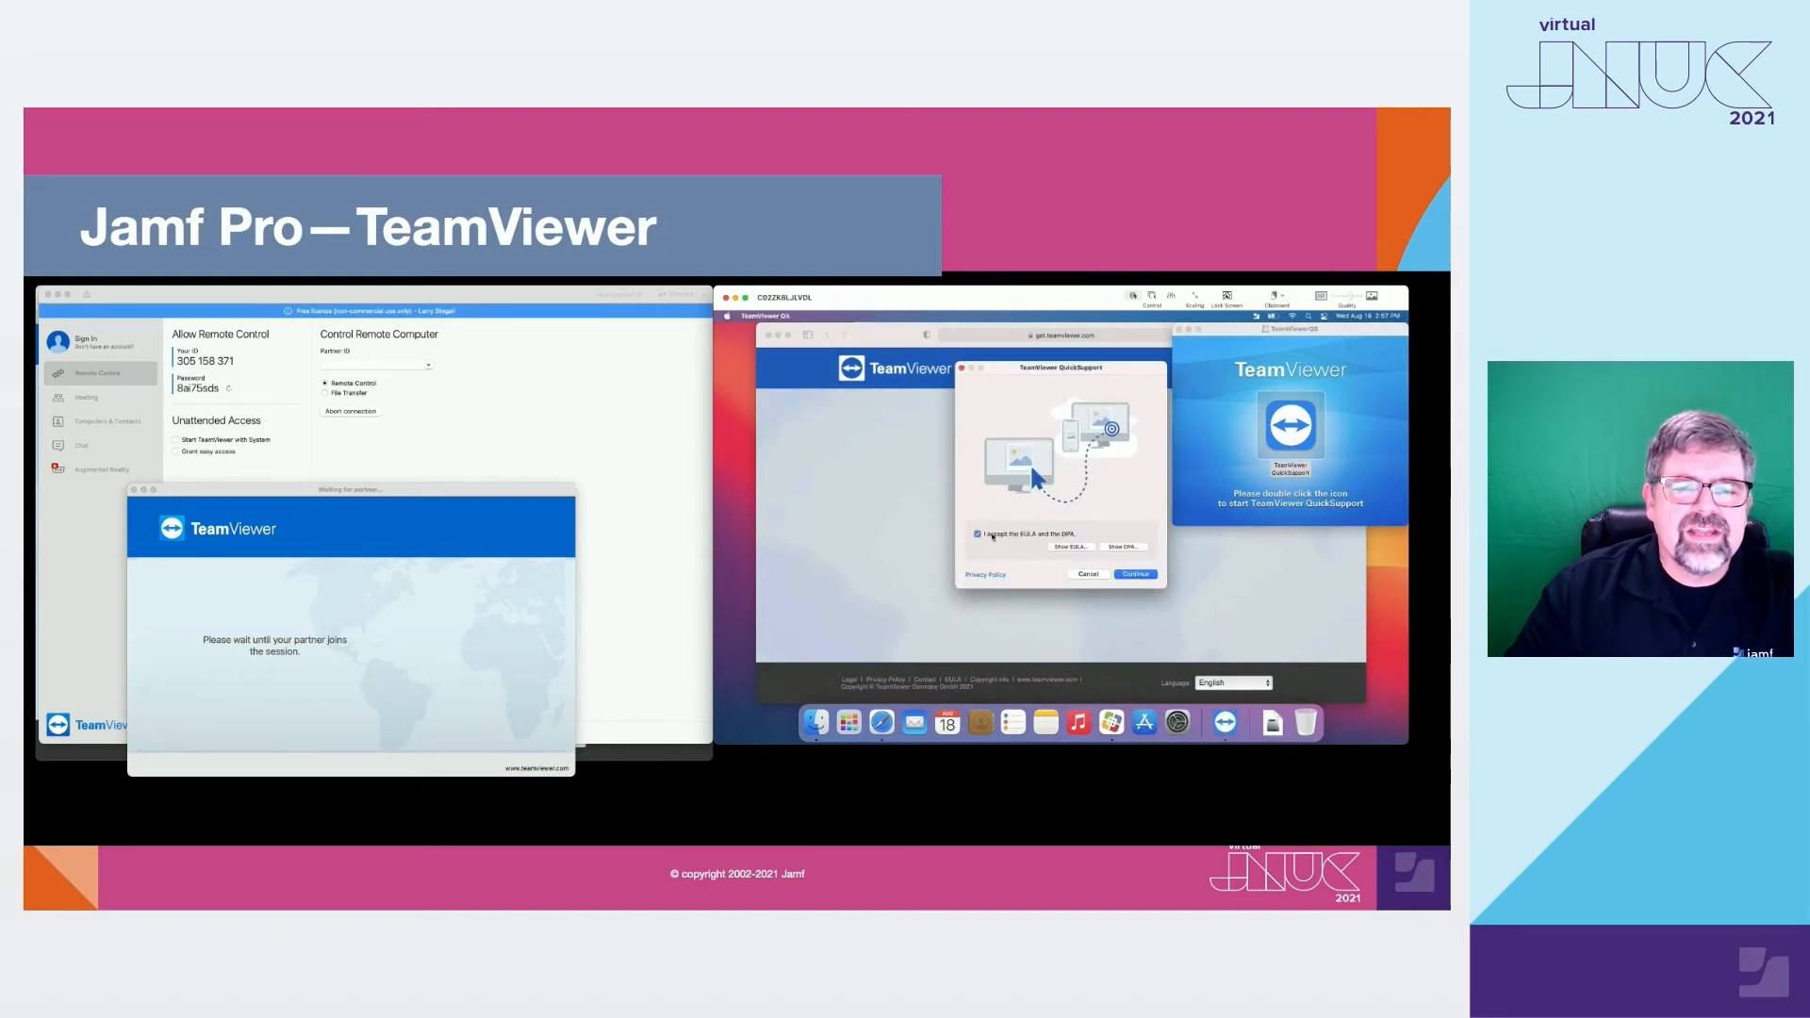
click(1133, 573)
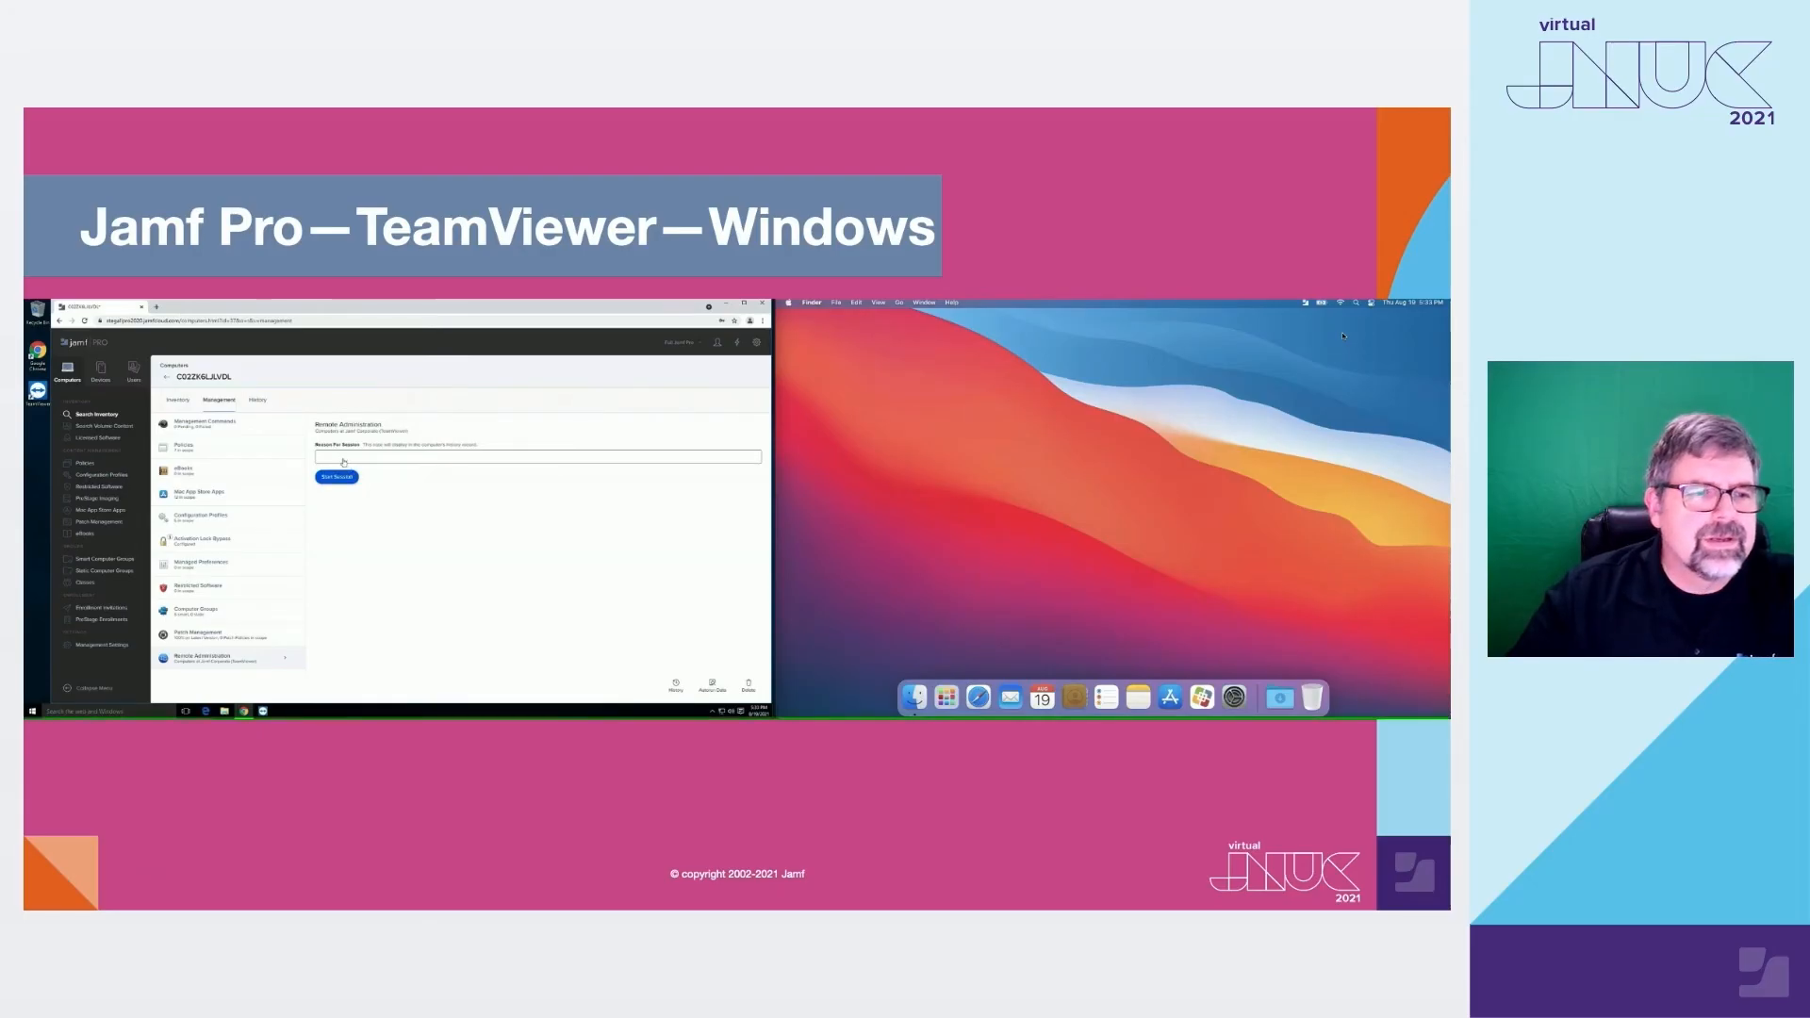
- In Jamf Pro's Remote Administration tab, enter reason 'Test' and start the session
click(537, 456)
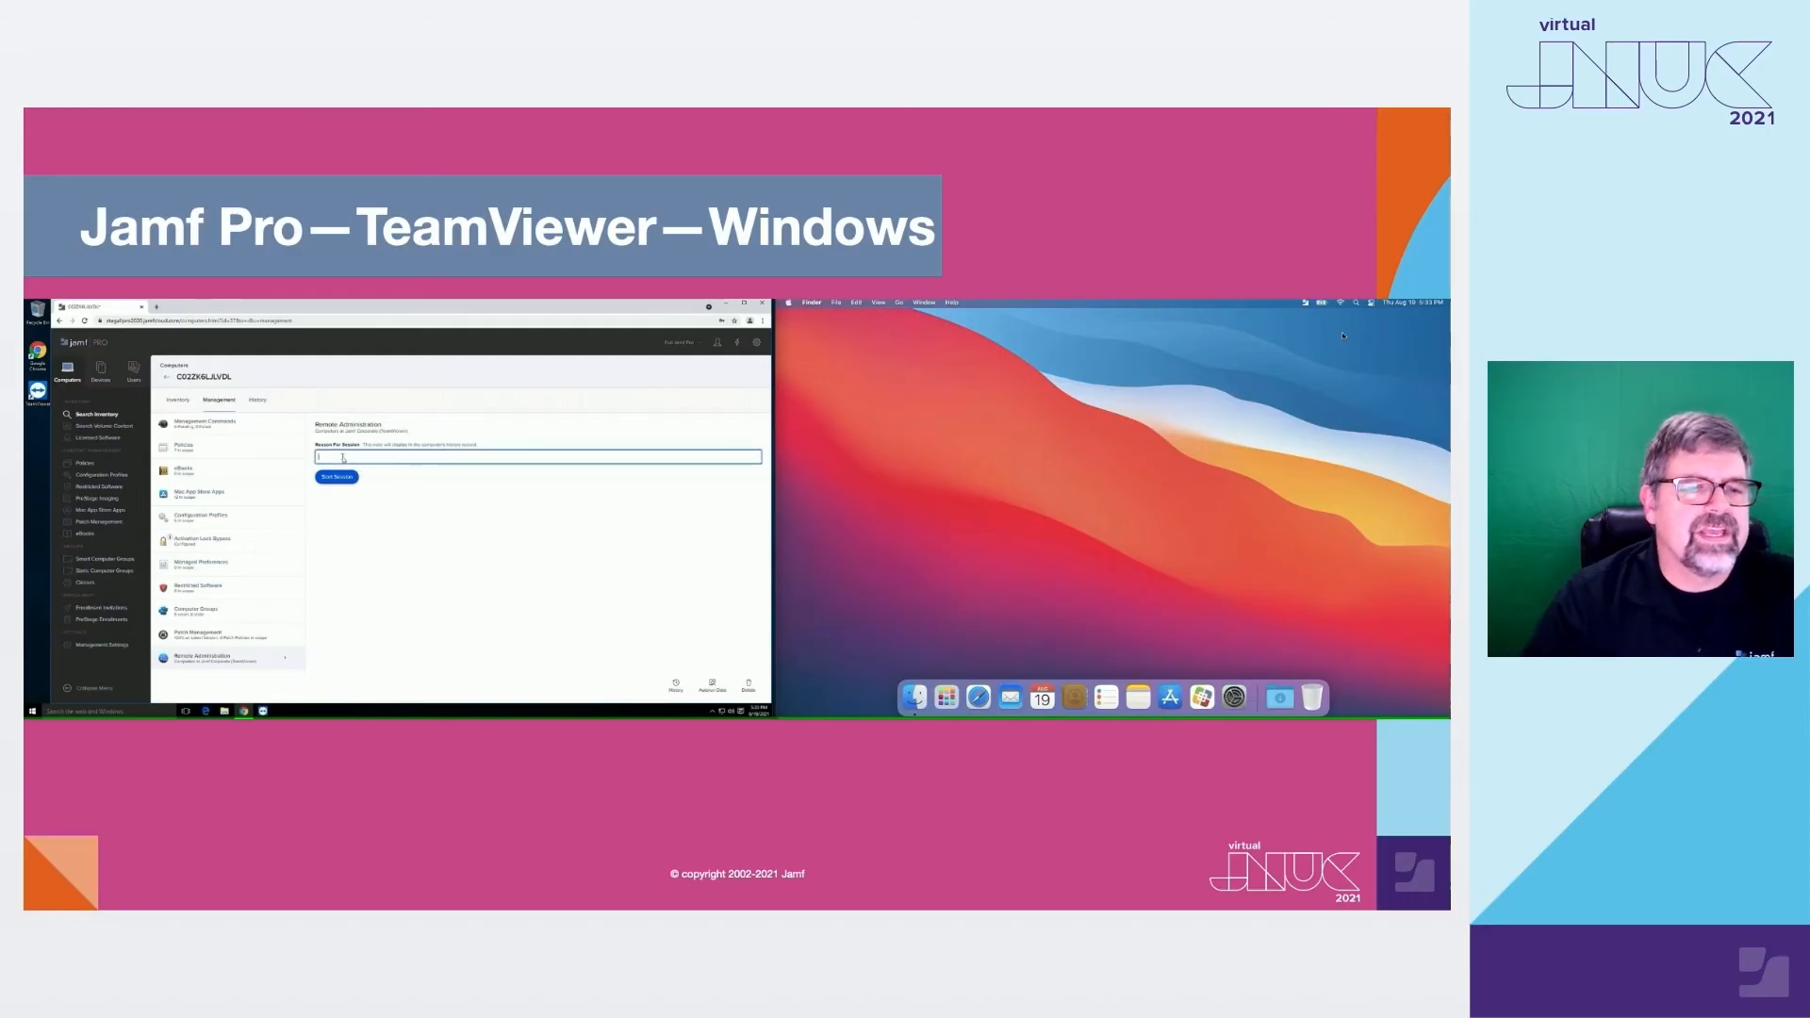
text(Test)
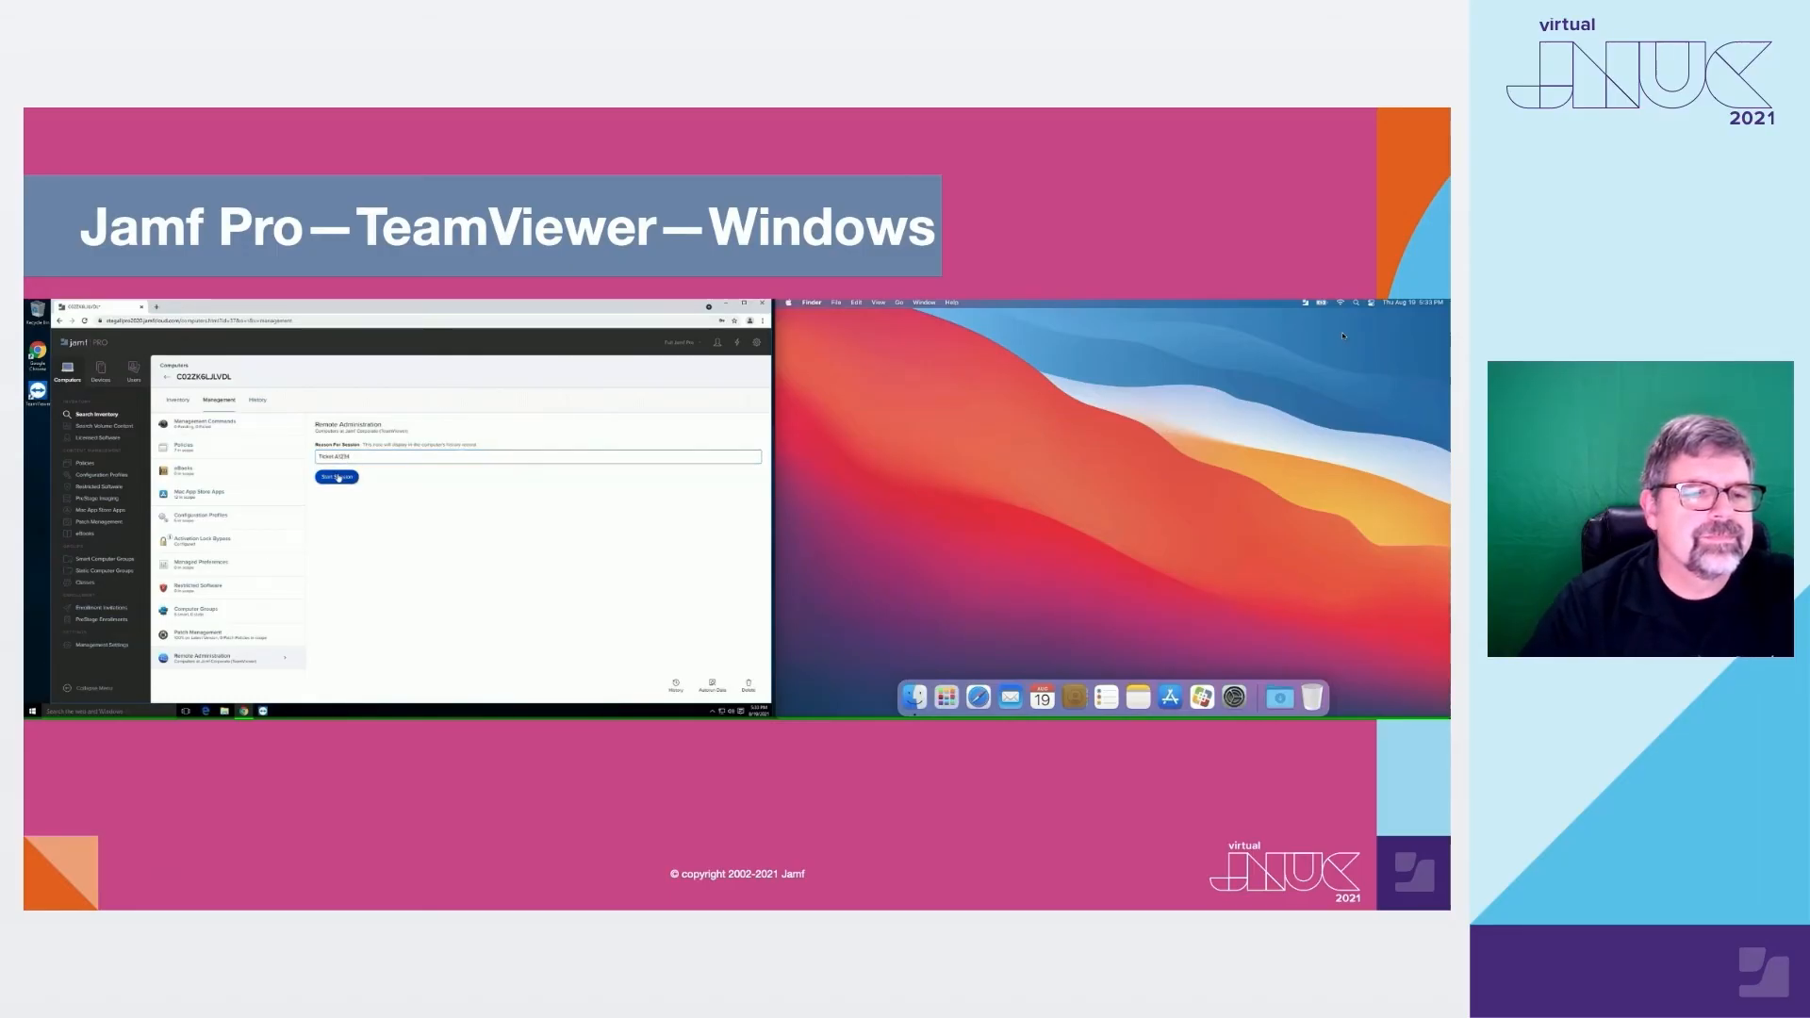
click(335, 475)
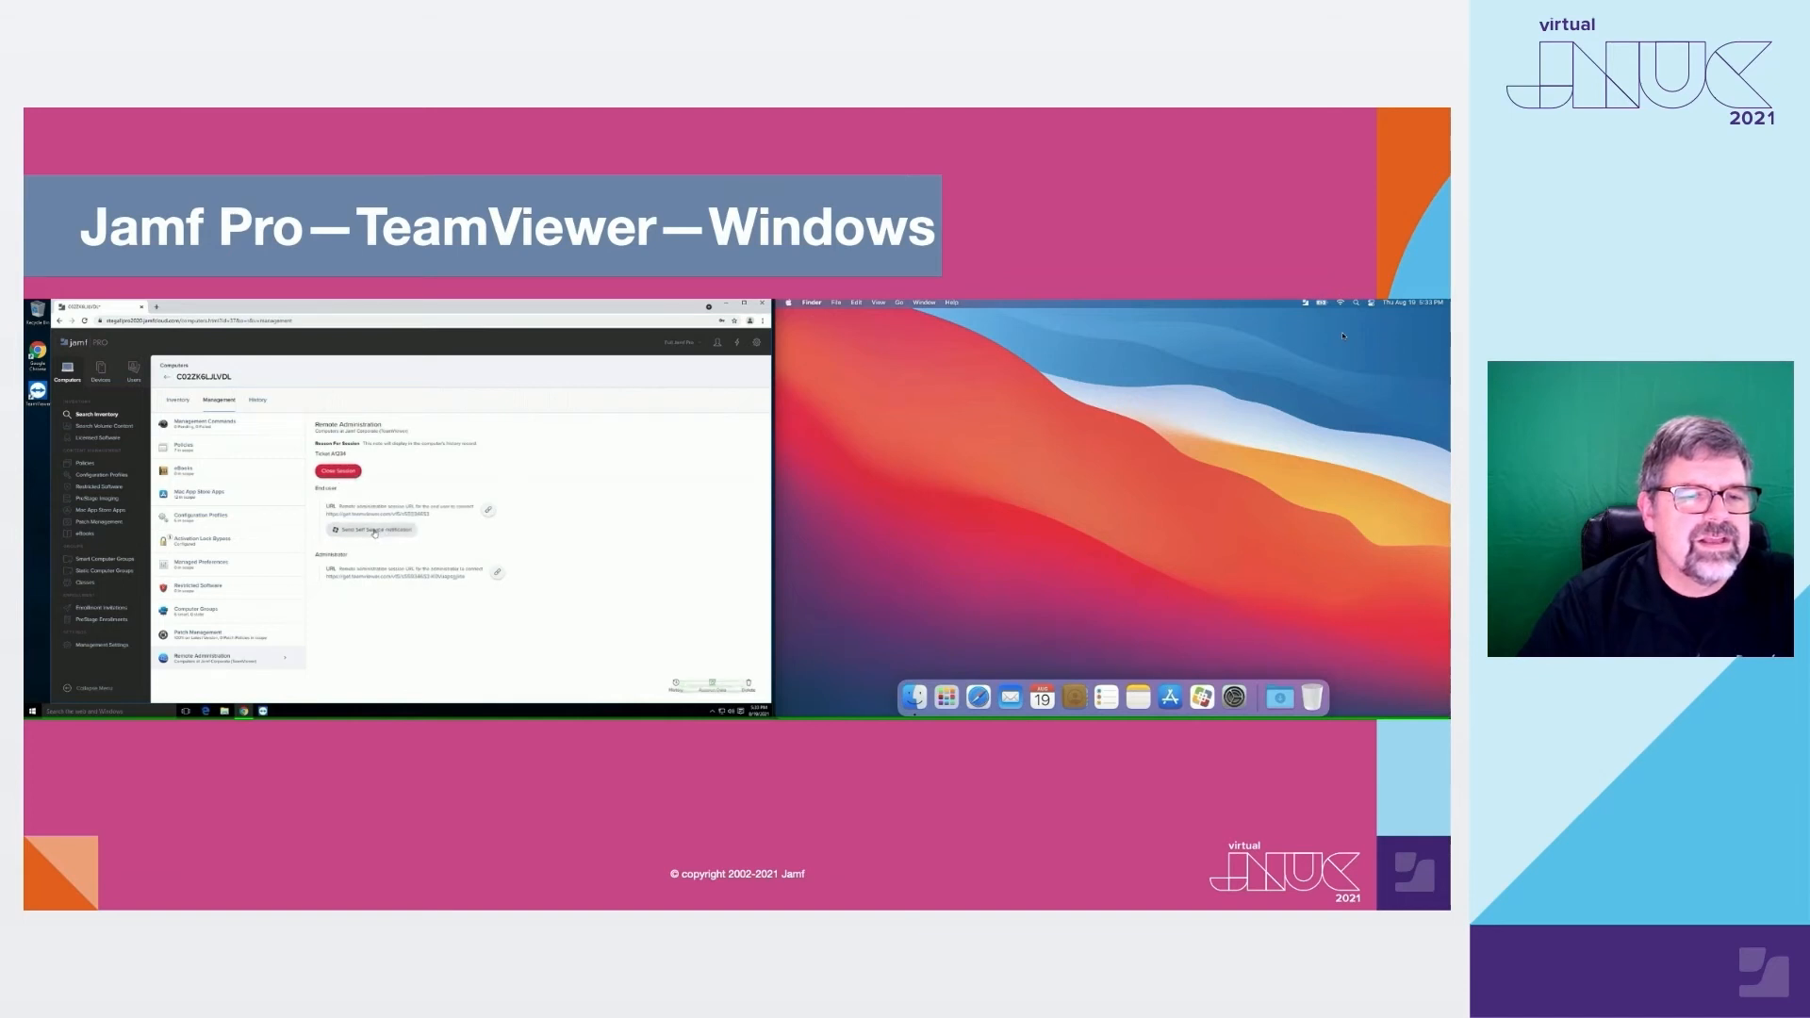
- Follow the administrator session link on Windows and let the browser launch TeamViewer
click(367, 530)
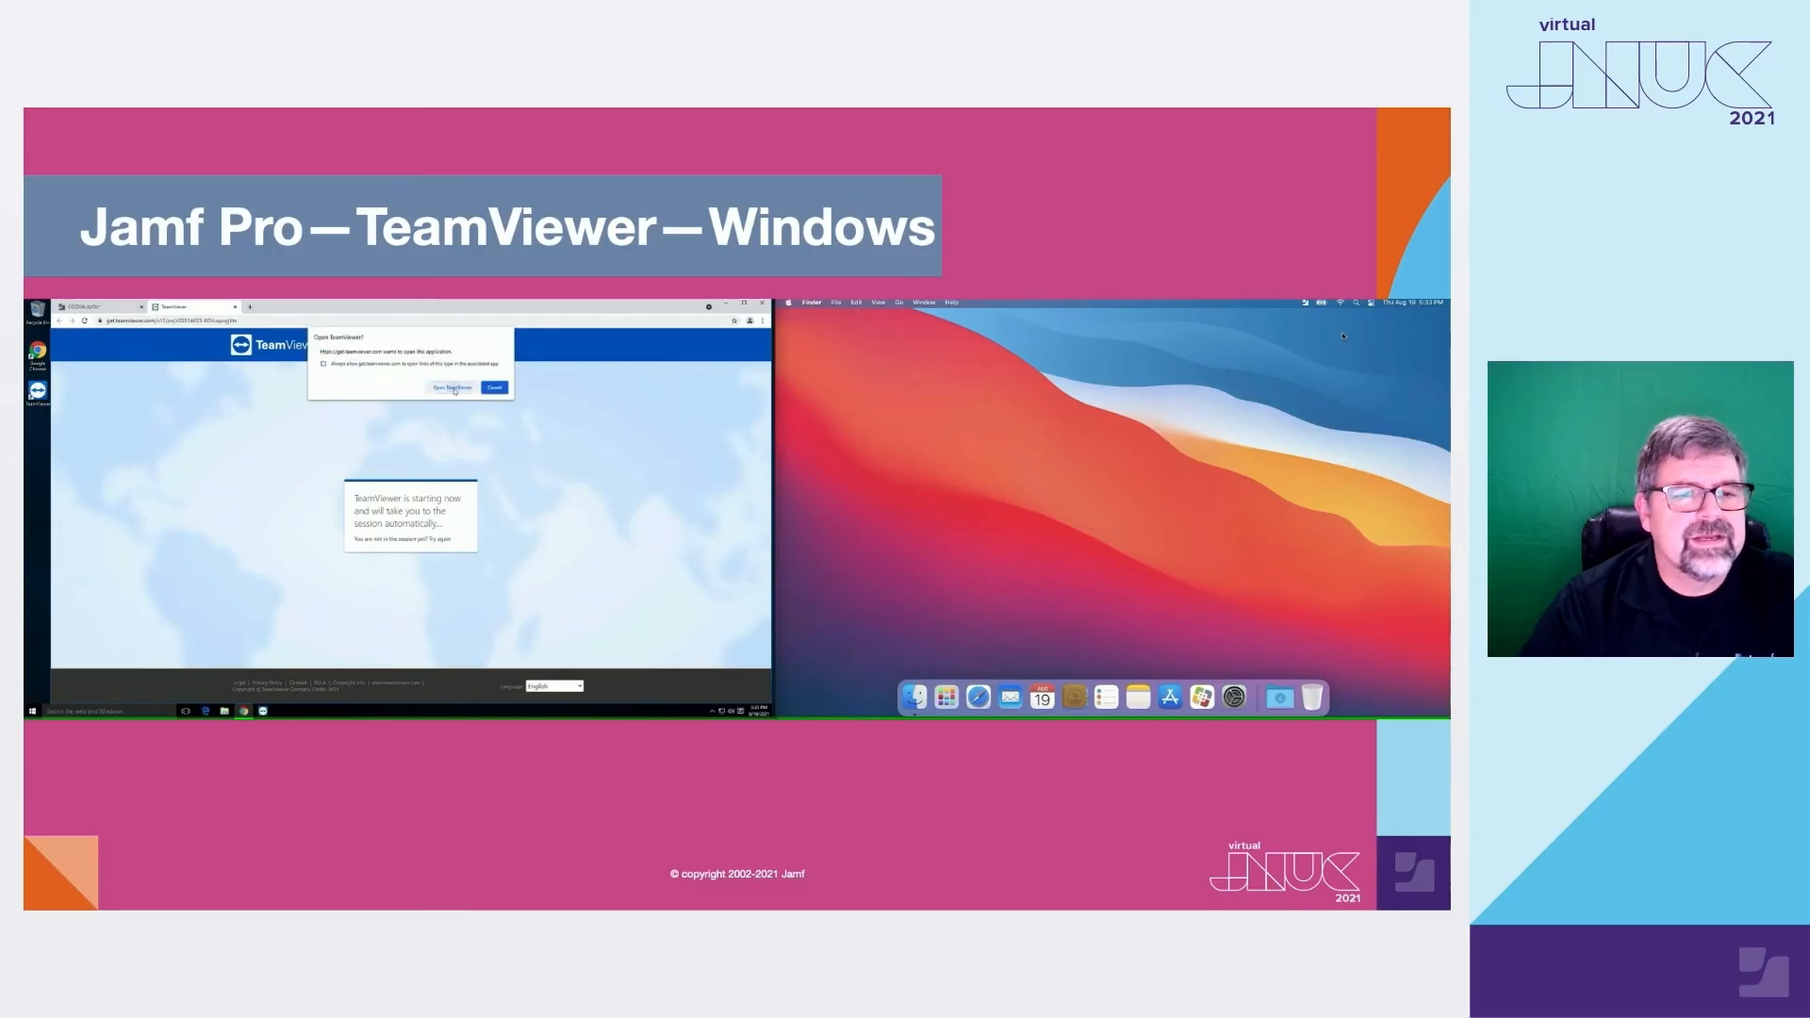
click(449, 387)
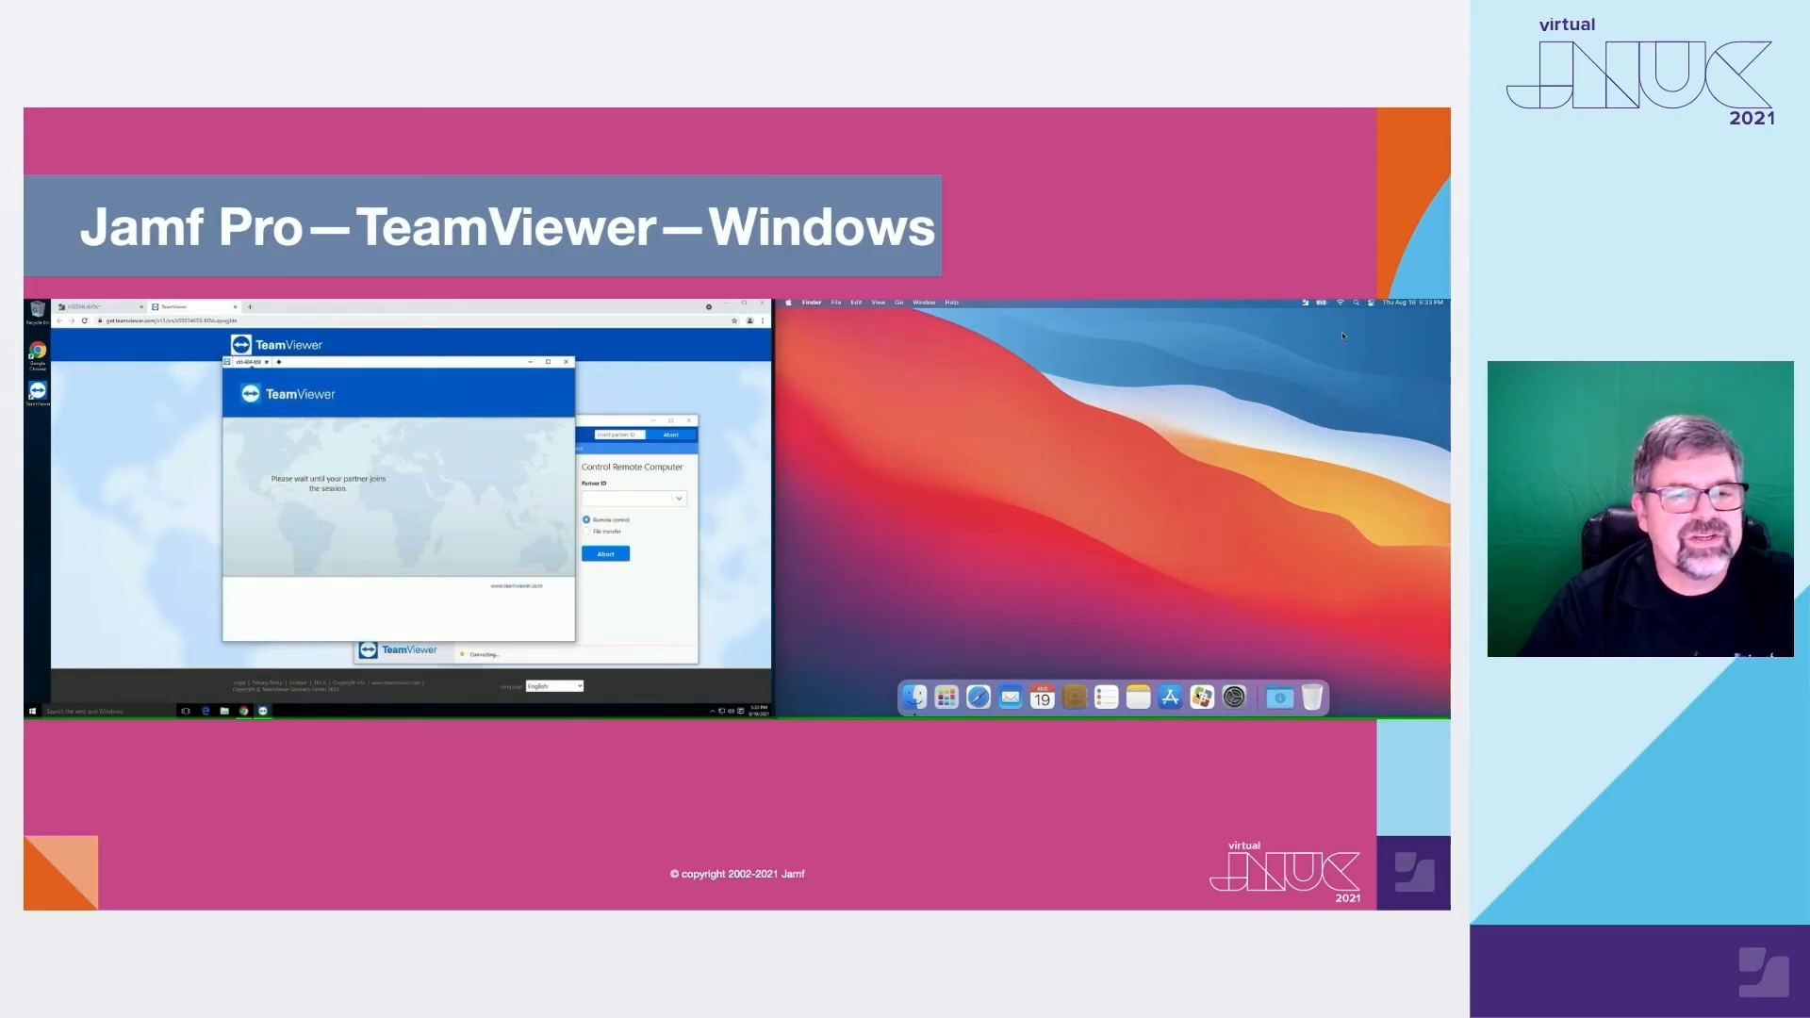
mouse_move(1199, 698)
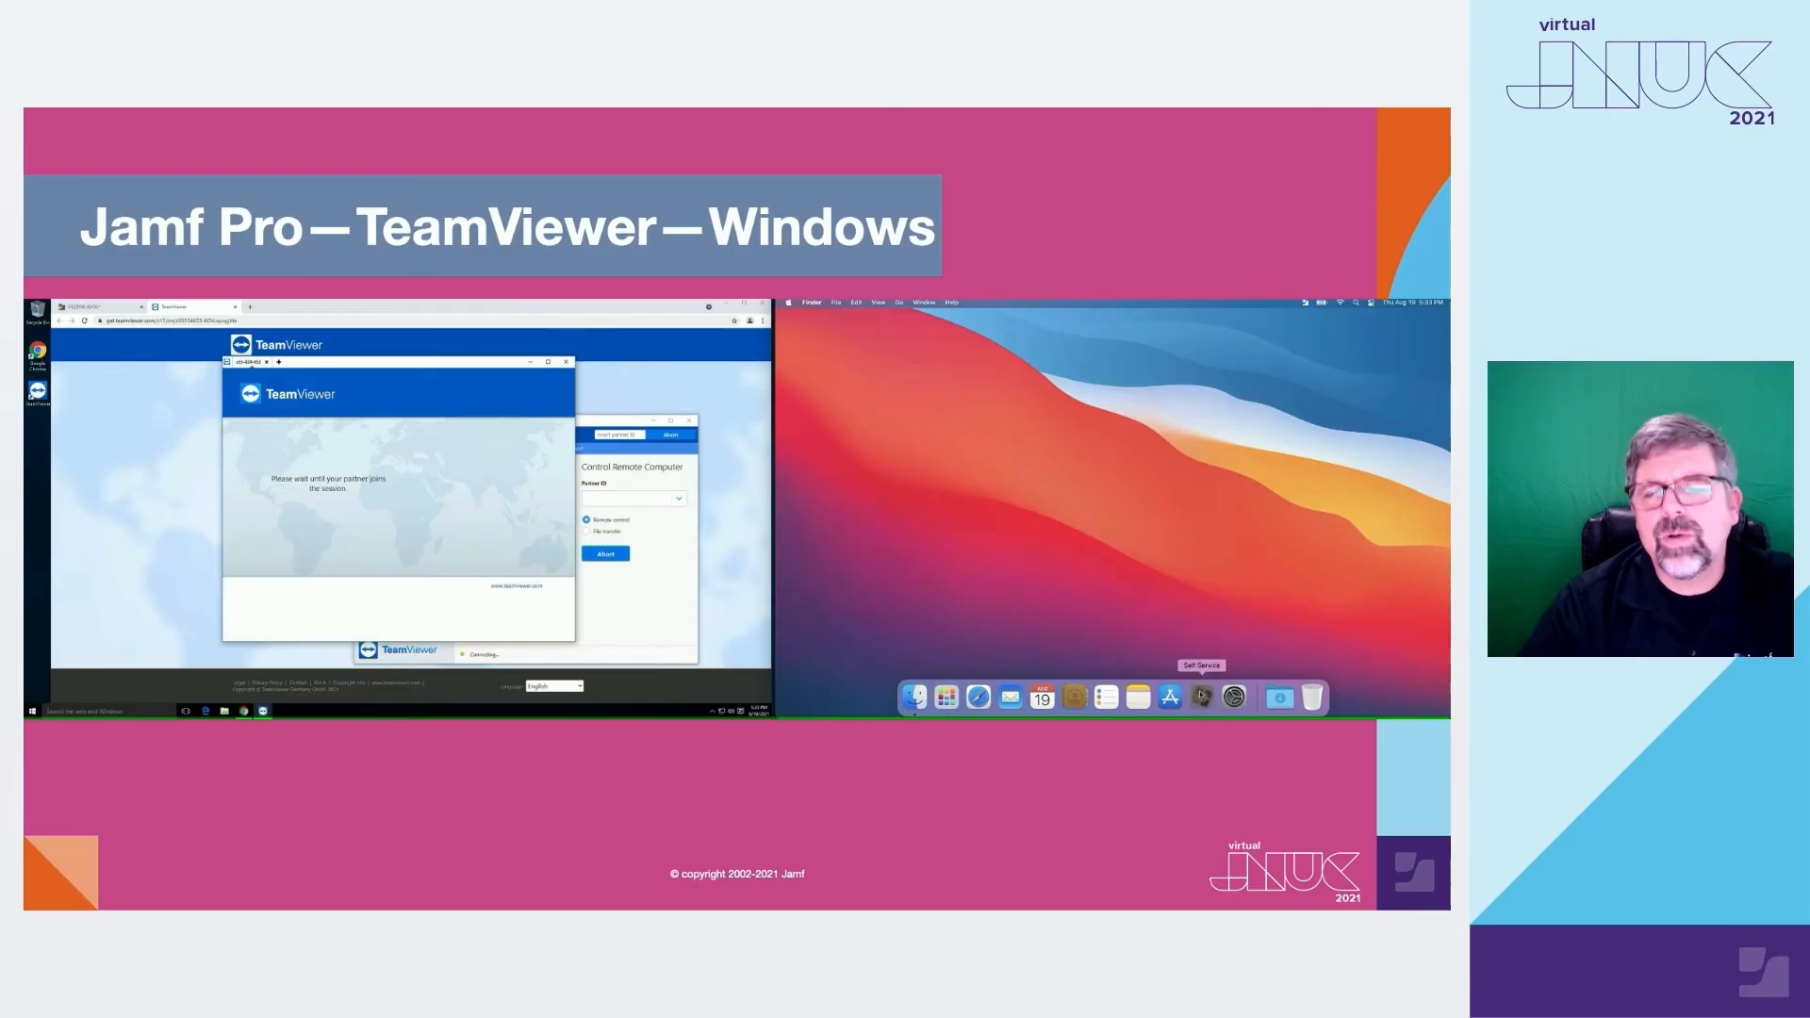
- Launch Self Service on the Mac and open the Remote Session bookmark from Bookmarks
click(1199, 696)
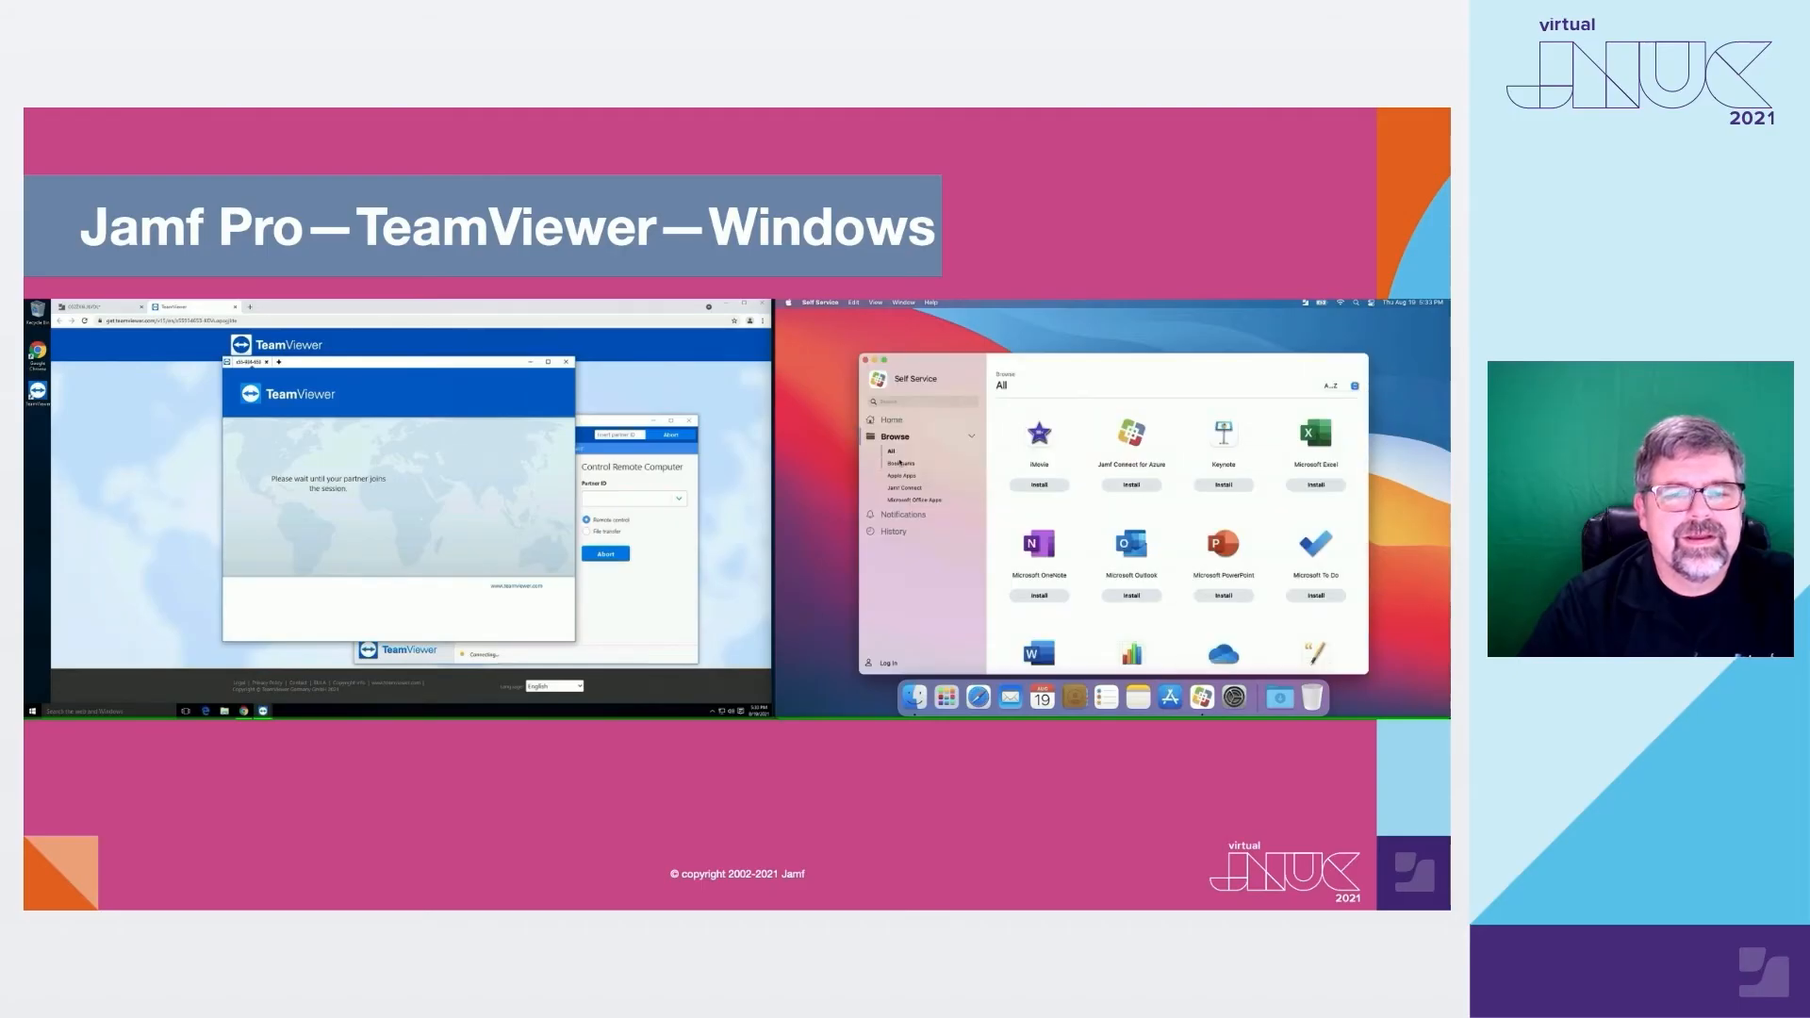
click(900, 463)
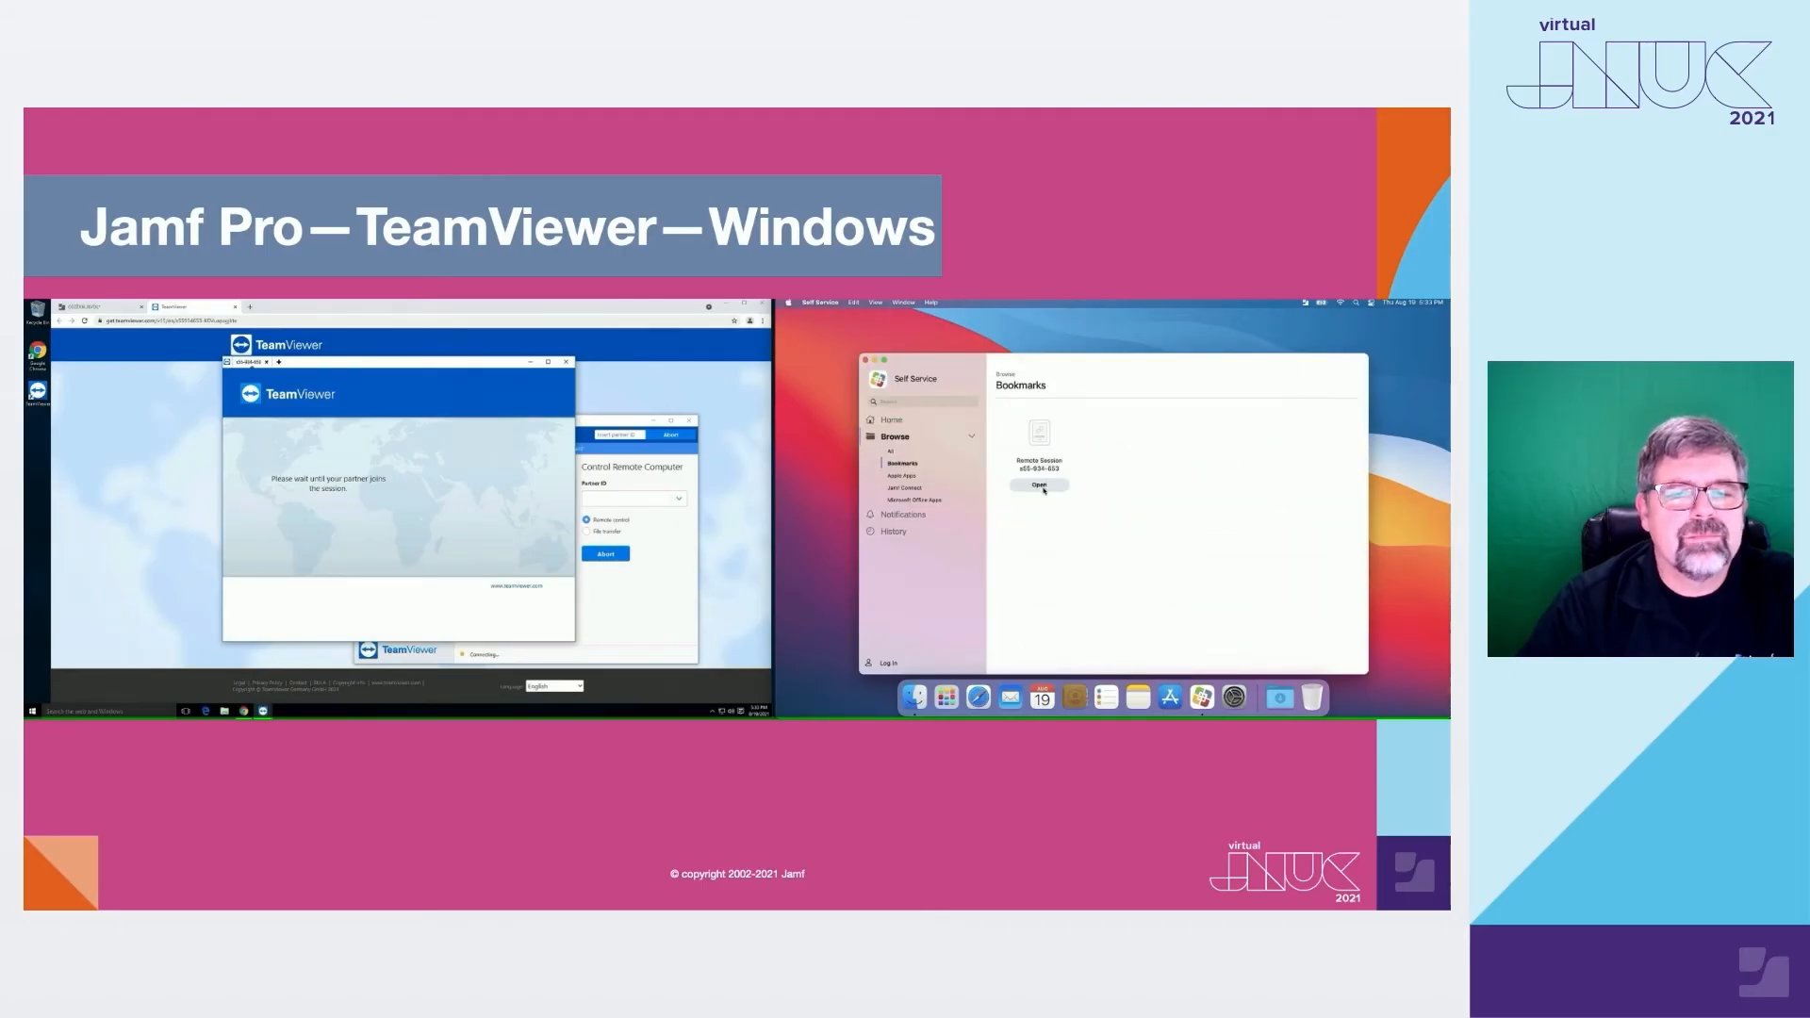
click(1037, 484)
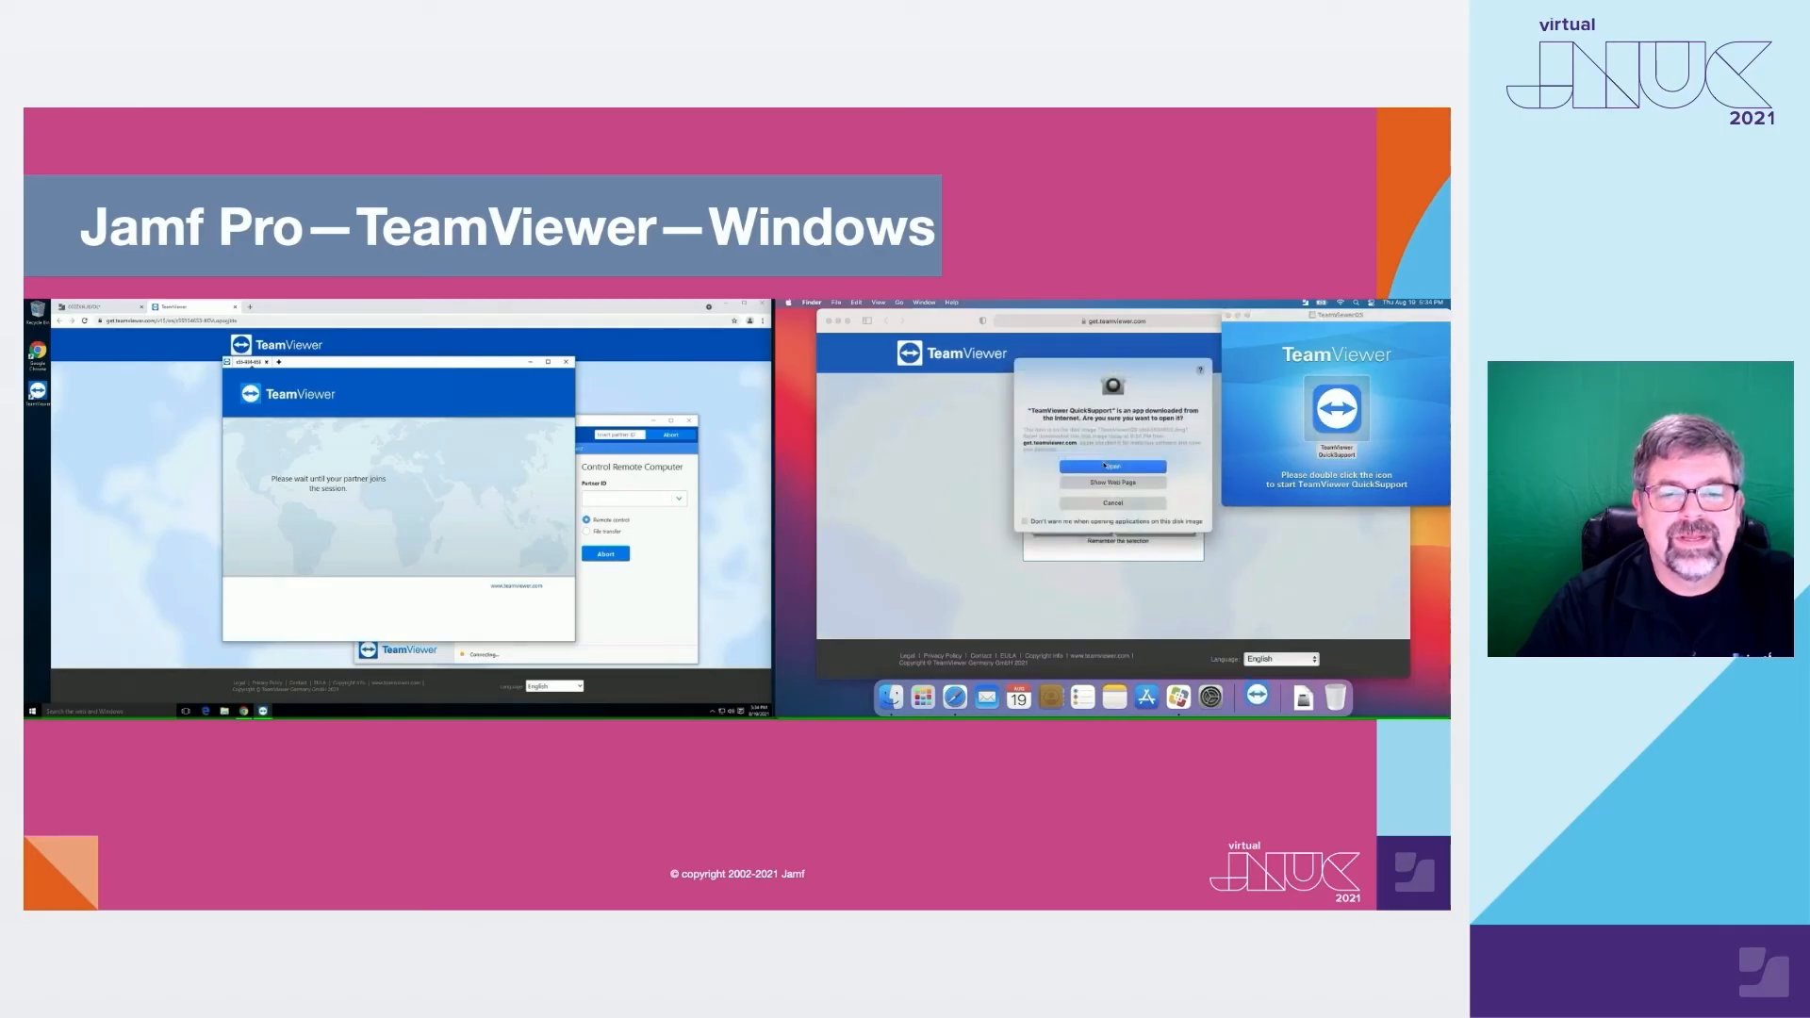
- Step the demo through opening QuickSupport and accepting its license until the connection prompt appears
click(1110, 466)
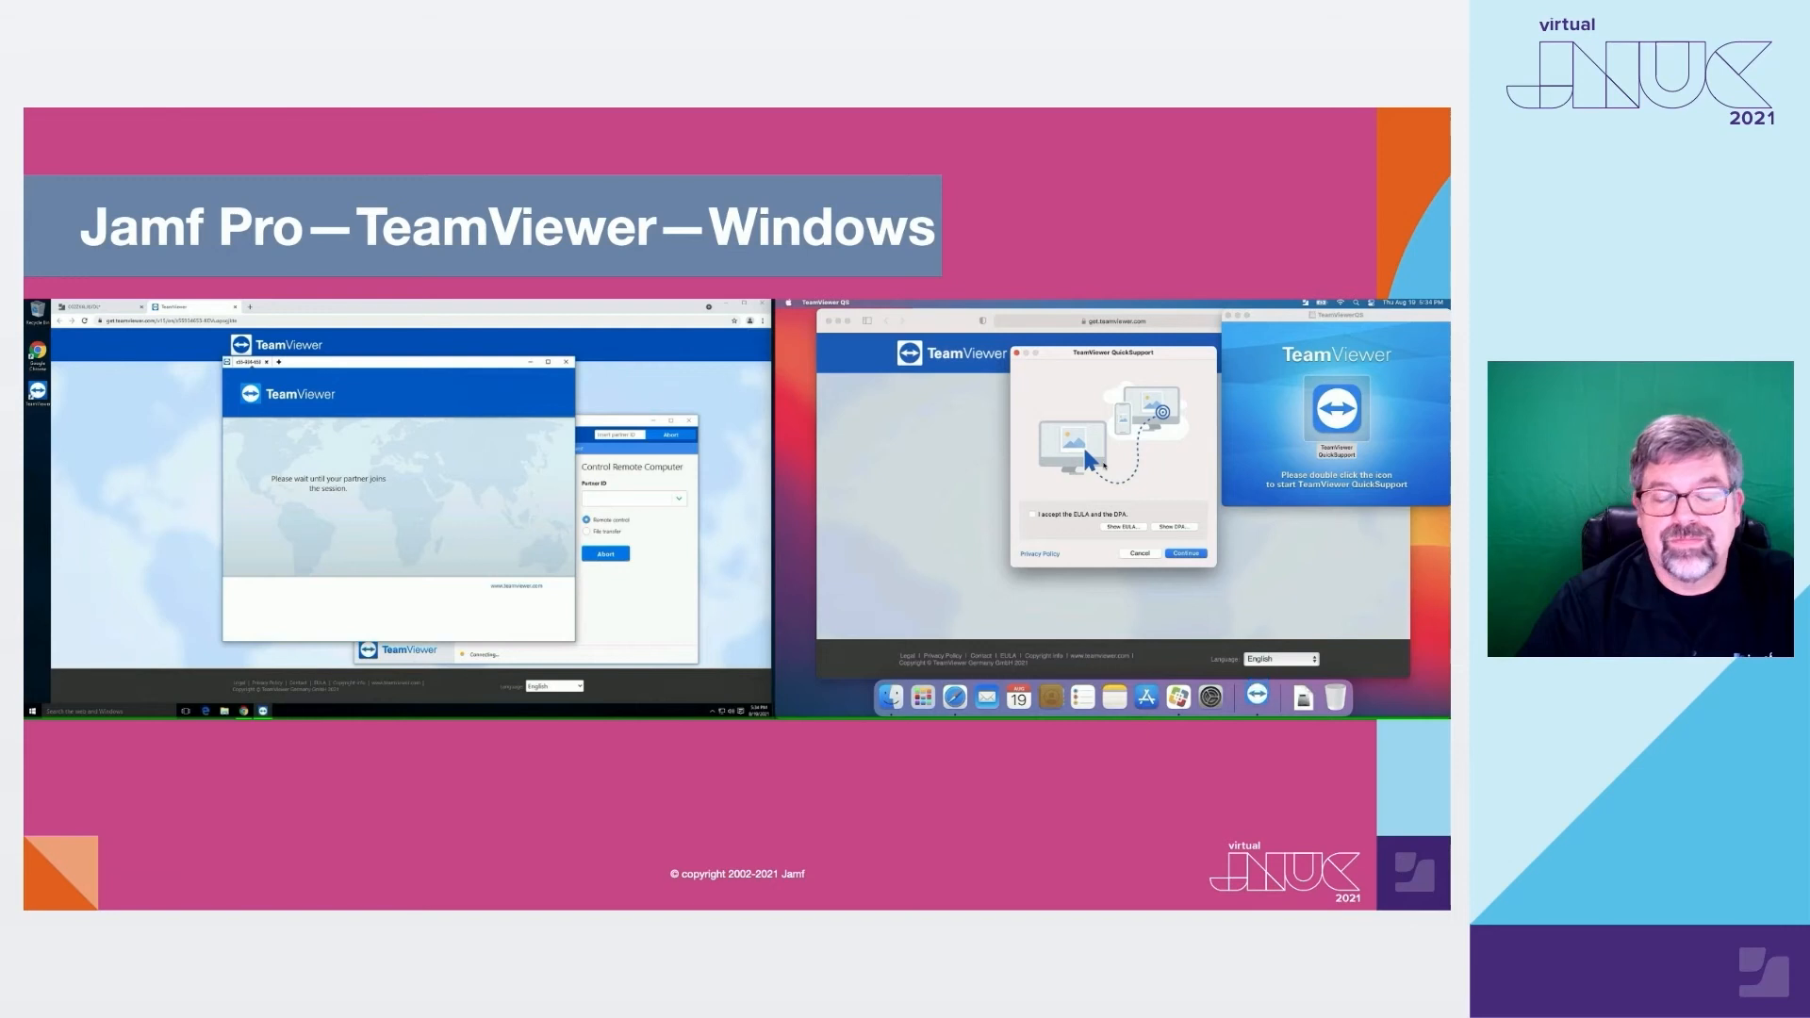
click(1031, 513)
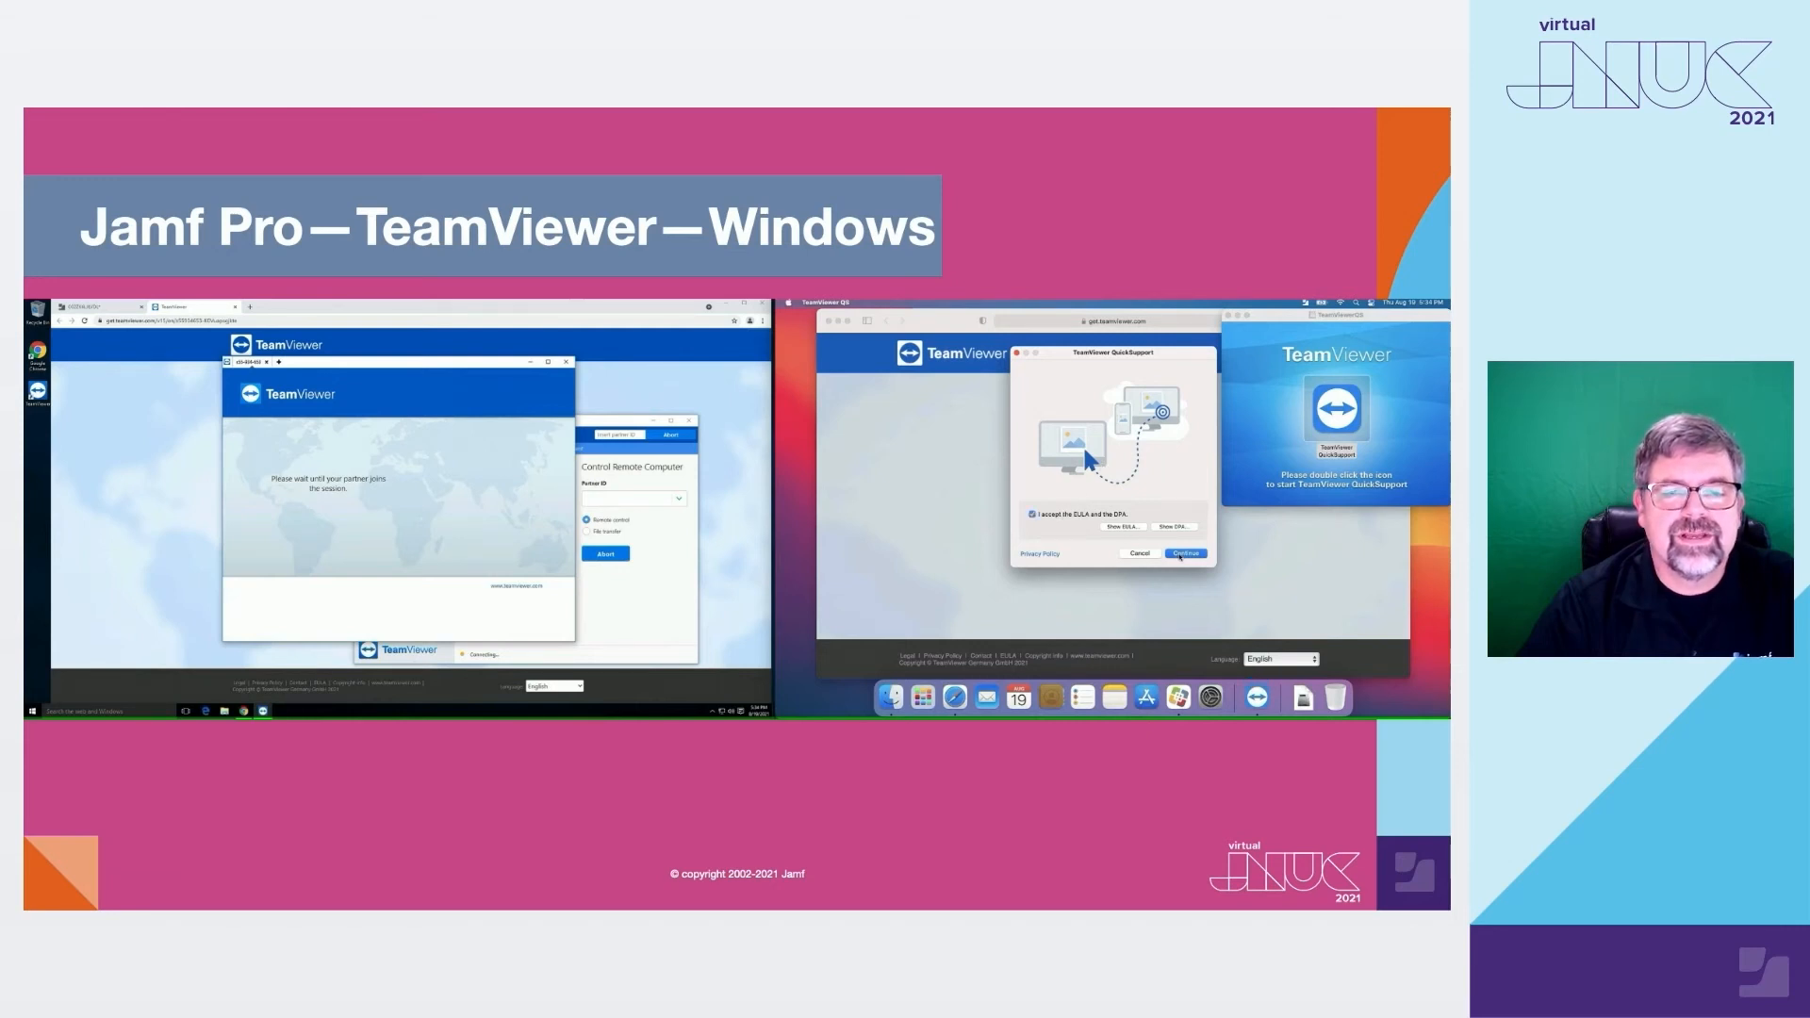
click(1183, 553)
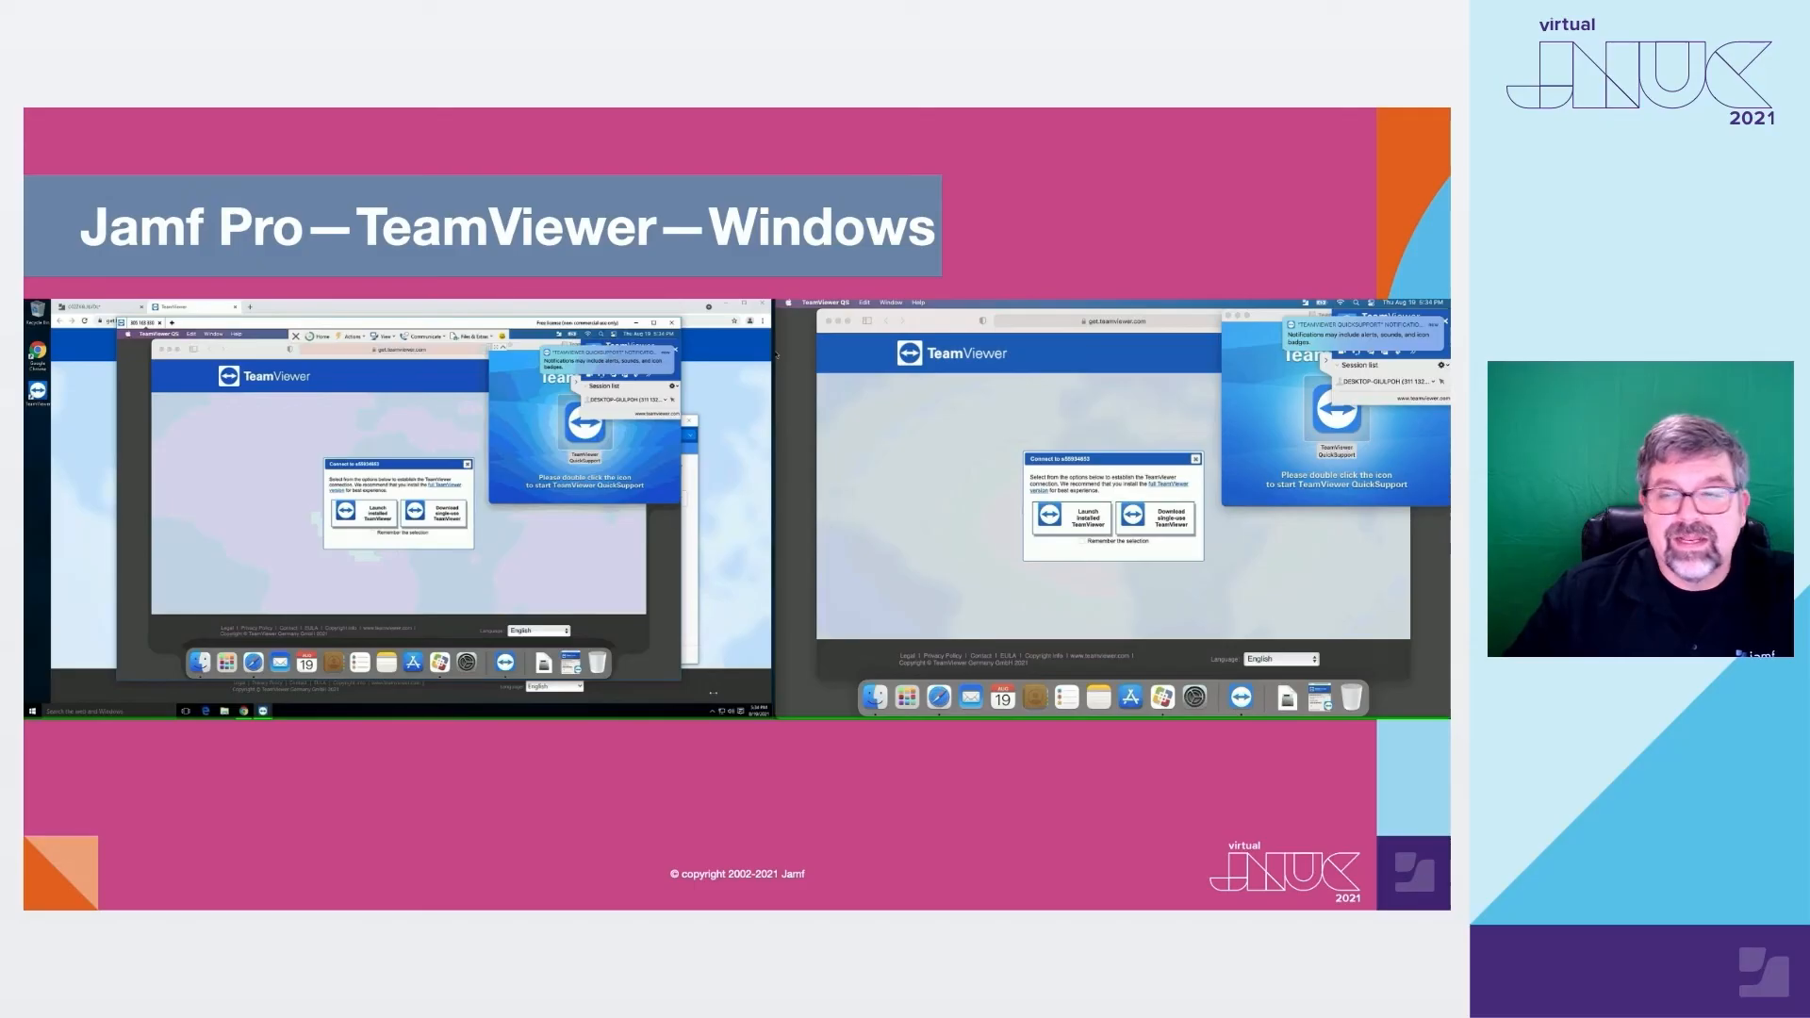
- Advance to the TeamViewer Setup slide with the Management Console sign-in page
key(right)
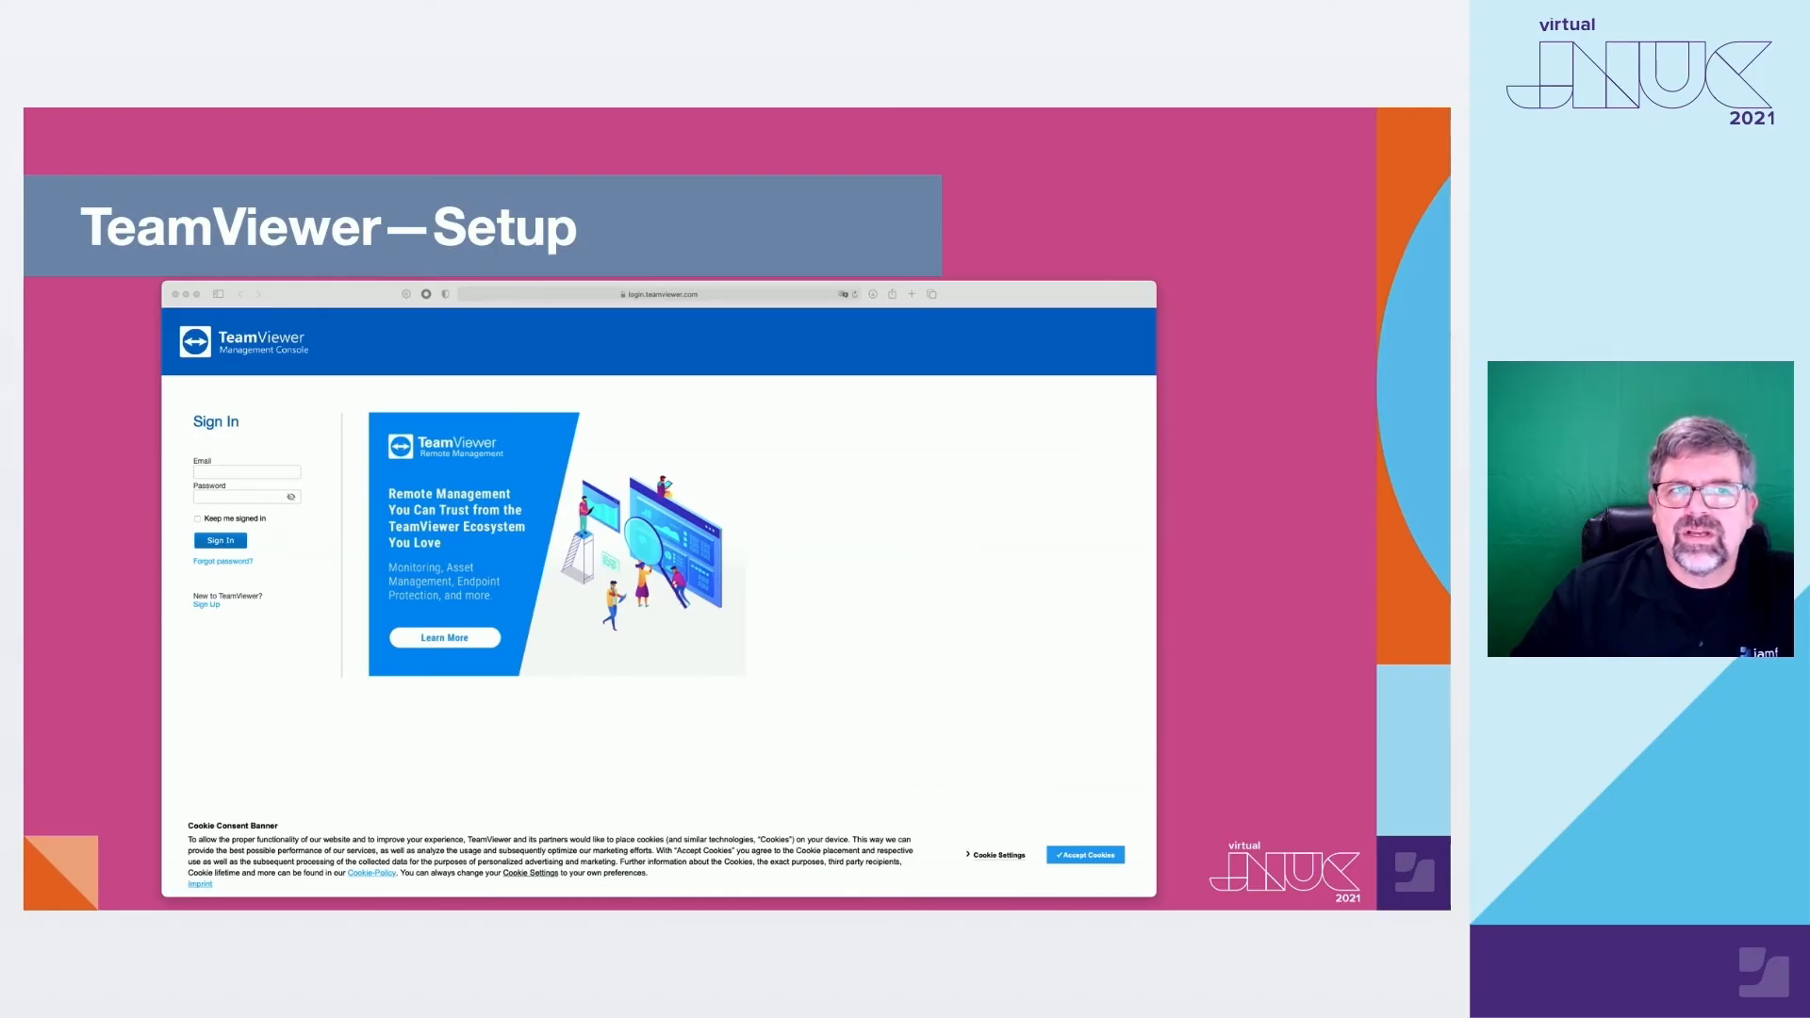
- Step the builds from console sign-in through the profile dropdown to the Edit profile settings page
click(218, 541)
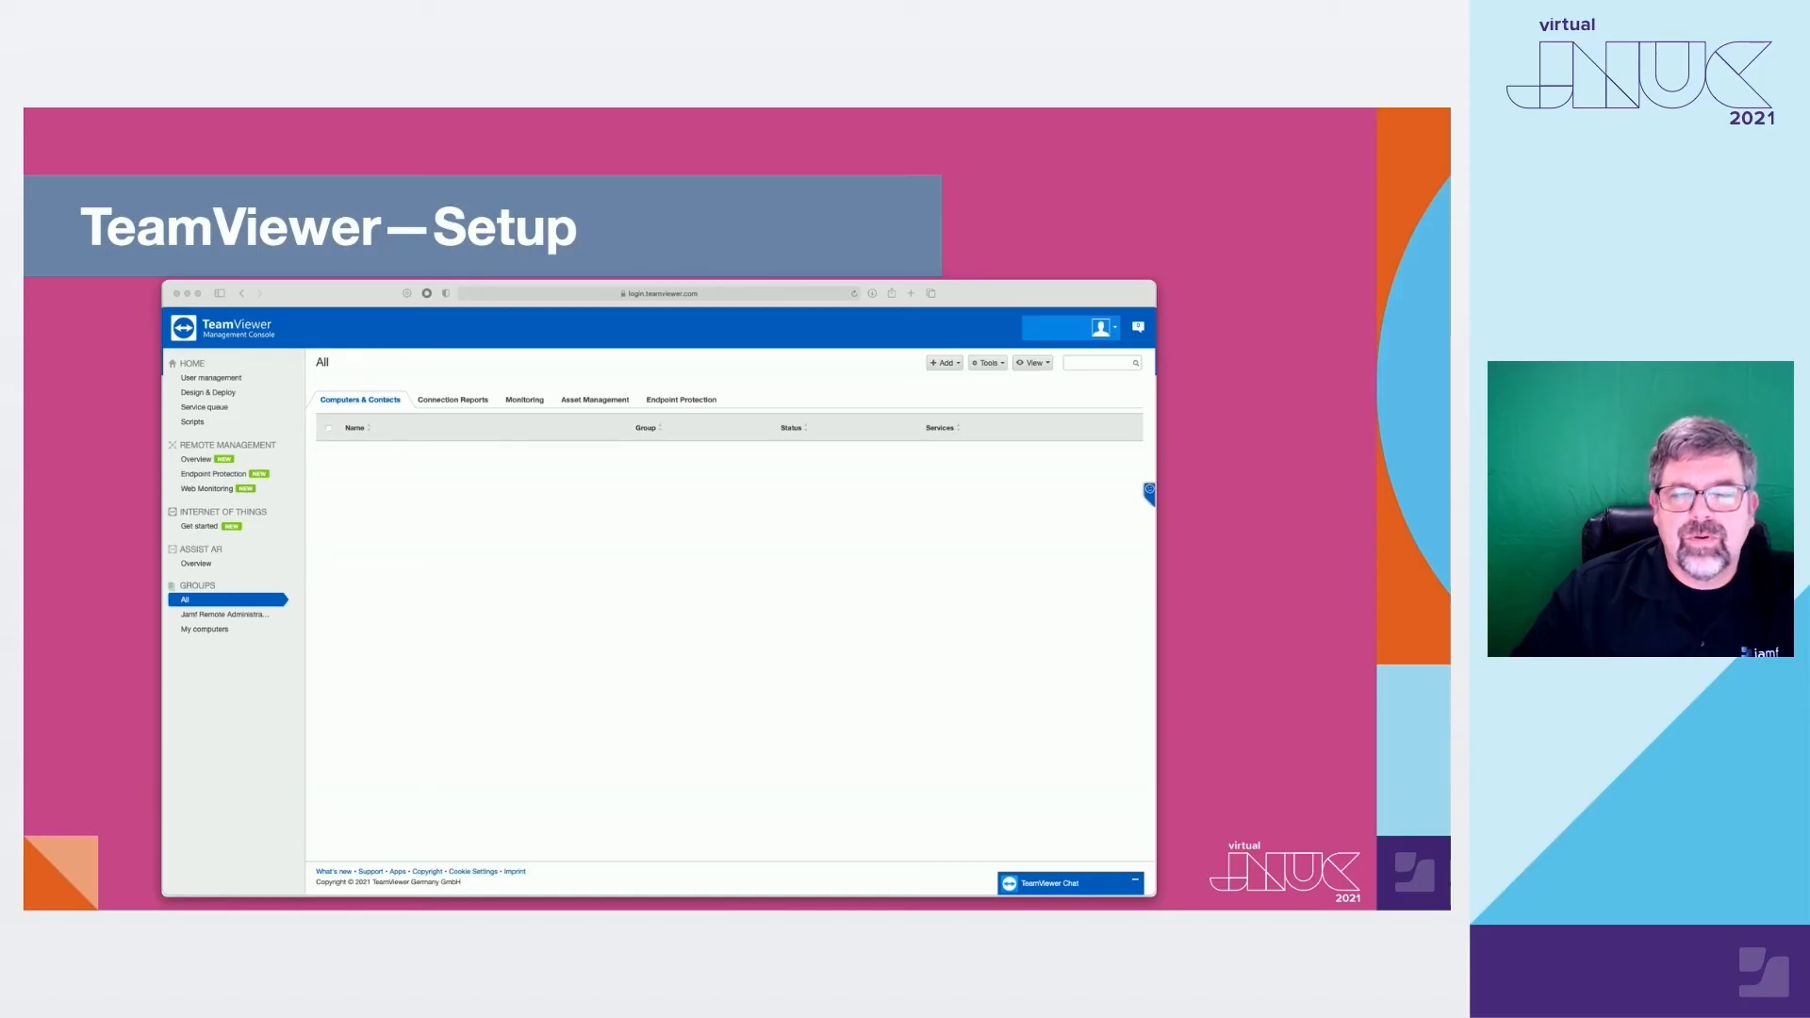
click(1103, 328)
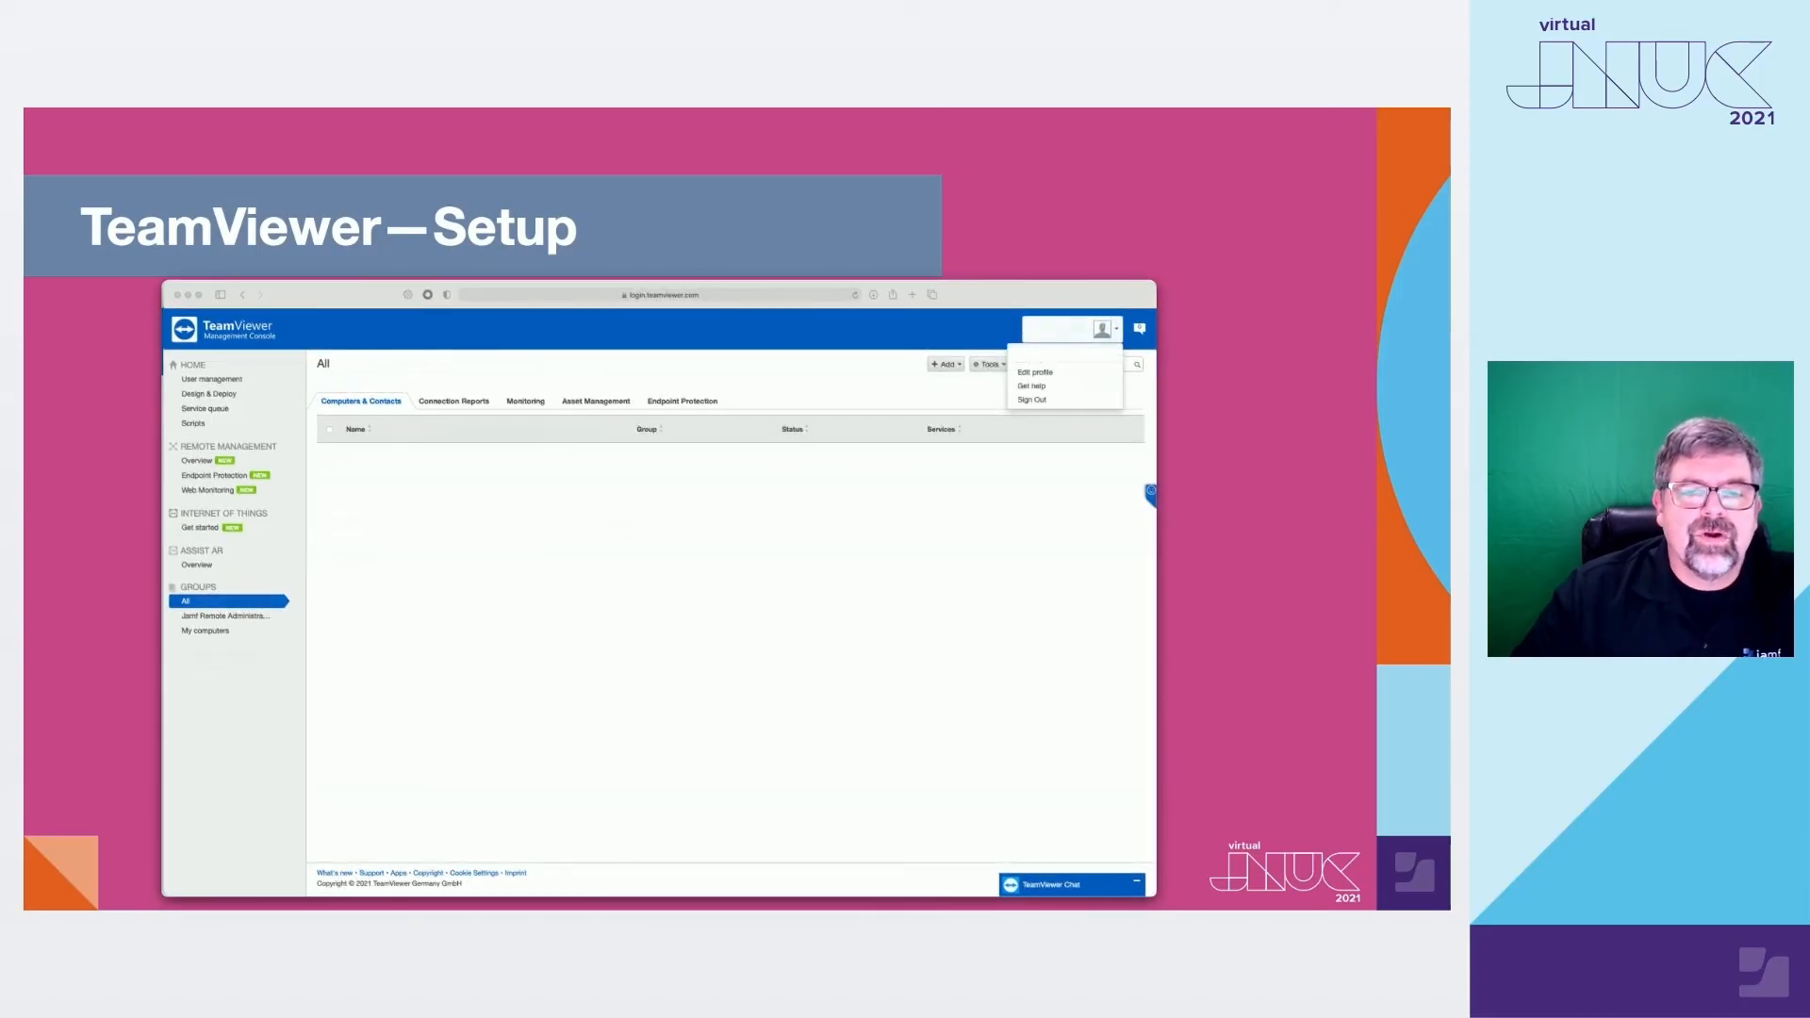
click(1035, 371)
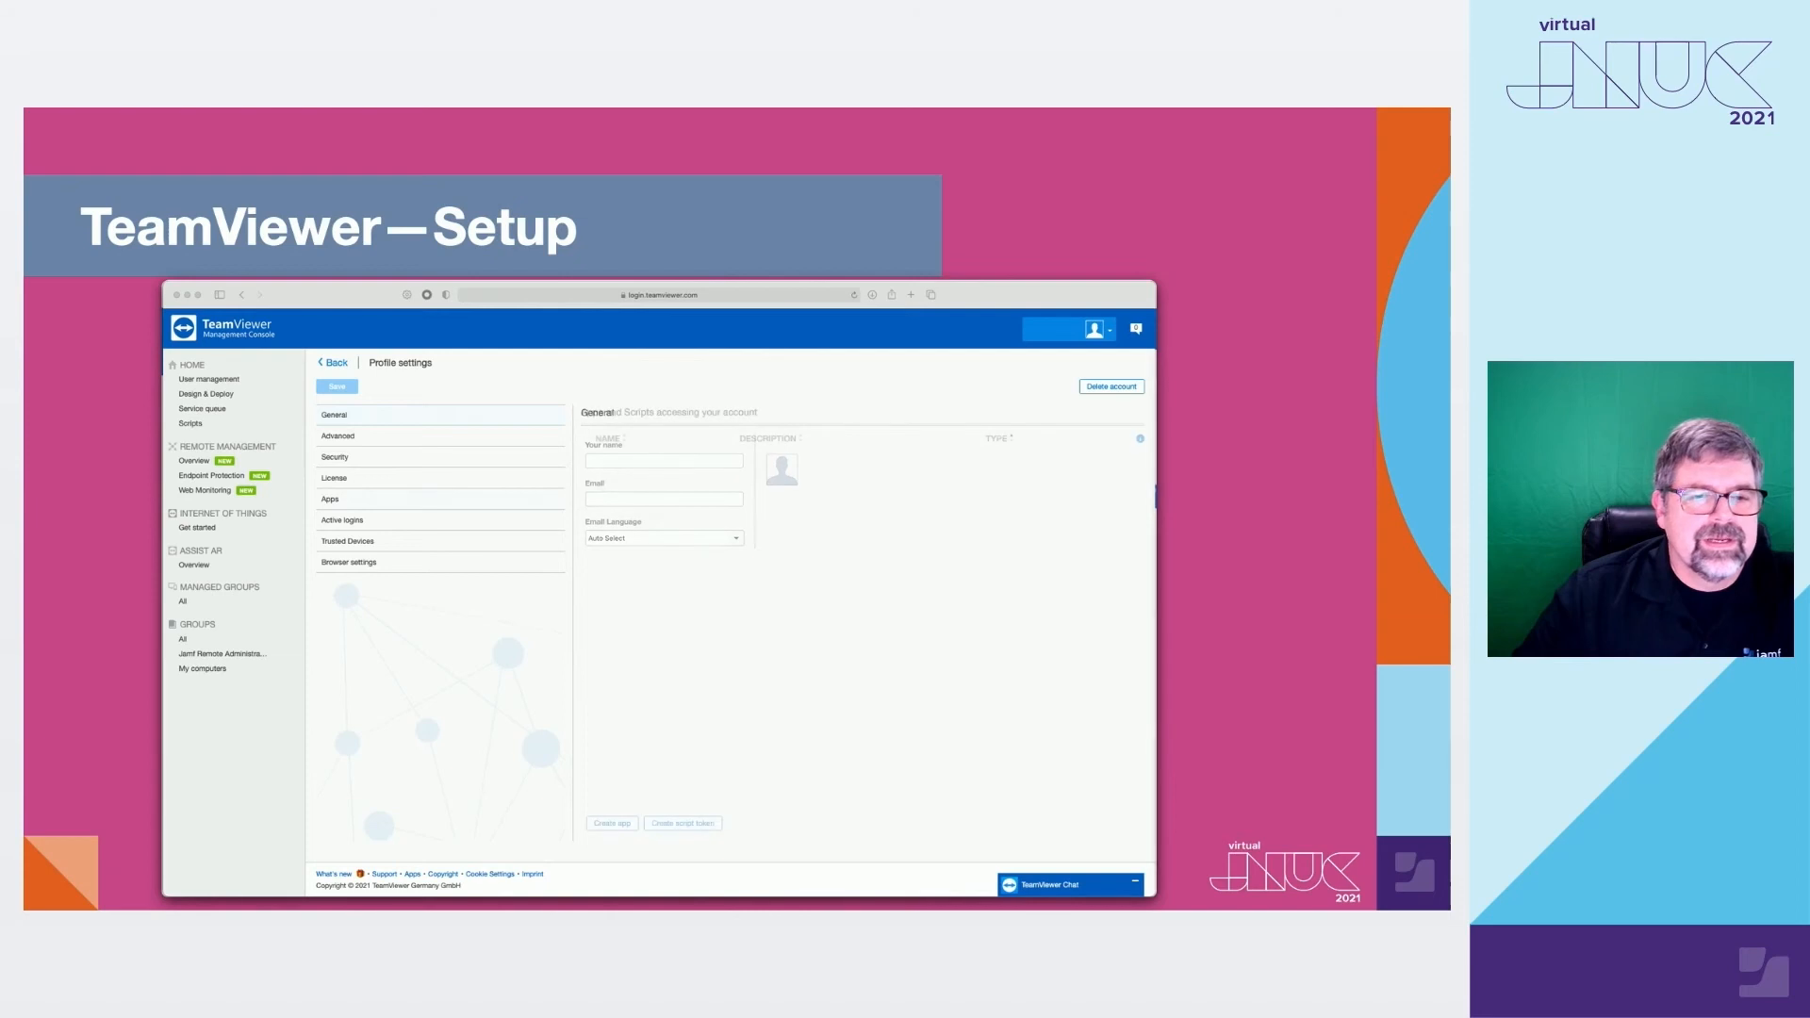
- Reveal the apps and scripts accessing the account, then advance to the Jamf Pro Setup slide
click(330, 498)
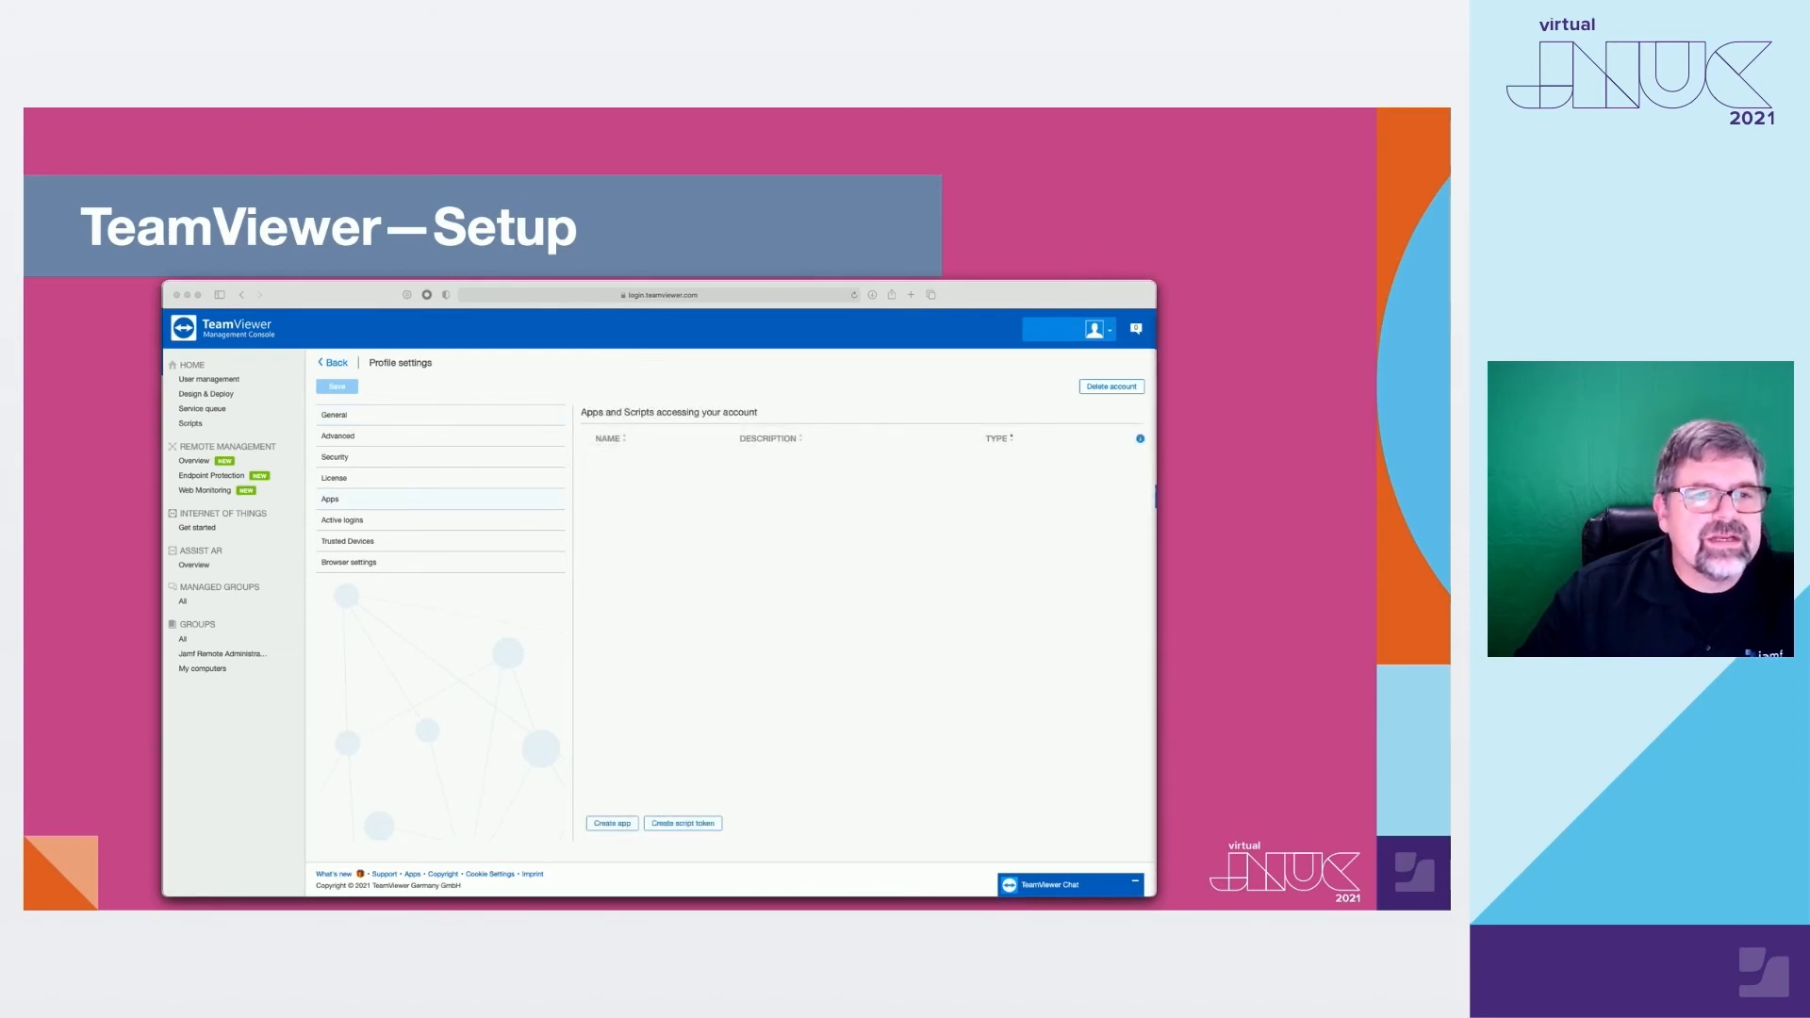
click(611, 824)
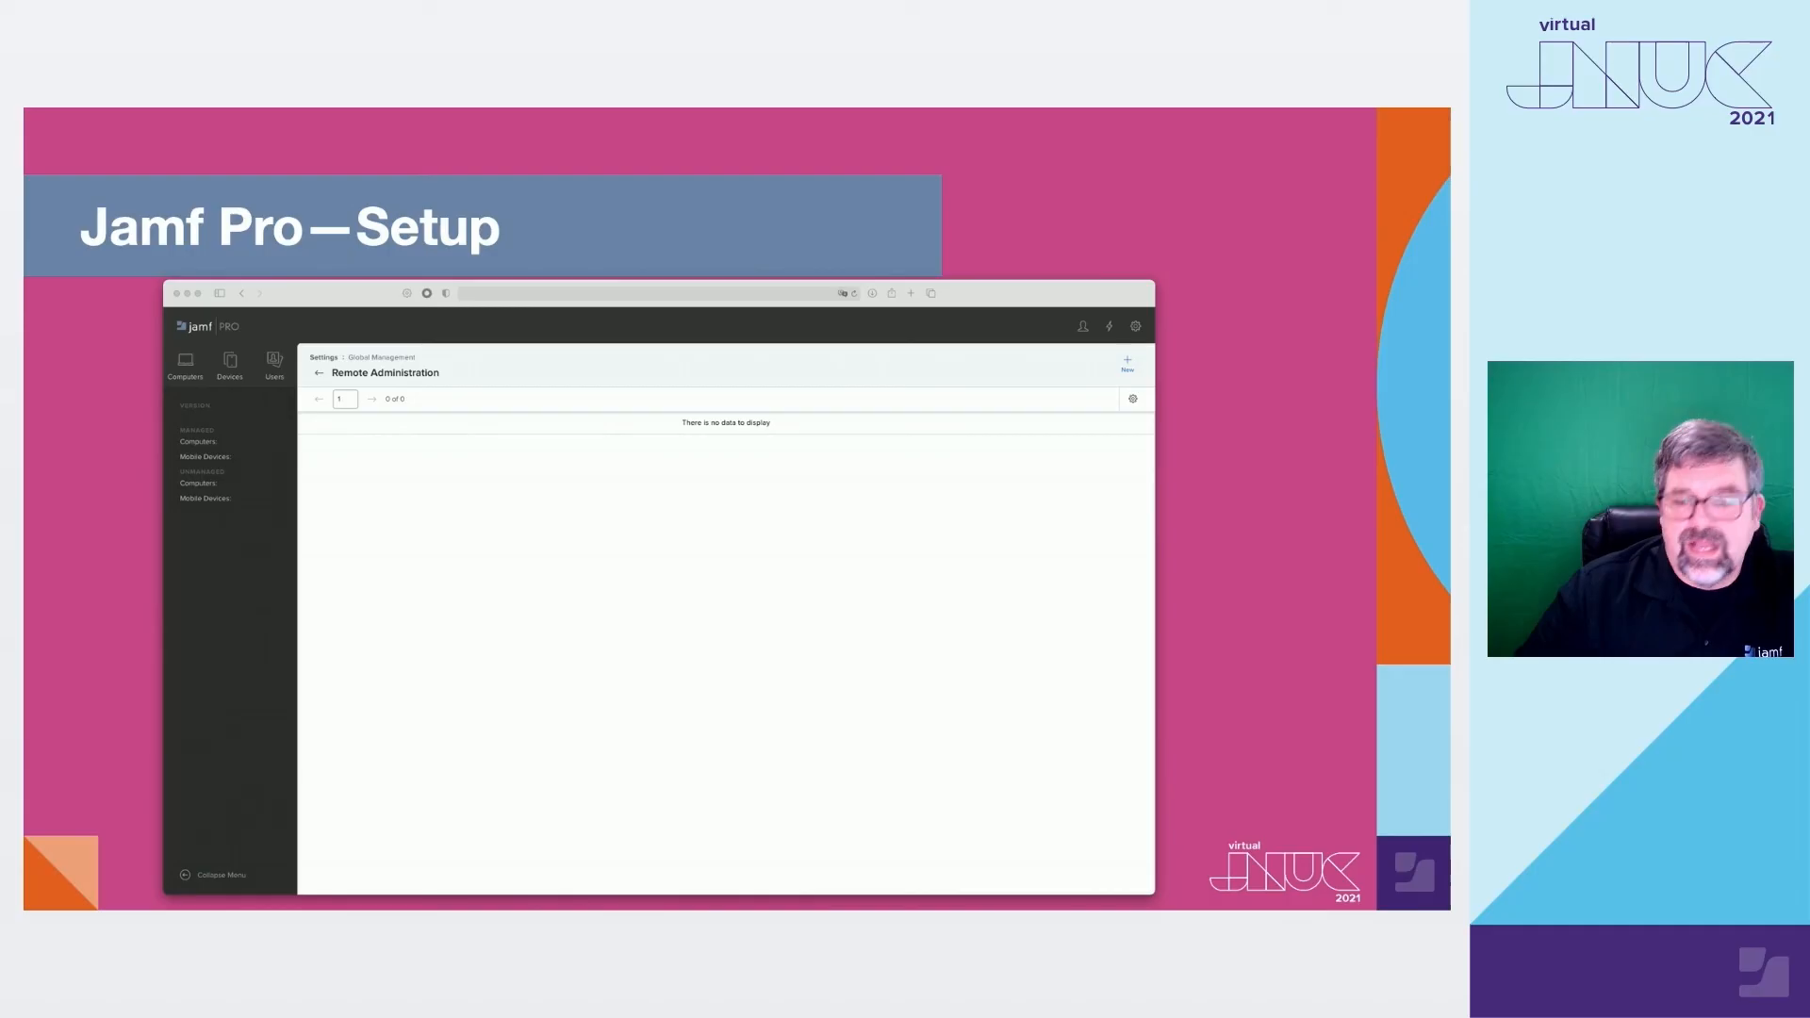
- Advance to the New Configuration page with TeamViewer selected as remote administration provider
click(1126, 362)
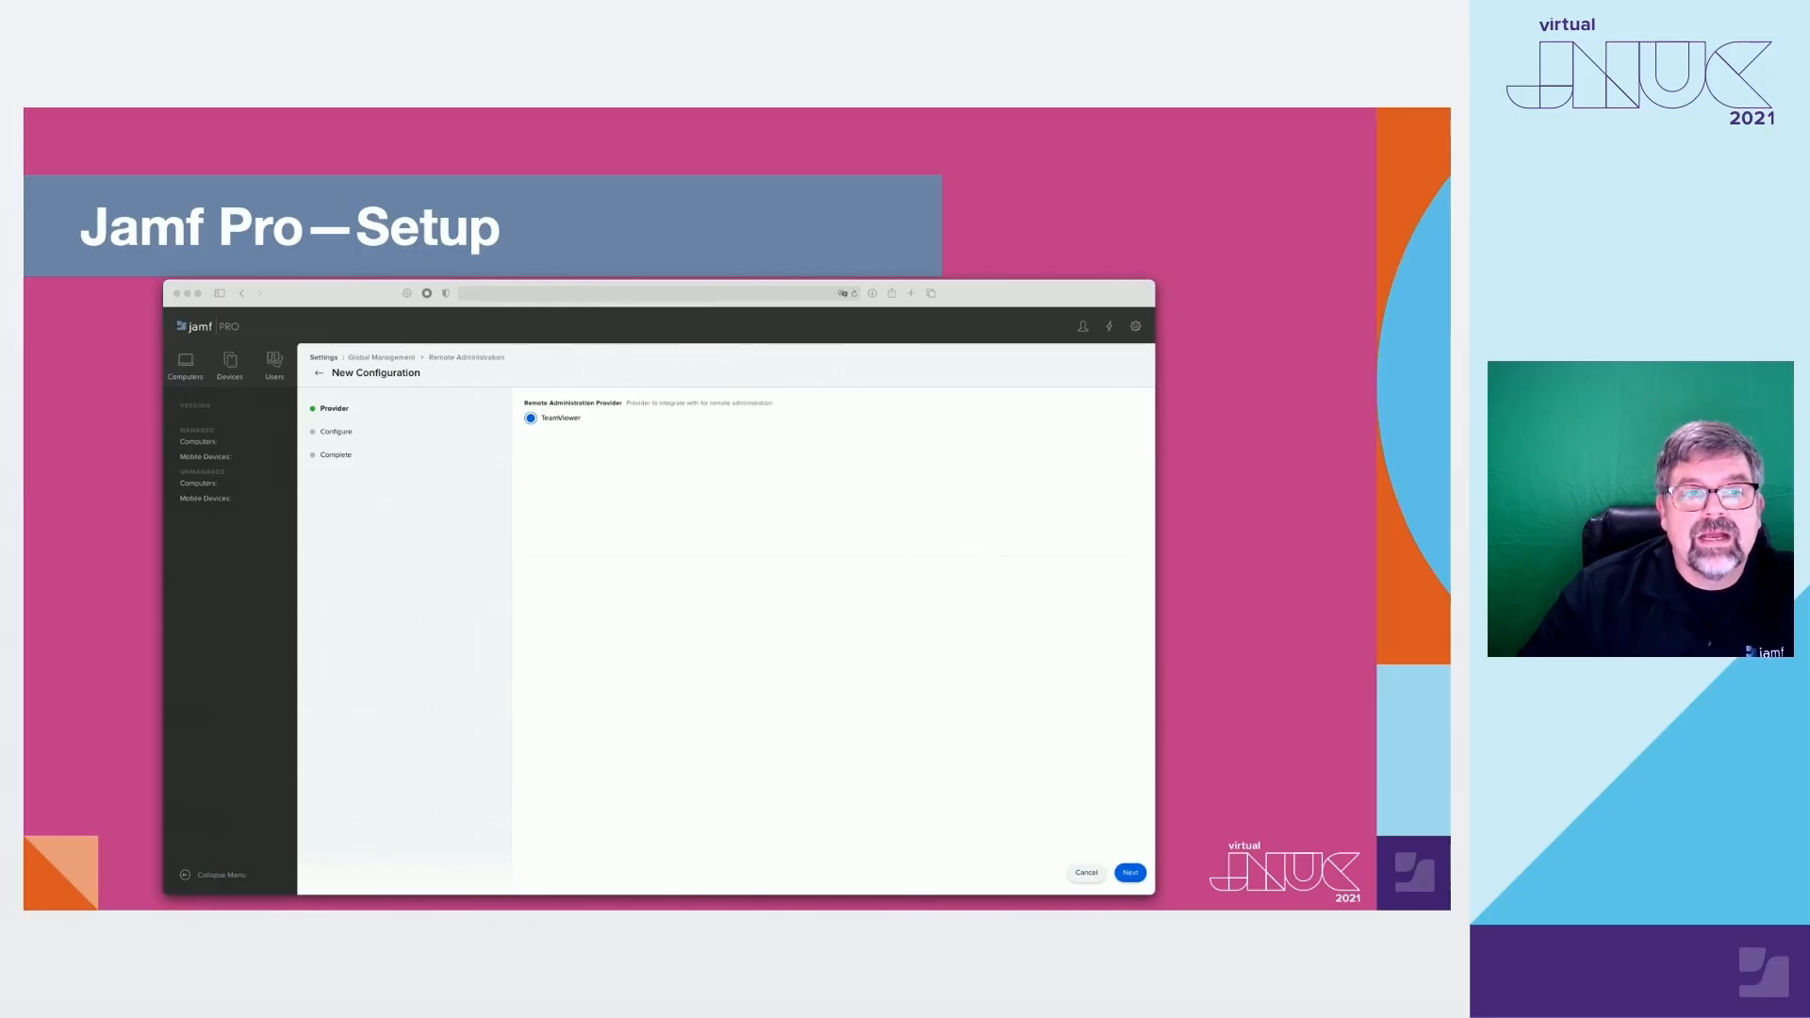
- Step through the Configure fields to the list showing the saved Jamf Corporate TeamViewer configuration
click(1130, 871)
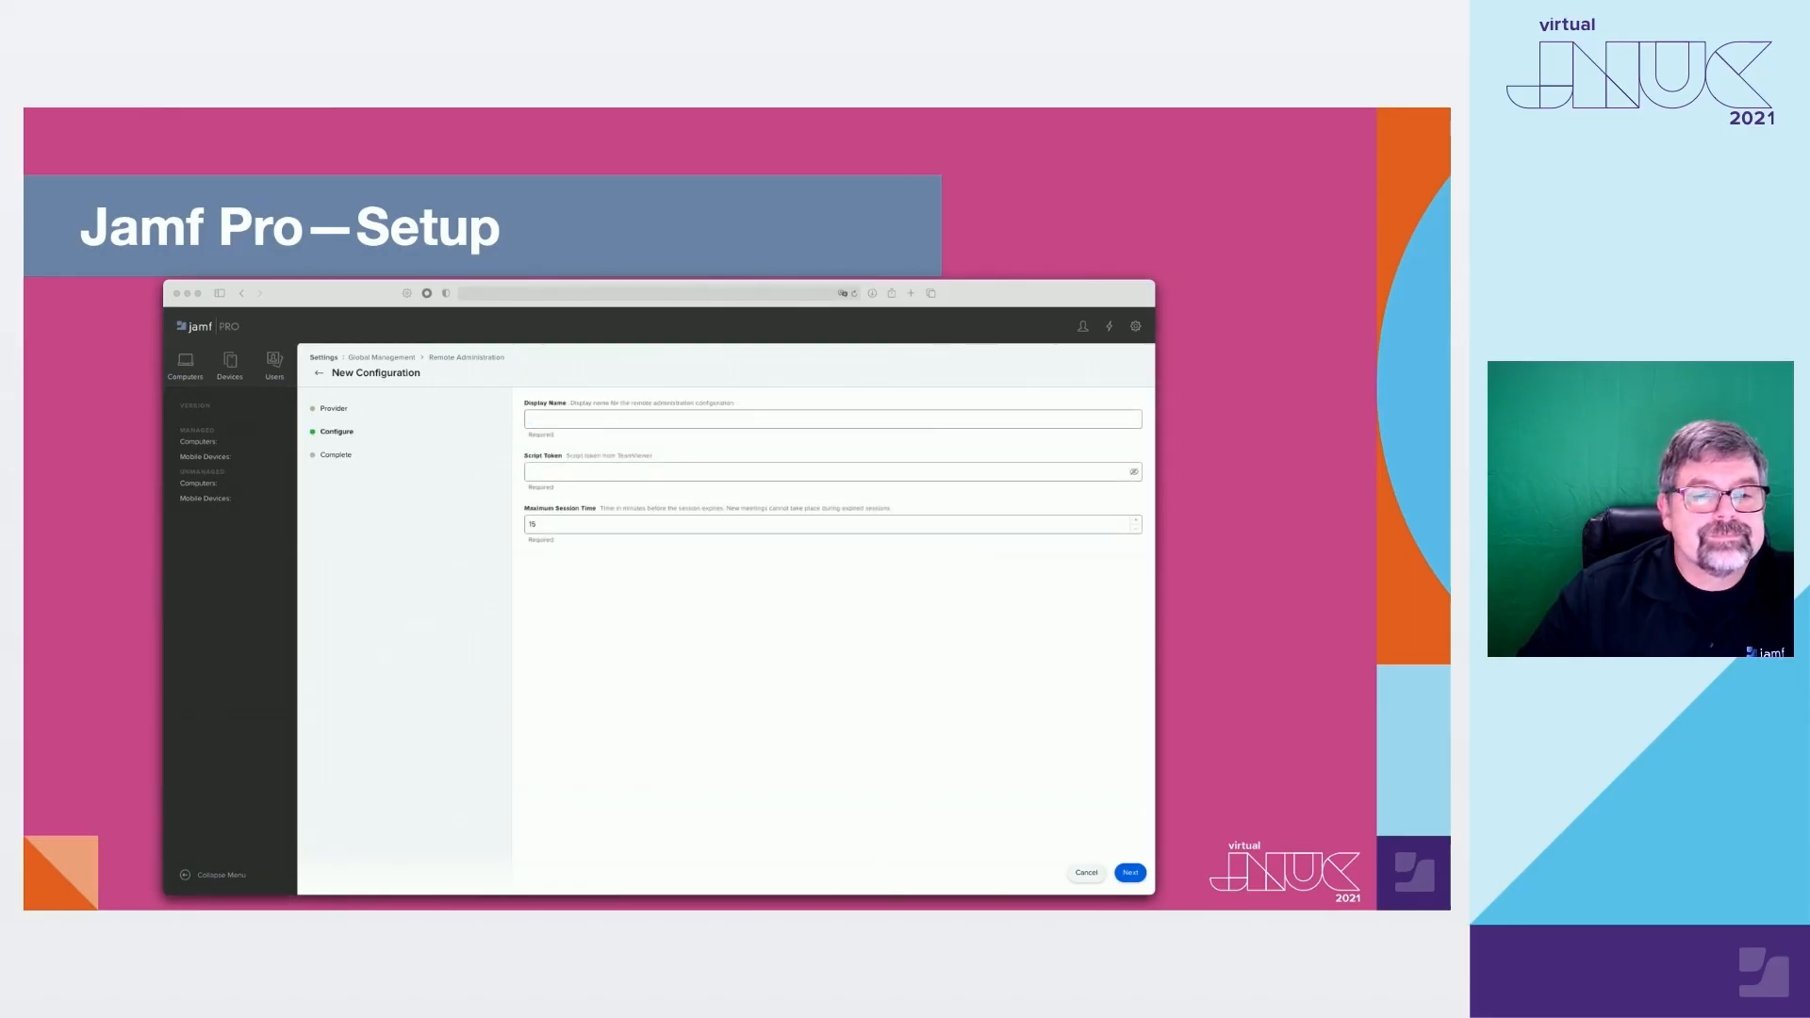
click(1130, 871)
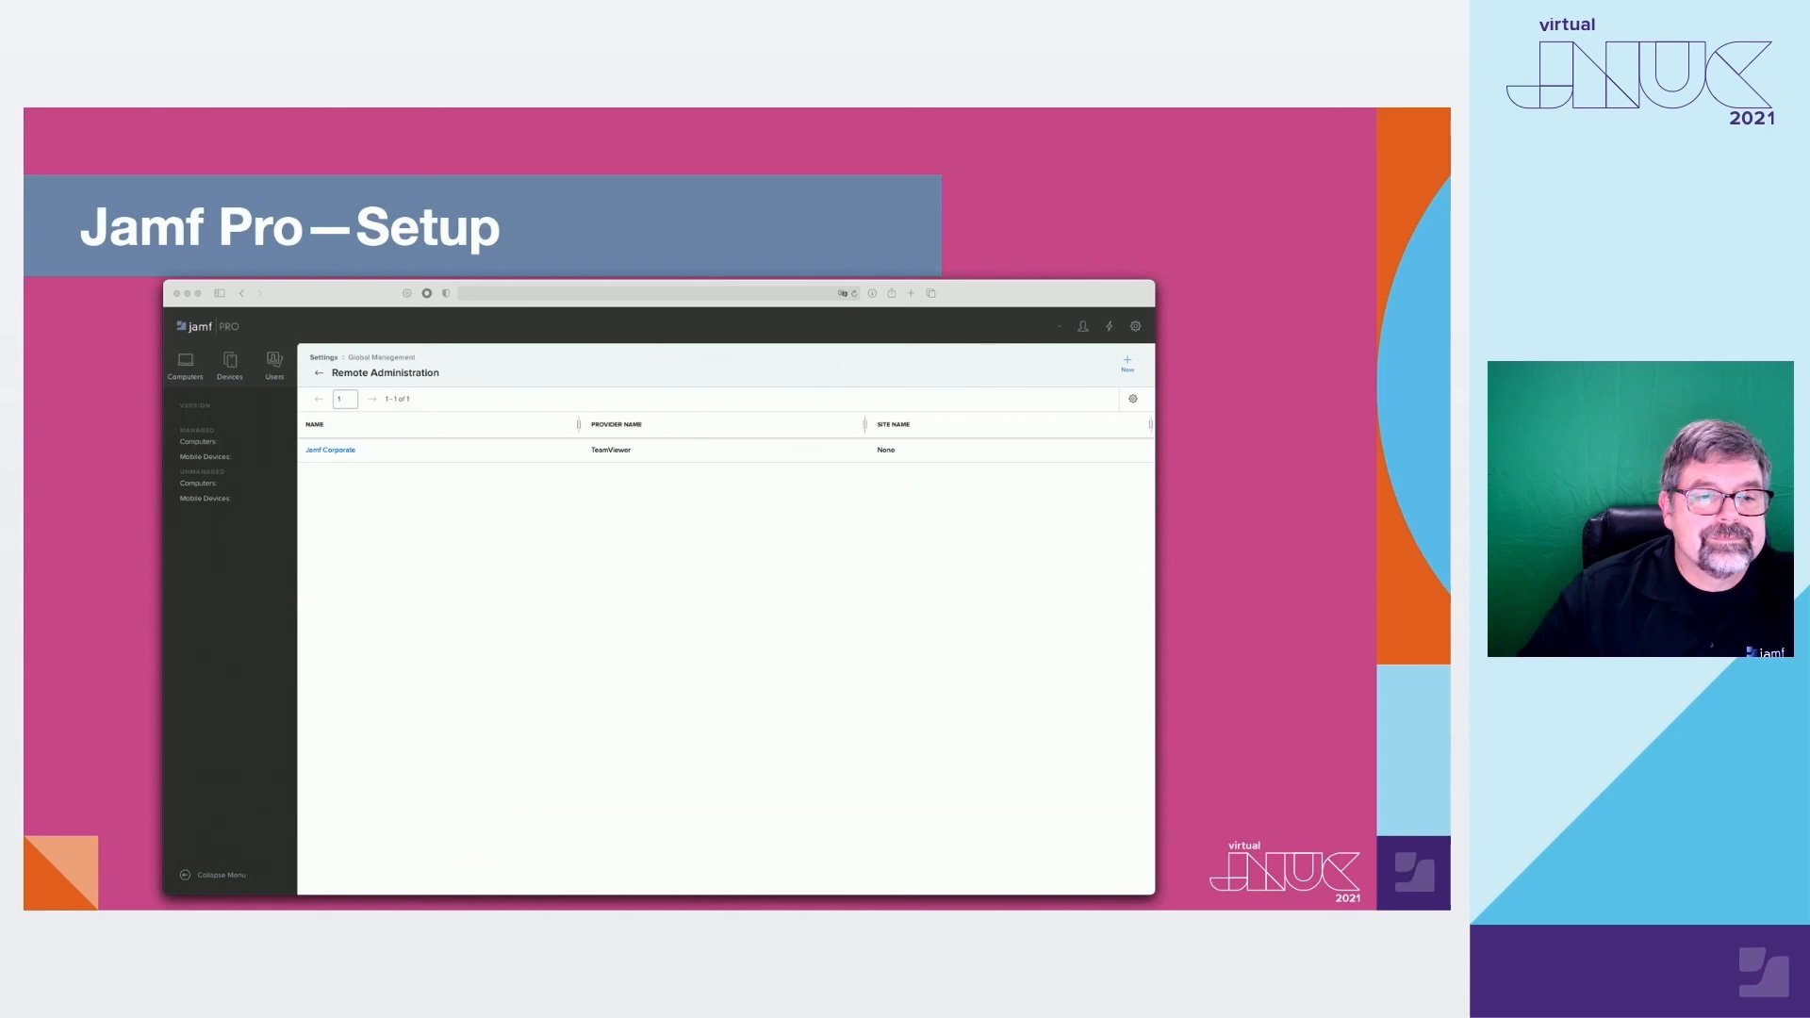